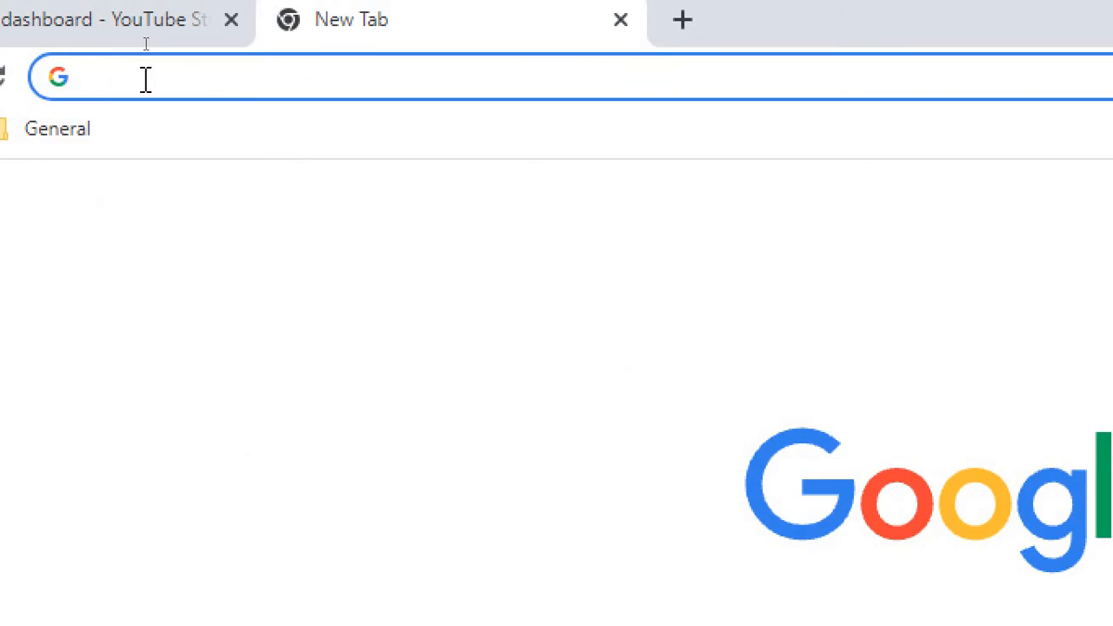
Search Google for 'ccleaner download' and open the official ccleaner.com download page.
text(ccl)
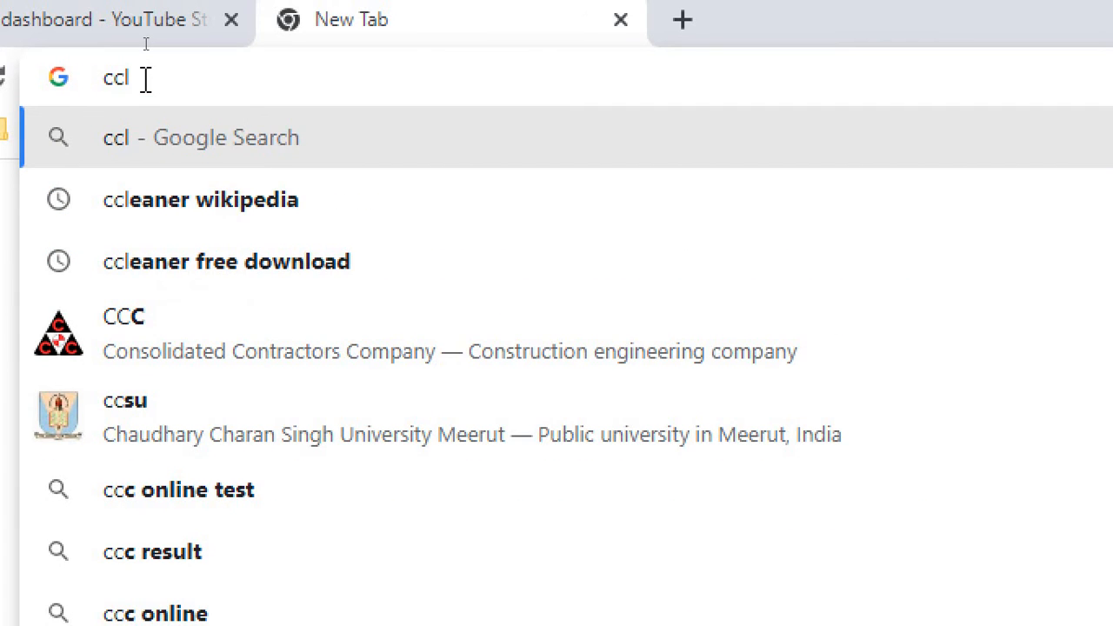
text(cleaner download)
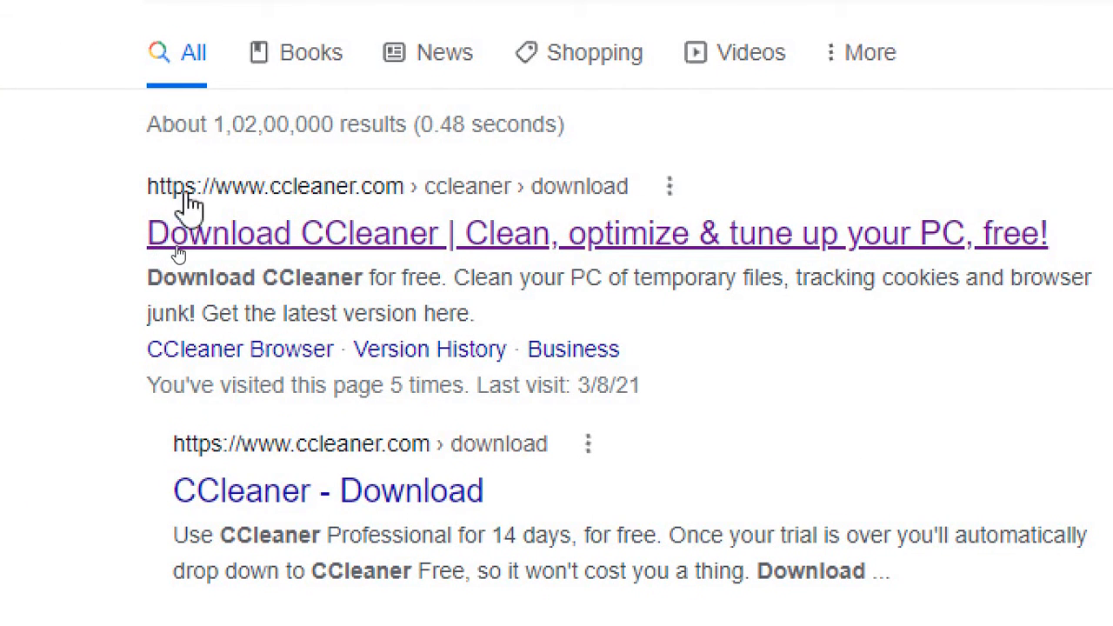
mouse_move(239, 205)
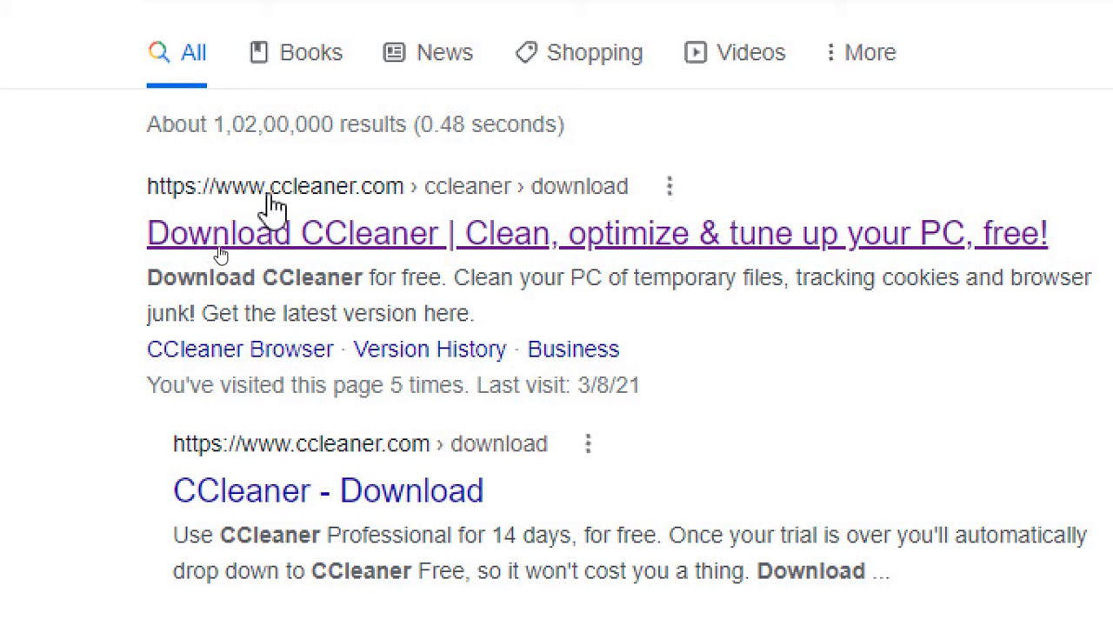
mouse_move(291, 209)
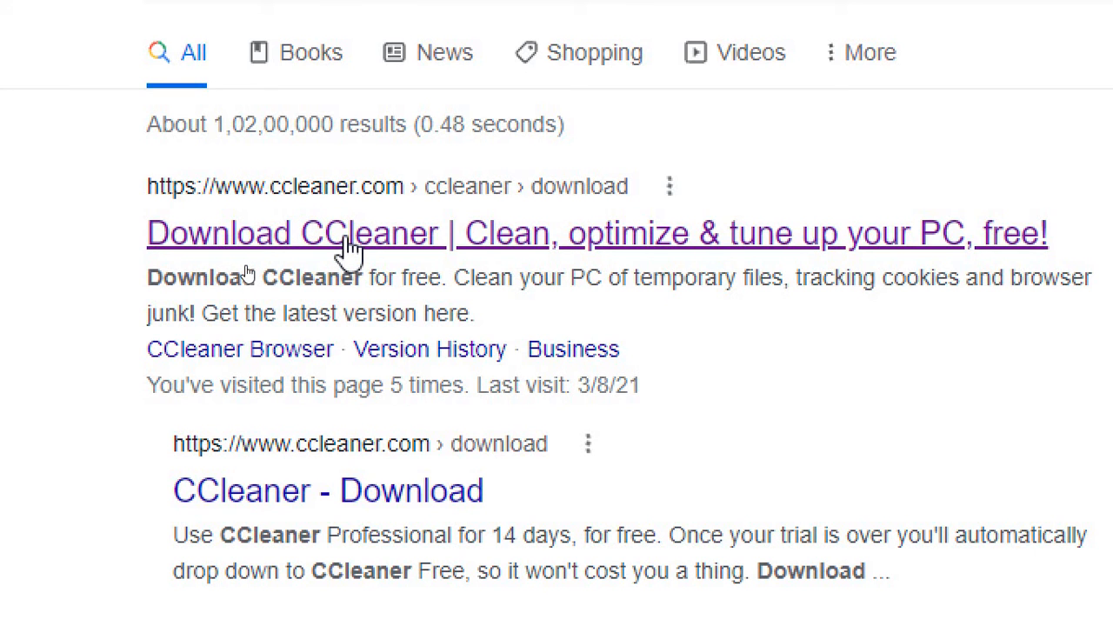
click(372, 232)
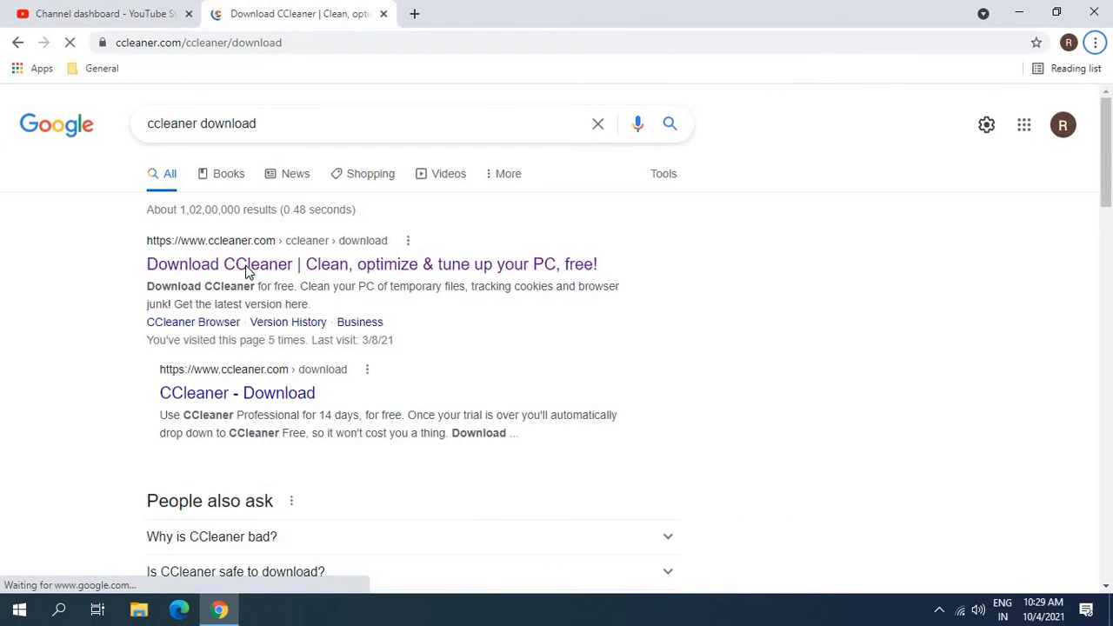
click(372, 263)
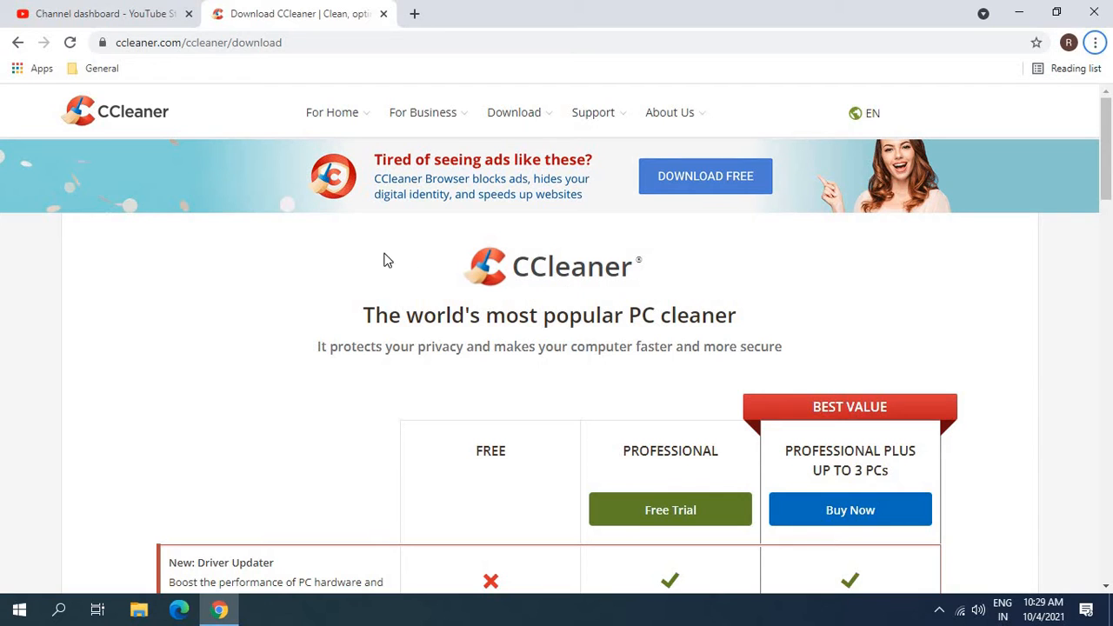
mouse_move(552, 405)
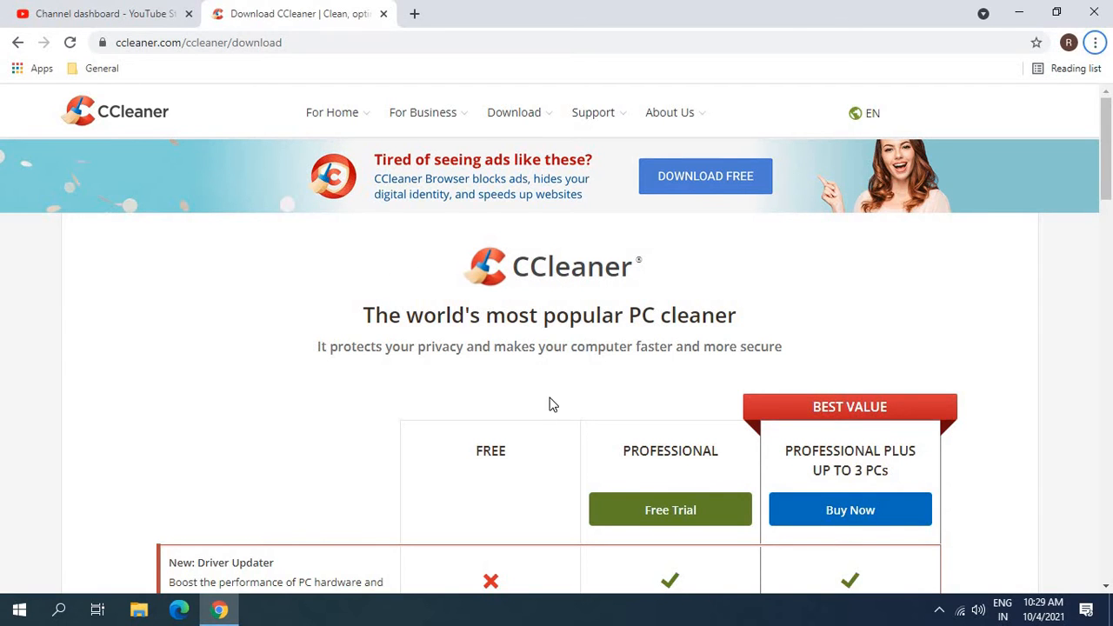
scroll(down, 3)
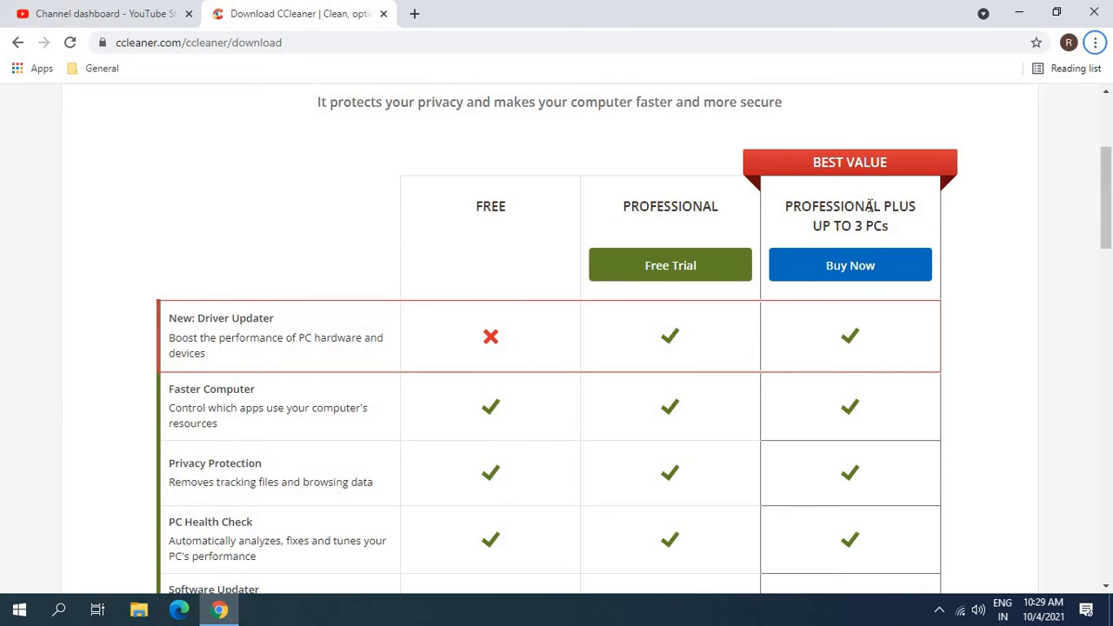
mouse_move(792, 306)
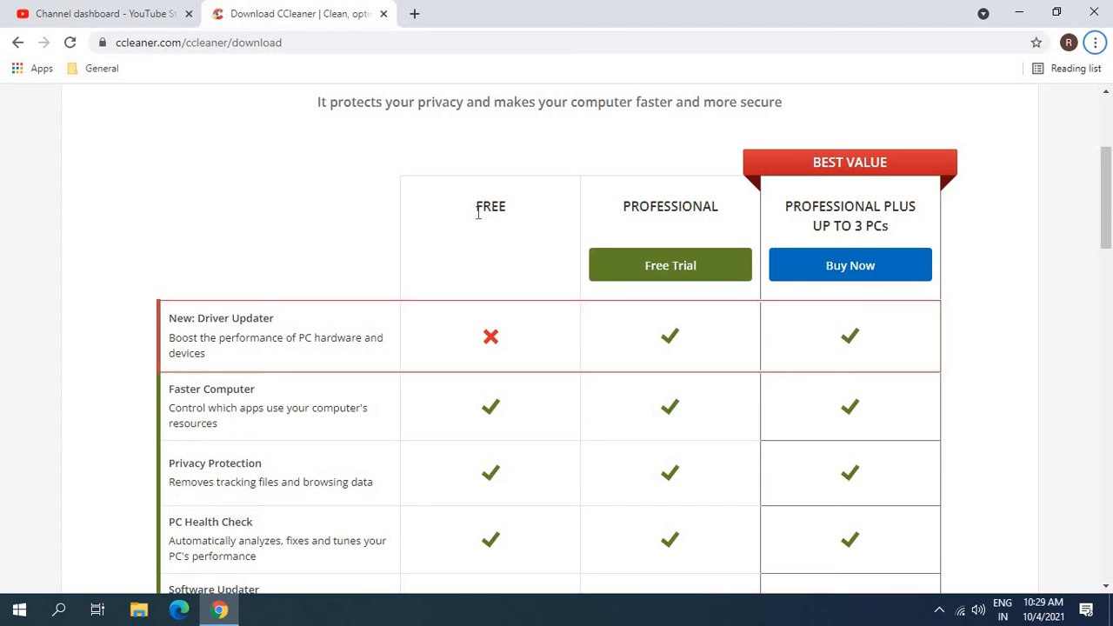
scroll(down, 3)
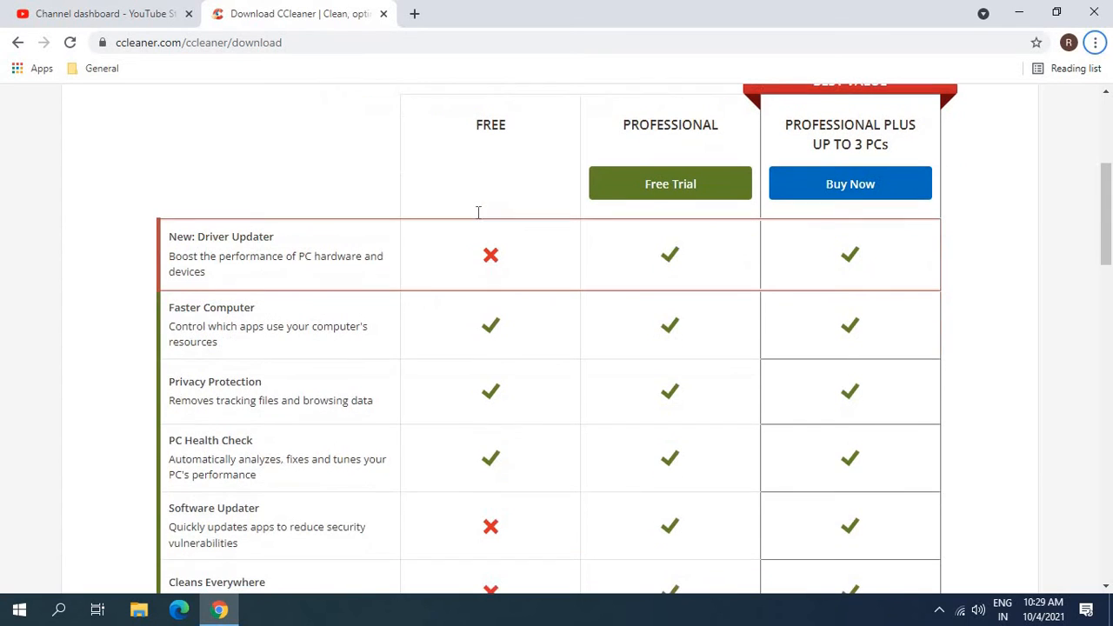
double_click(235, 236)
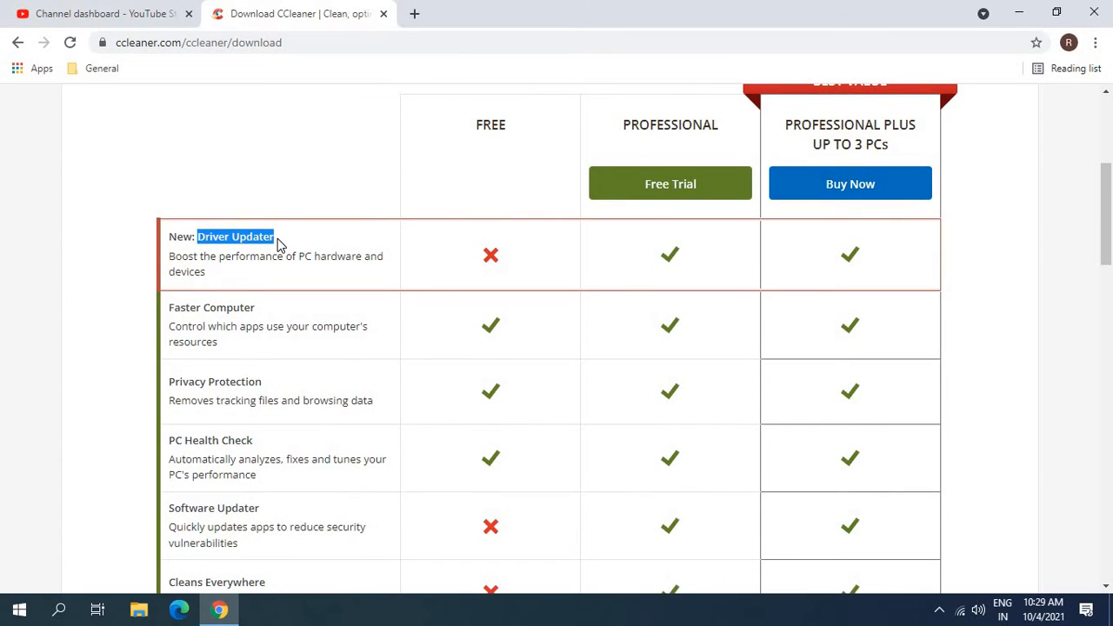
mouse_move(225, 363)
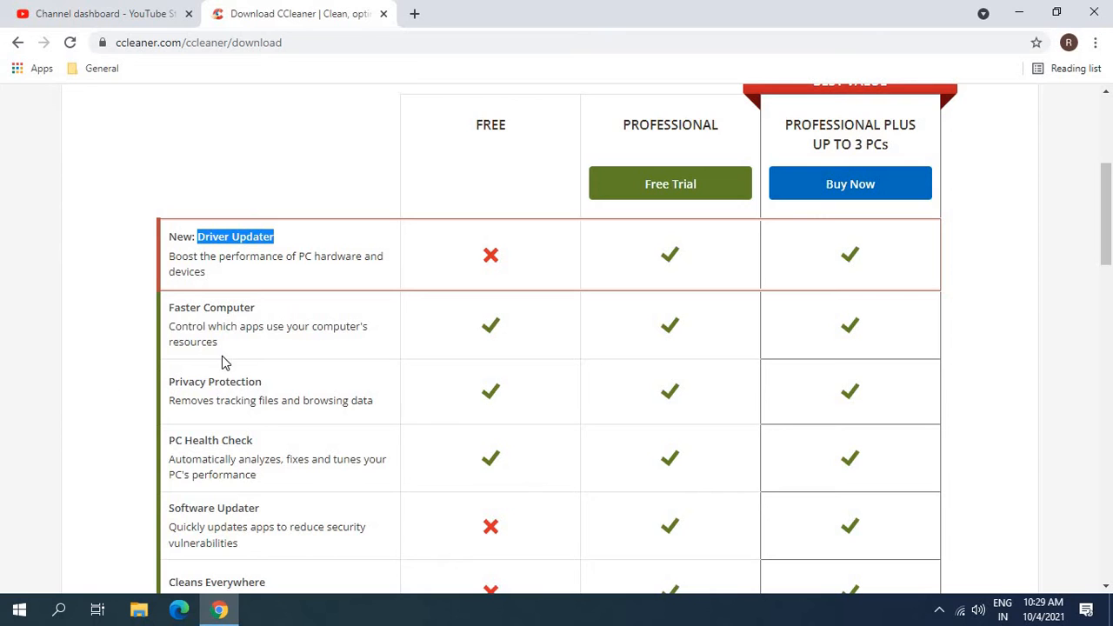
mouse_move(169, 306)
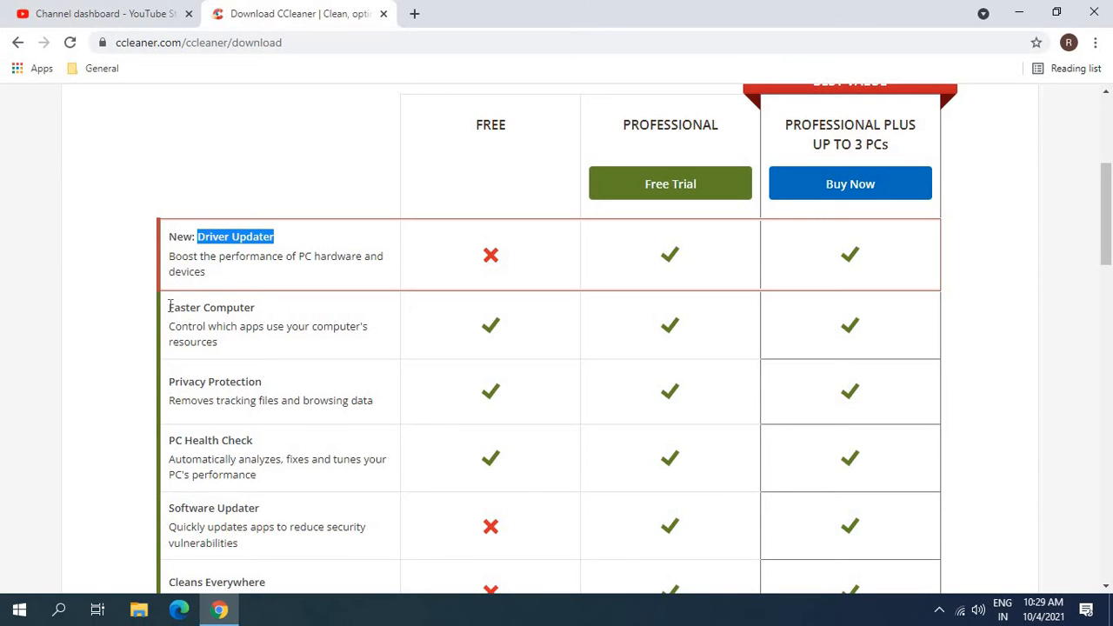
double_click(210, 307)
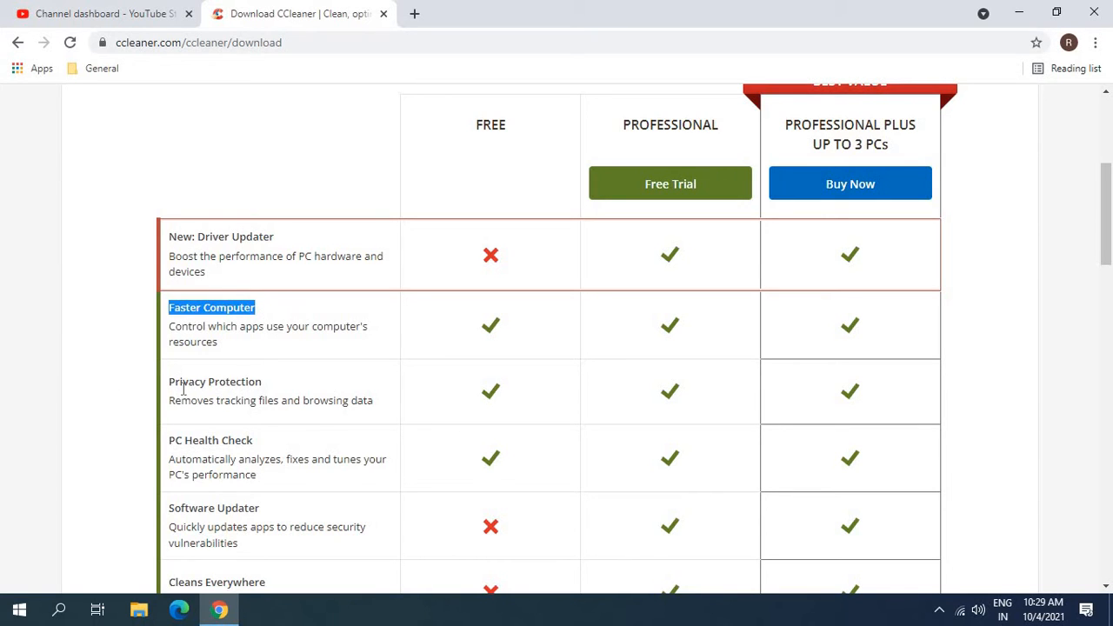
scroll(down, 3)
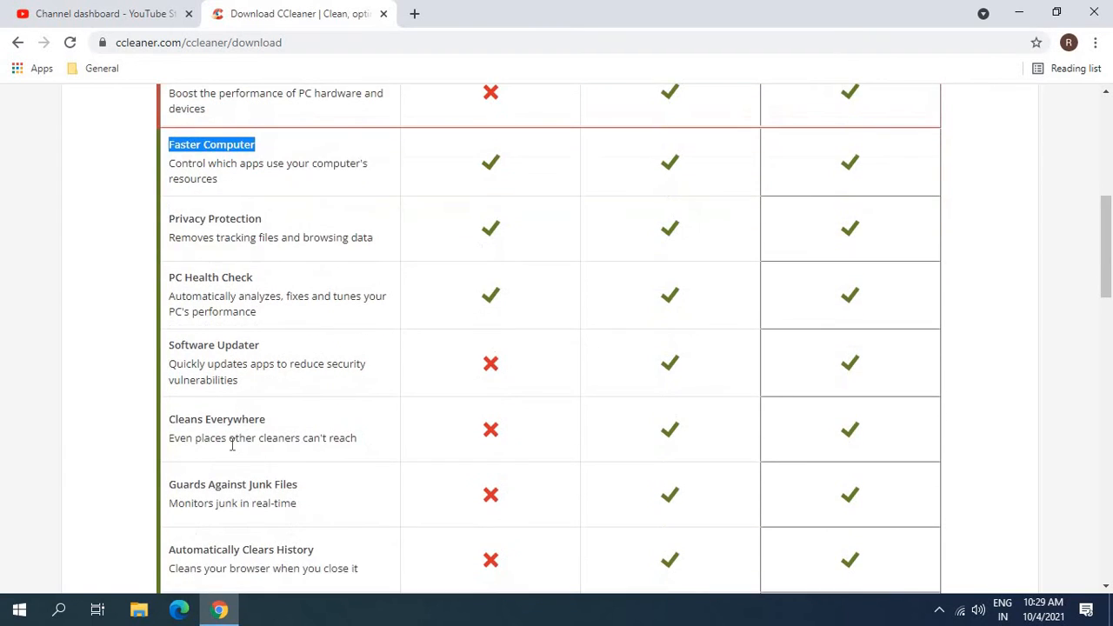
scroll(down, 3)
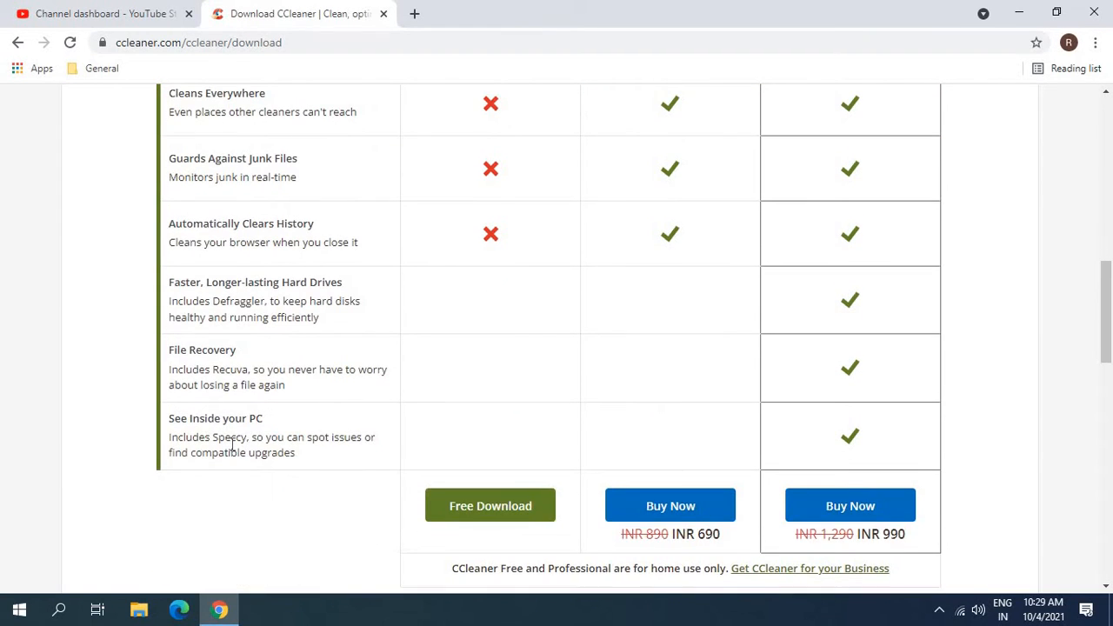
mouse_move(390, 502)
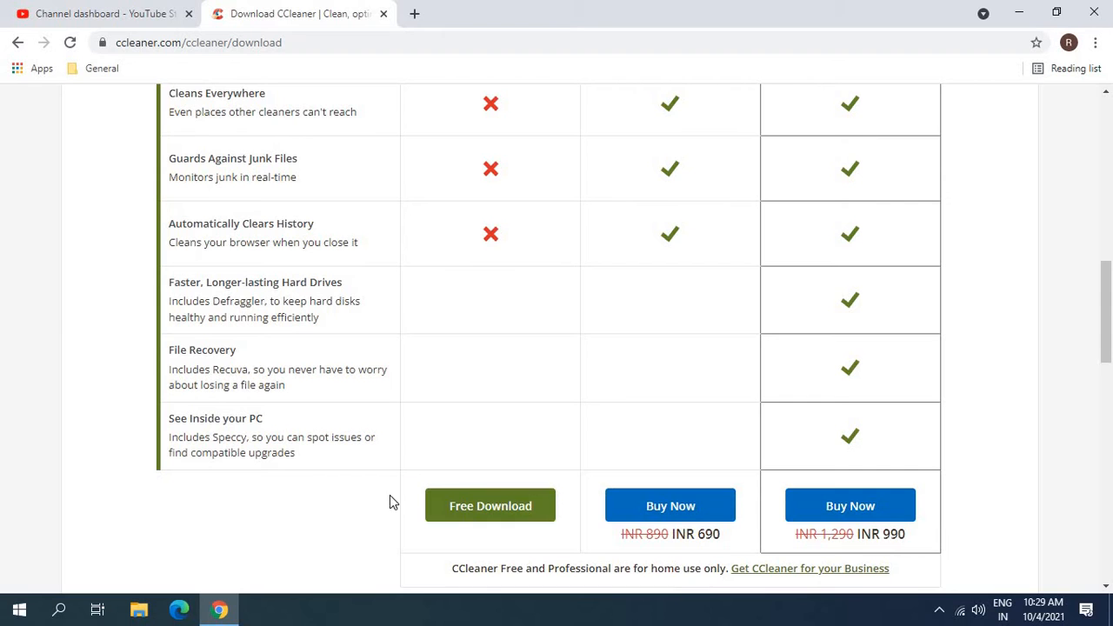
mouse_move(489, 506)
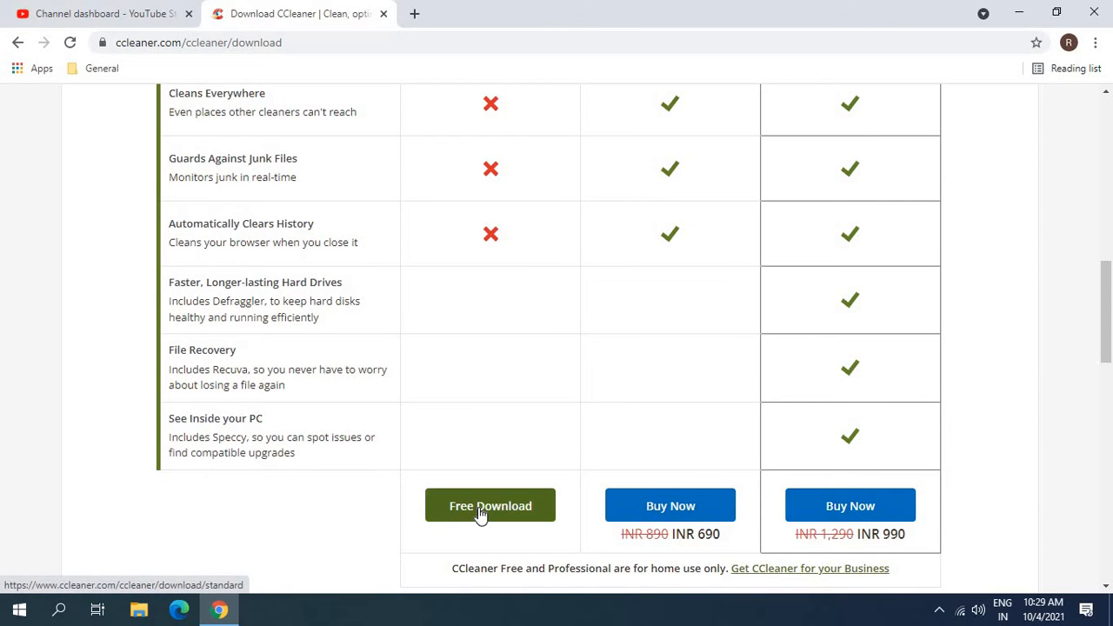
Download the free CCleaner edition and open the ccsetup.exe installer.
click(489, 505)
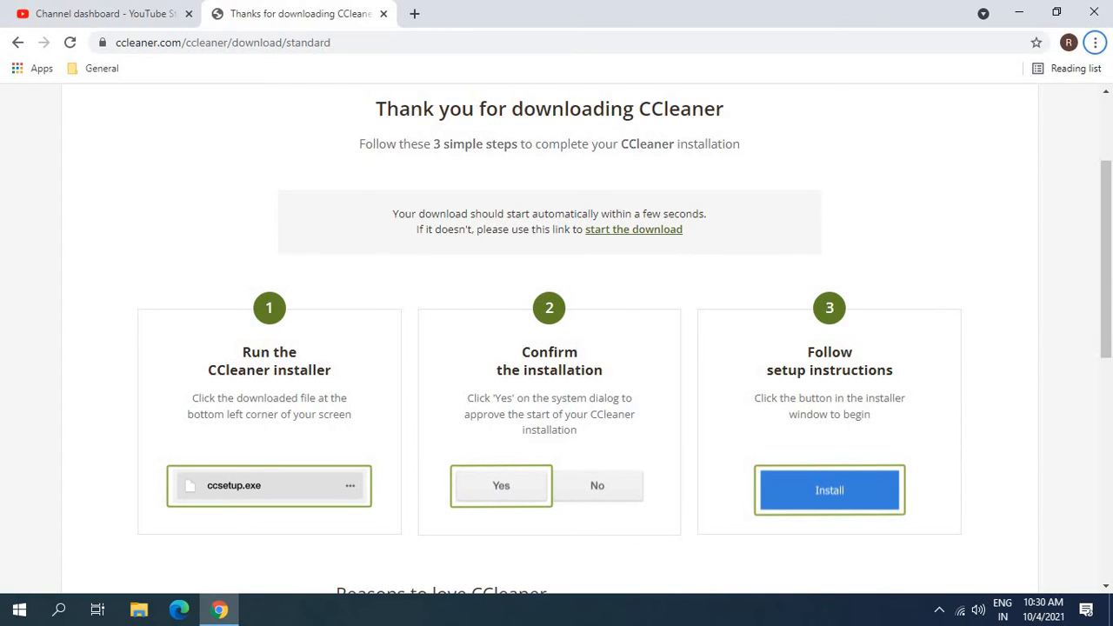
mouse_move(487, 422)
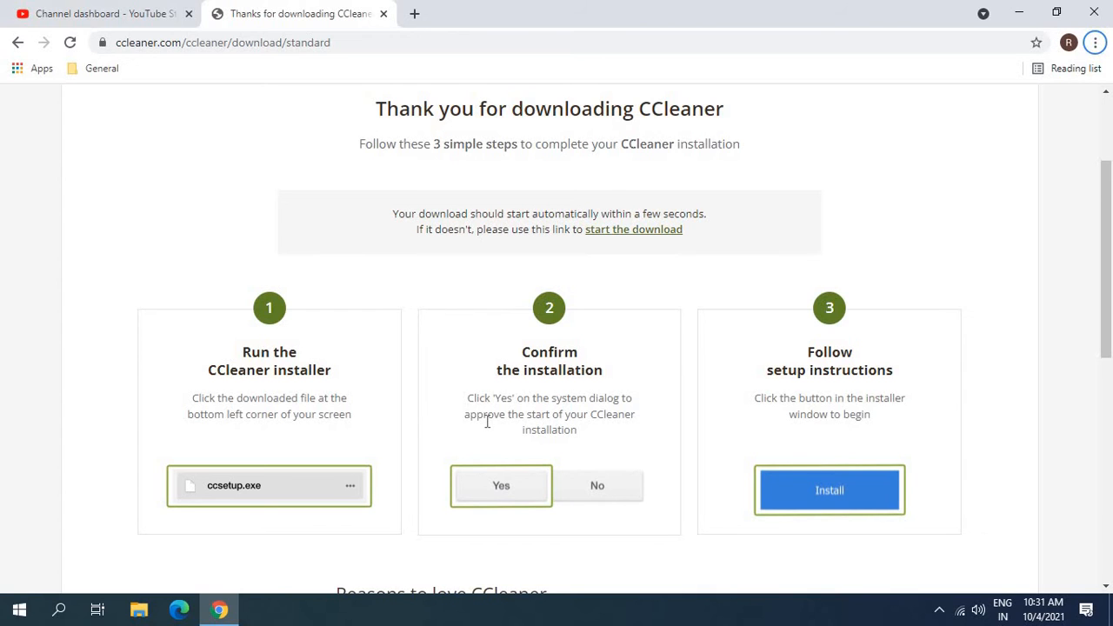
click(269, 485)
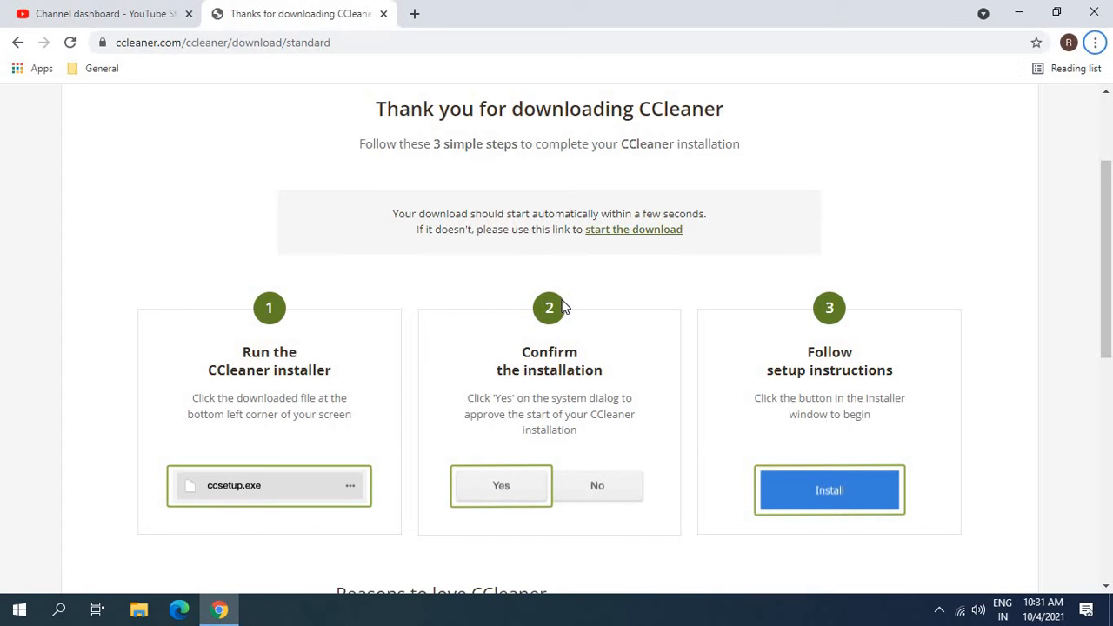
click(268, 485)
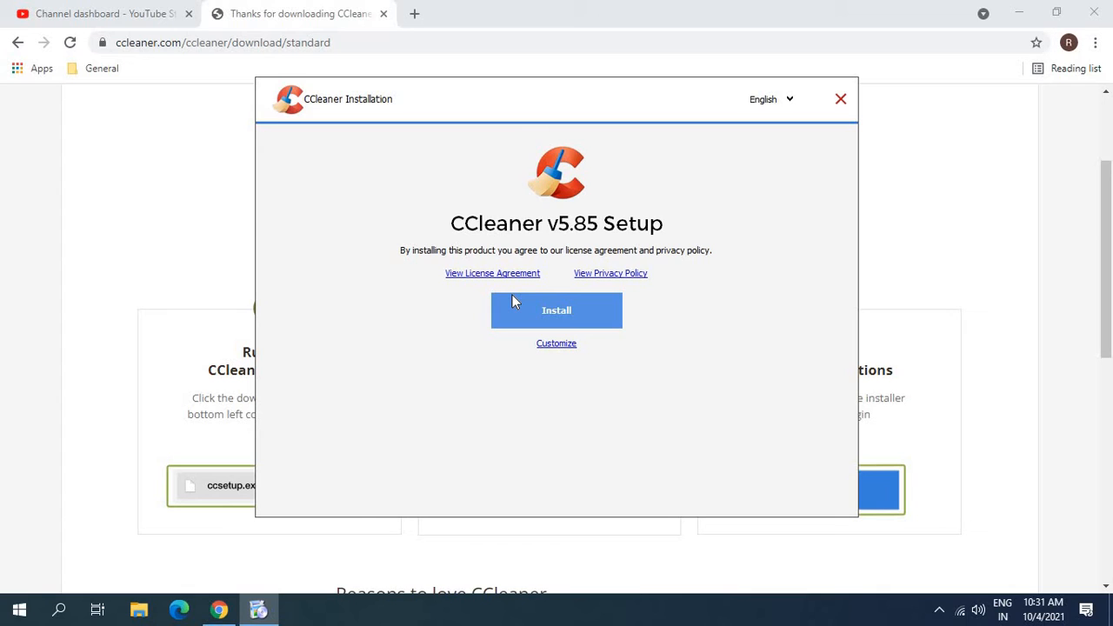
mouse_move(515, 307)
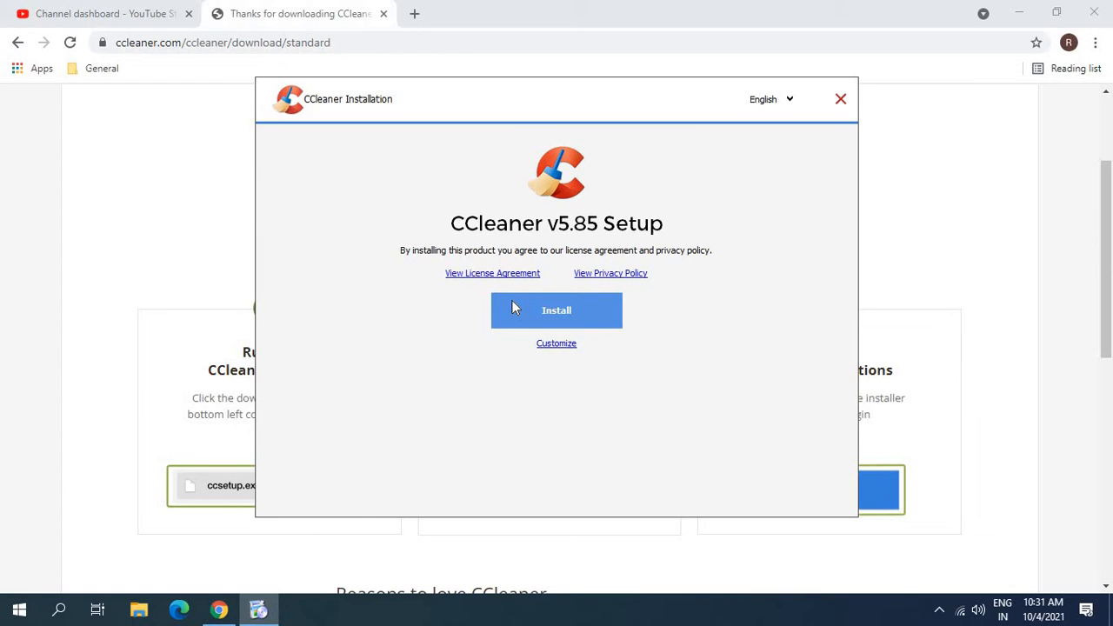
mouse_move(583, 285)
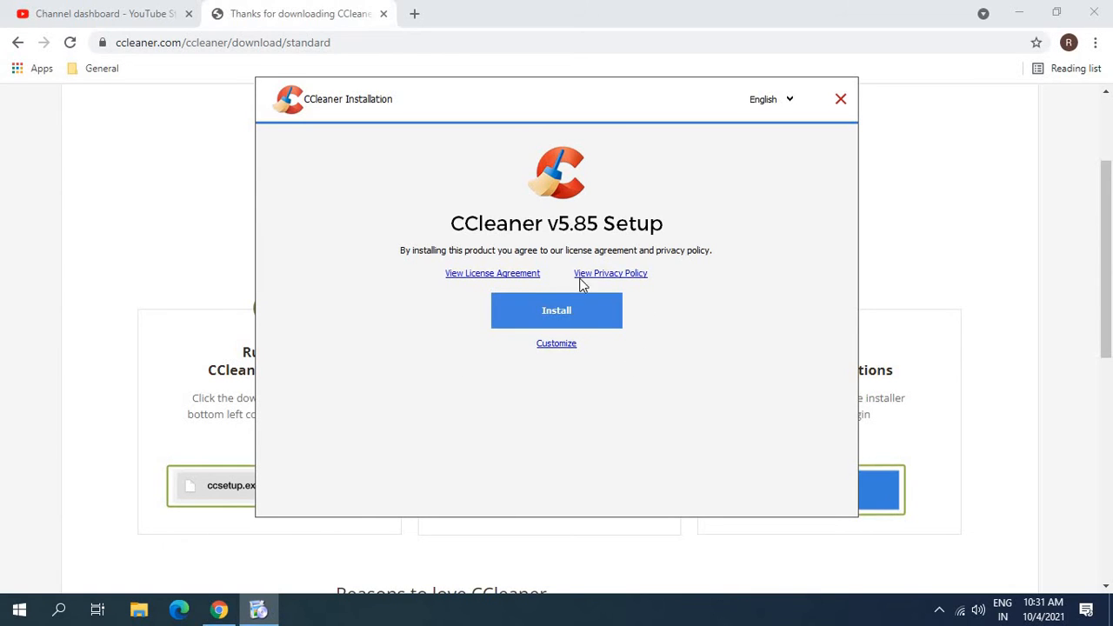
mouse_move(434, 335)
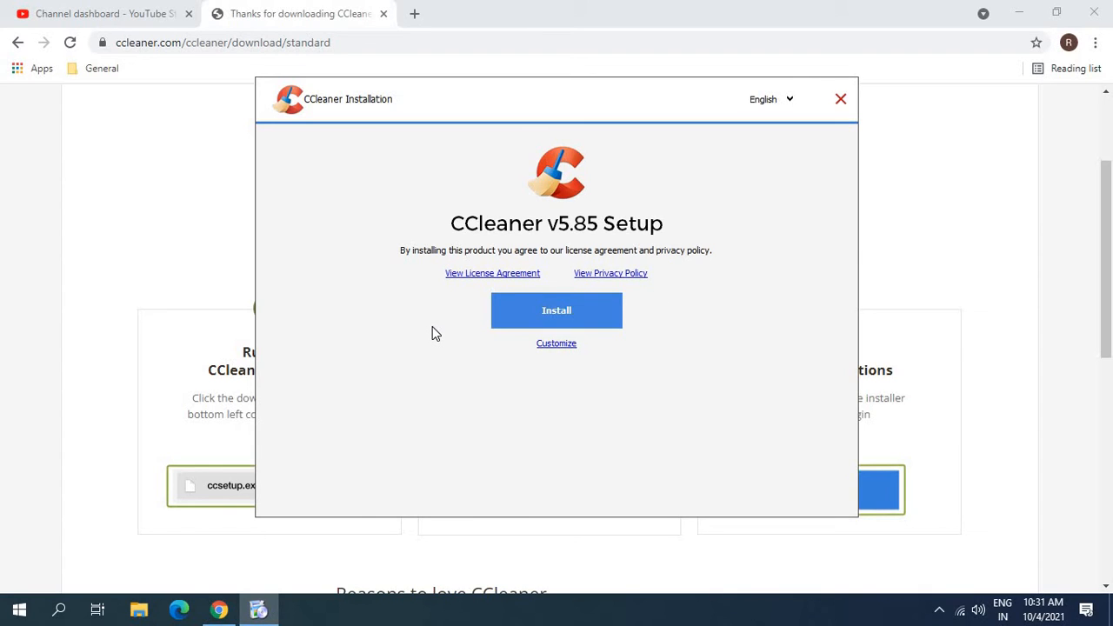
mouse_move(447, 330)
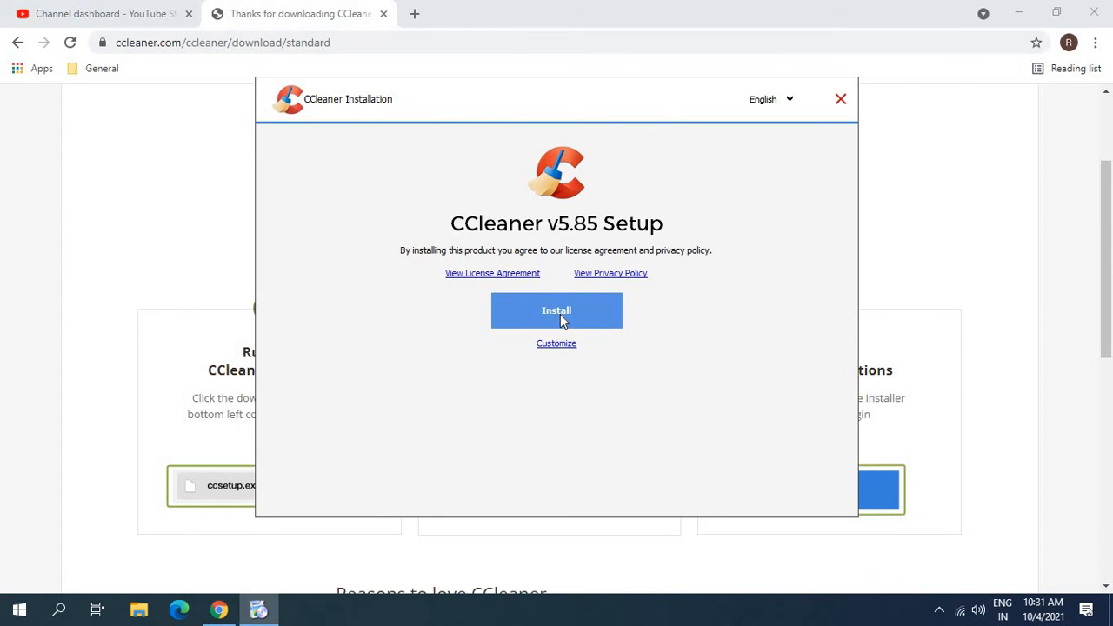
Start installing CCleaner v5.85 from the setup window.
click(555, 311)
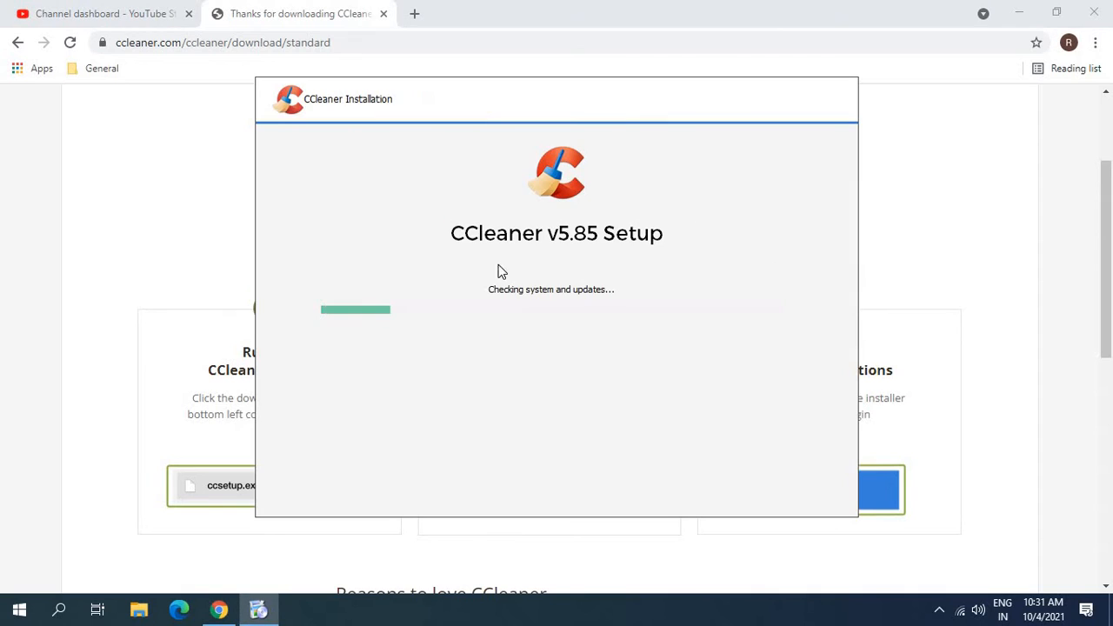
mouse_move(548, 301)
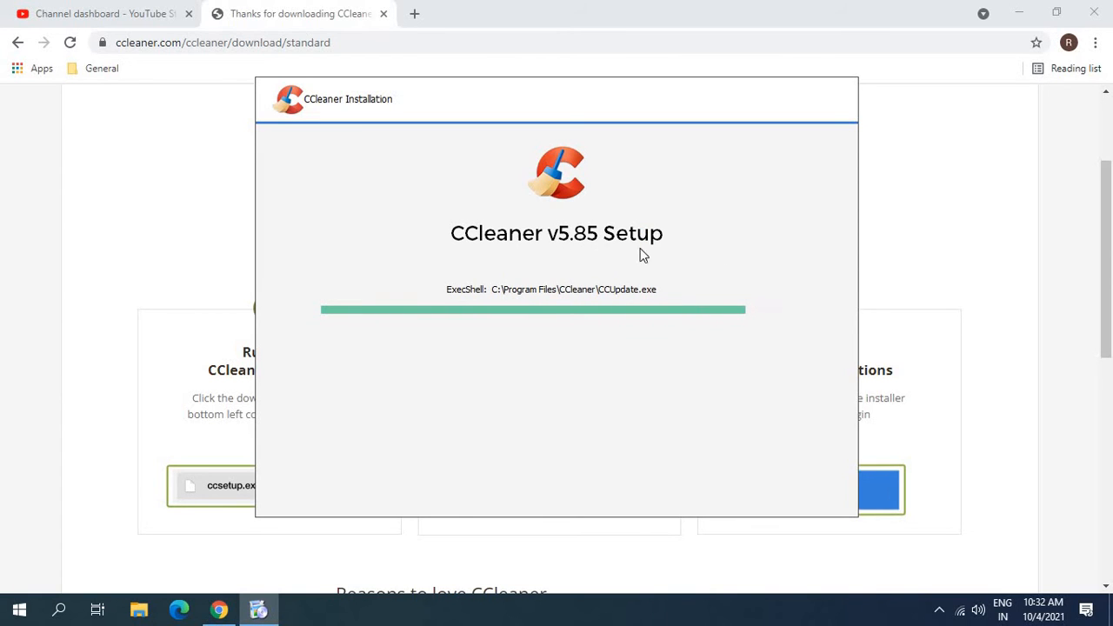
mouse_move(712, 343)
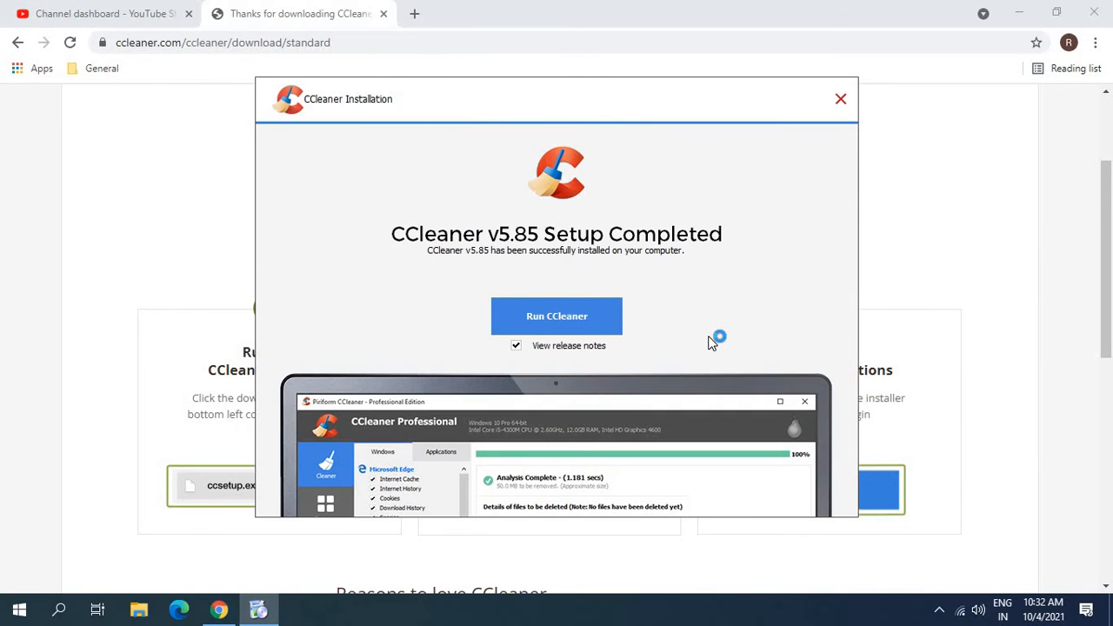
mouse_move(553, 354)
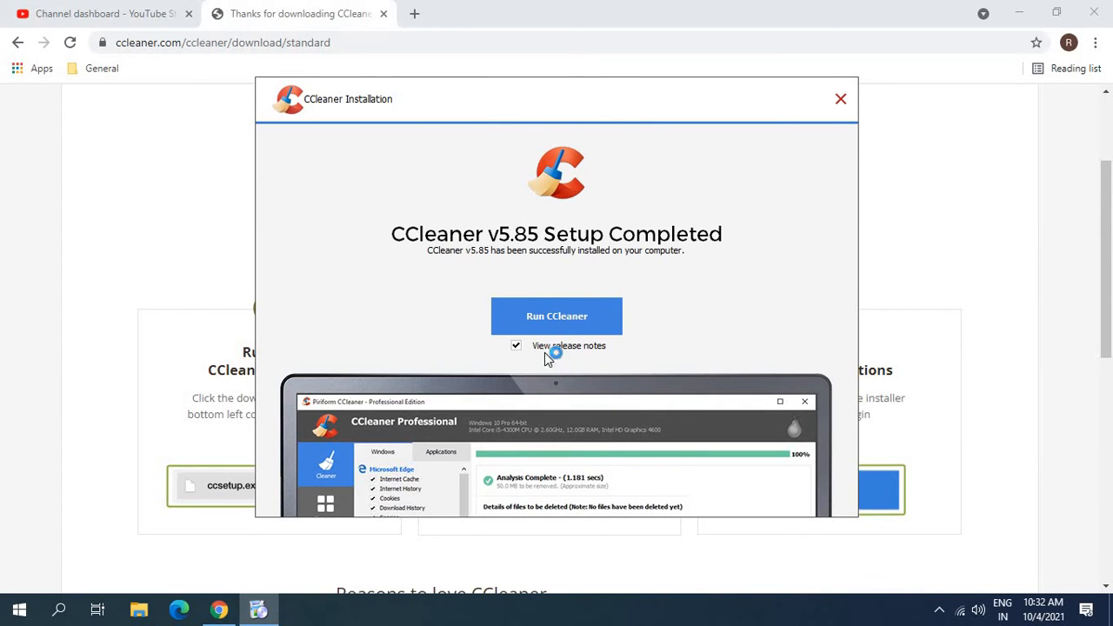
Untick 'View release notes' on the Setup Completed screen.
click(516, 345)
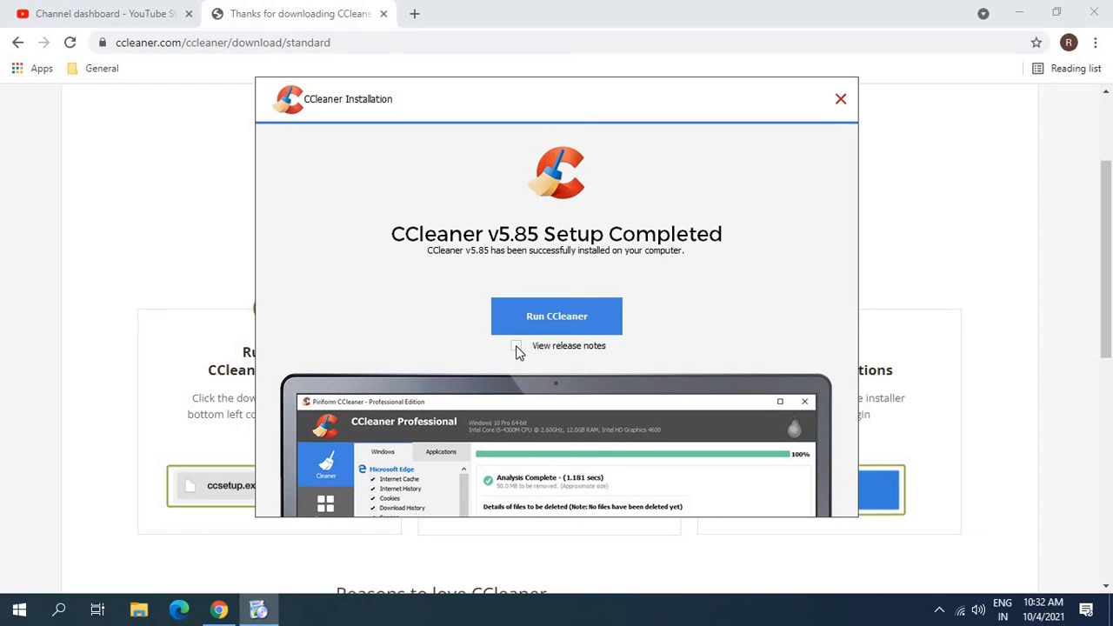
mouse_move(557, 316)
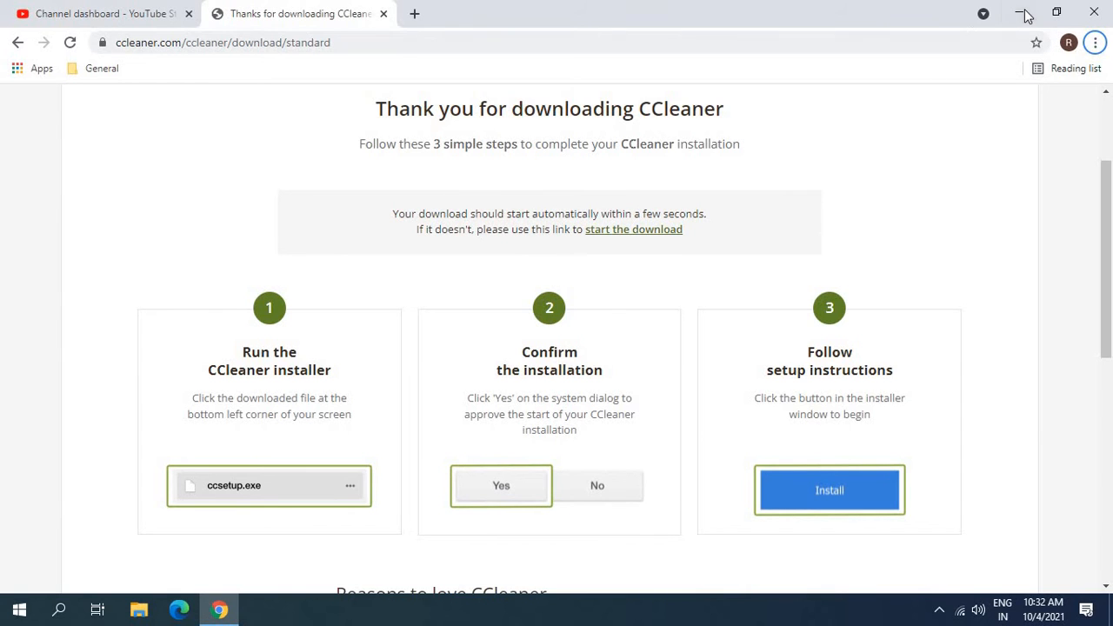
Minimize Chrome and launch CCleaner from its desktop icon.
click(1025, 12)
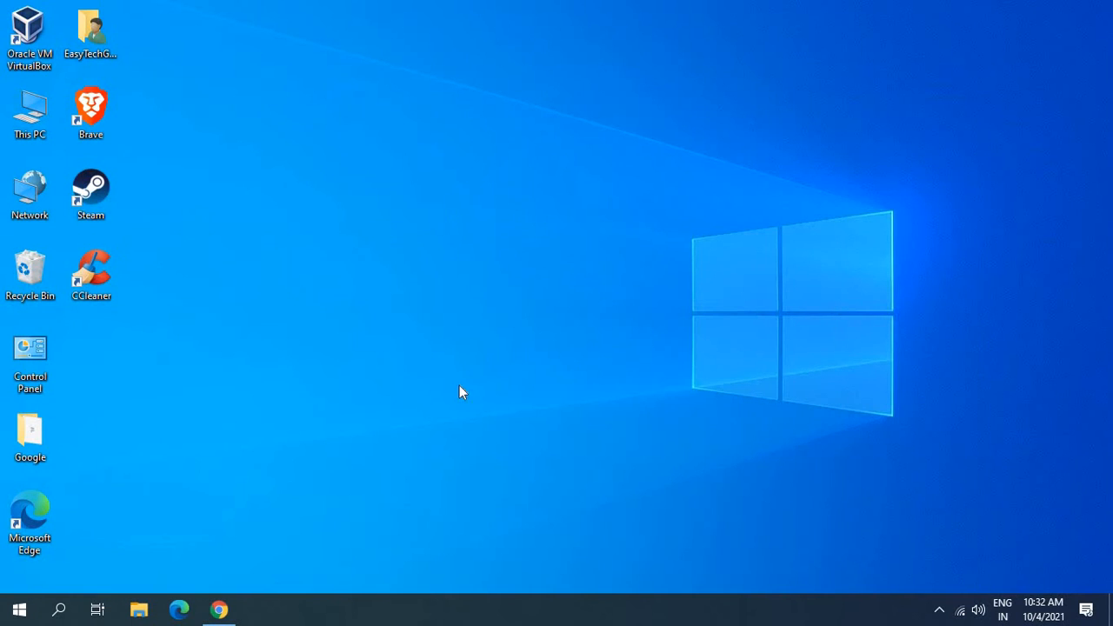
mouse_move(176, 237)
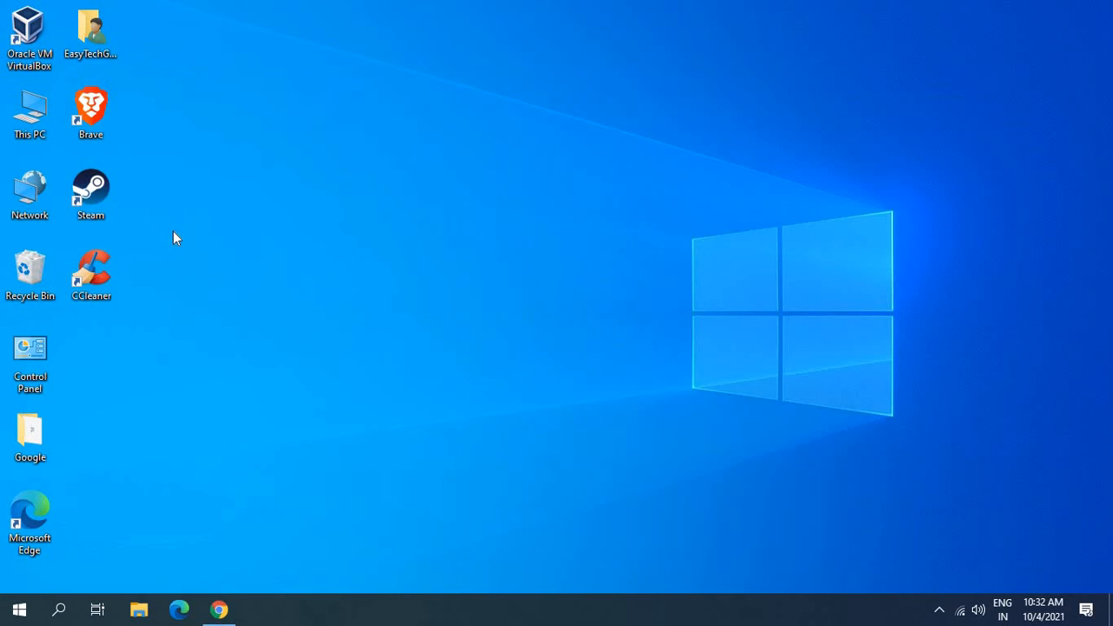
double_click(90, 266)
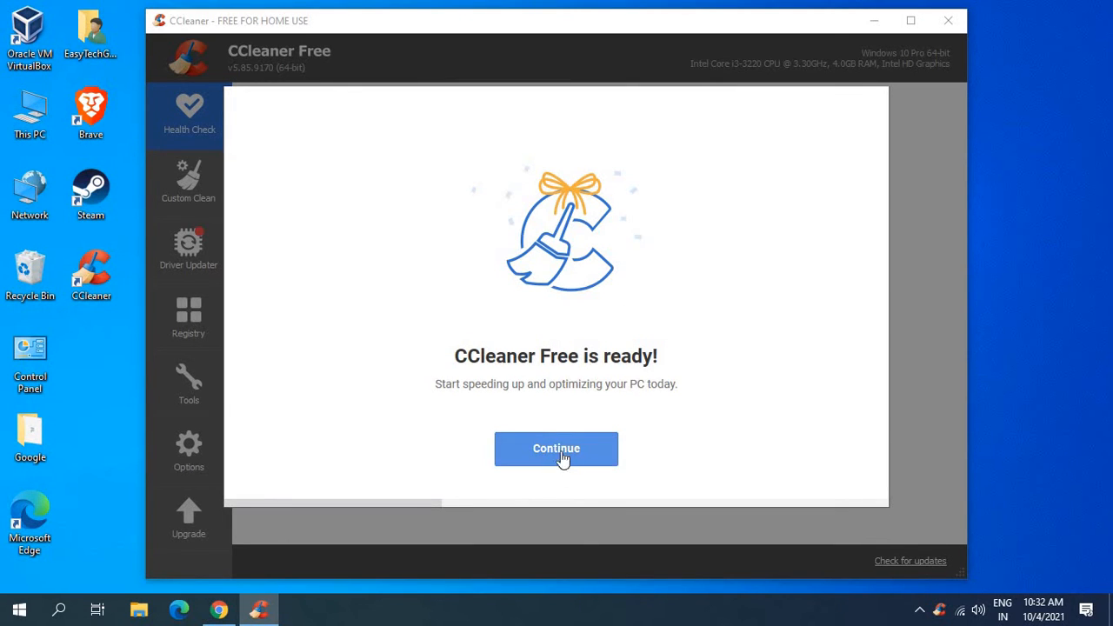
Continue past the welcome screens and decline CCleaner Browser without making it default.
click(555, 448)
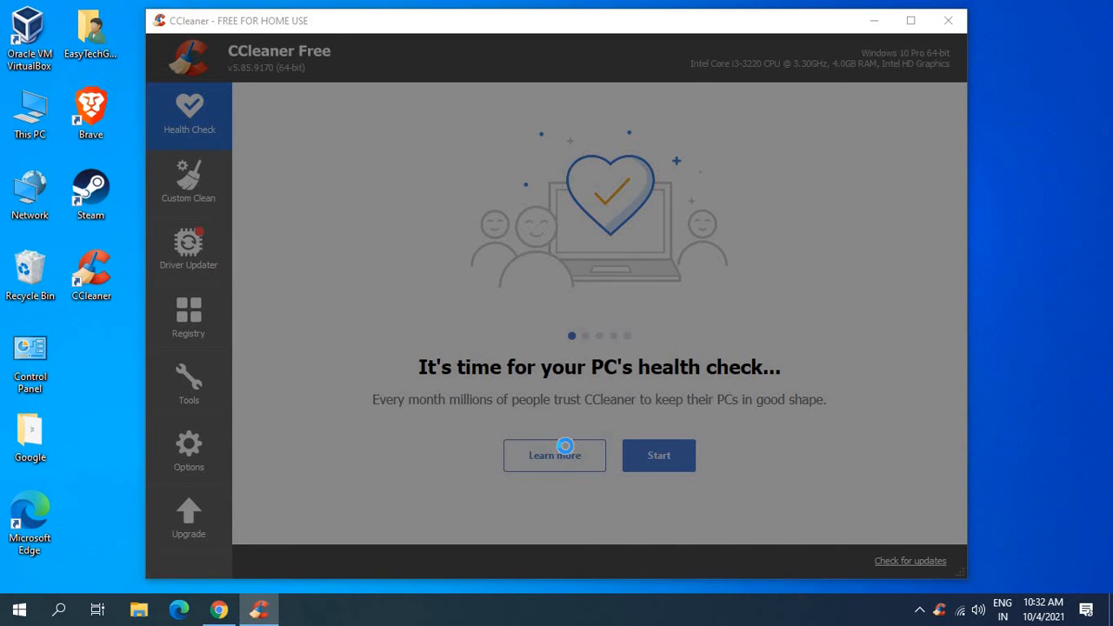
click(554, 455)
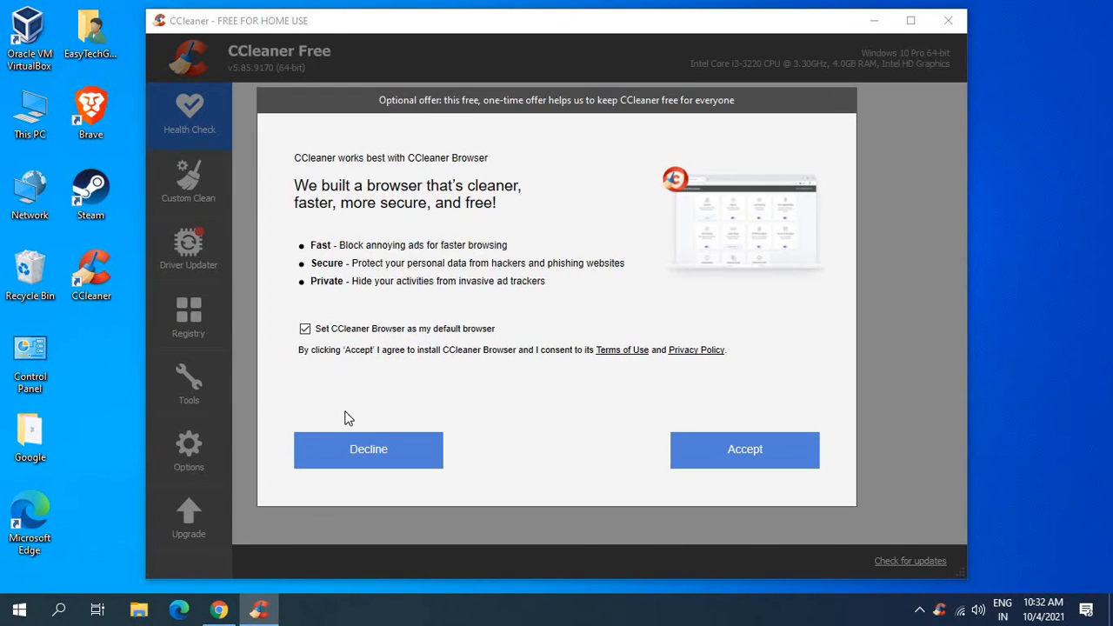
mouse_move(474, 189)
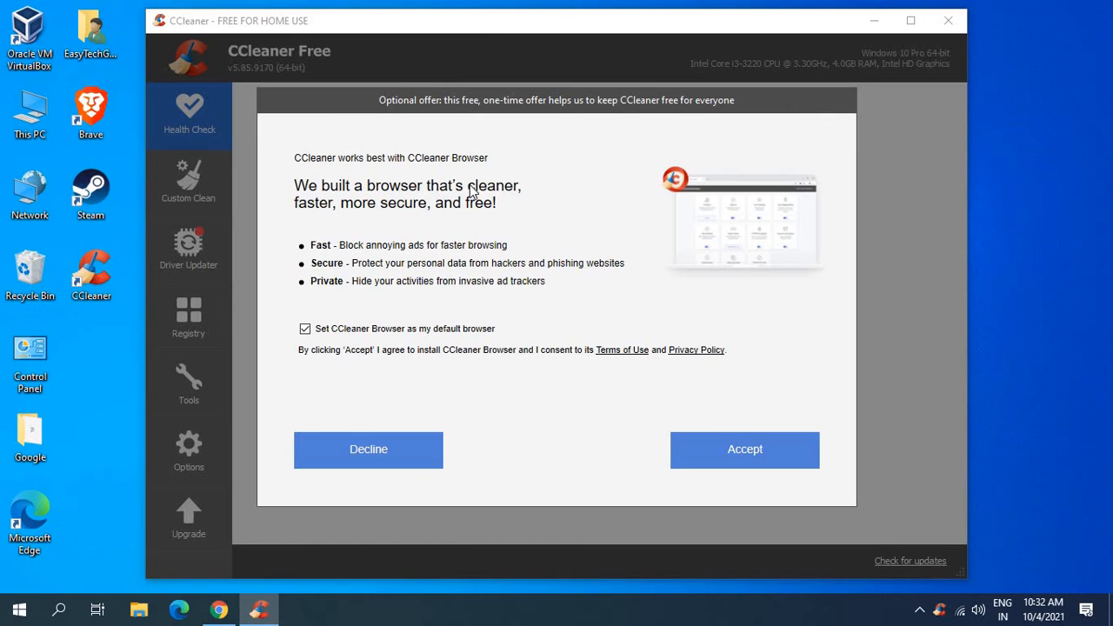
mouse_move(557, 397)
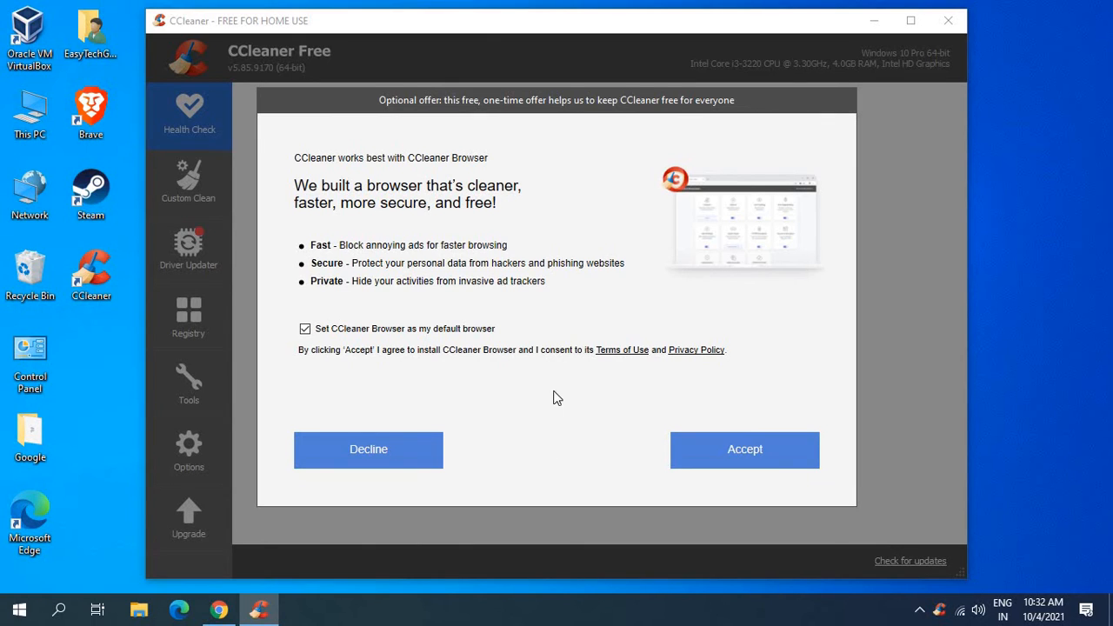
mouse_move(422, 339)
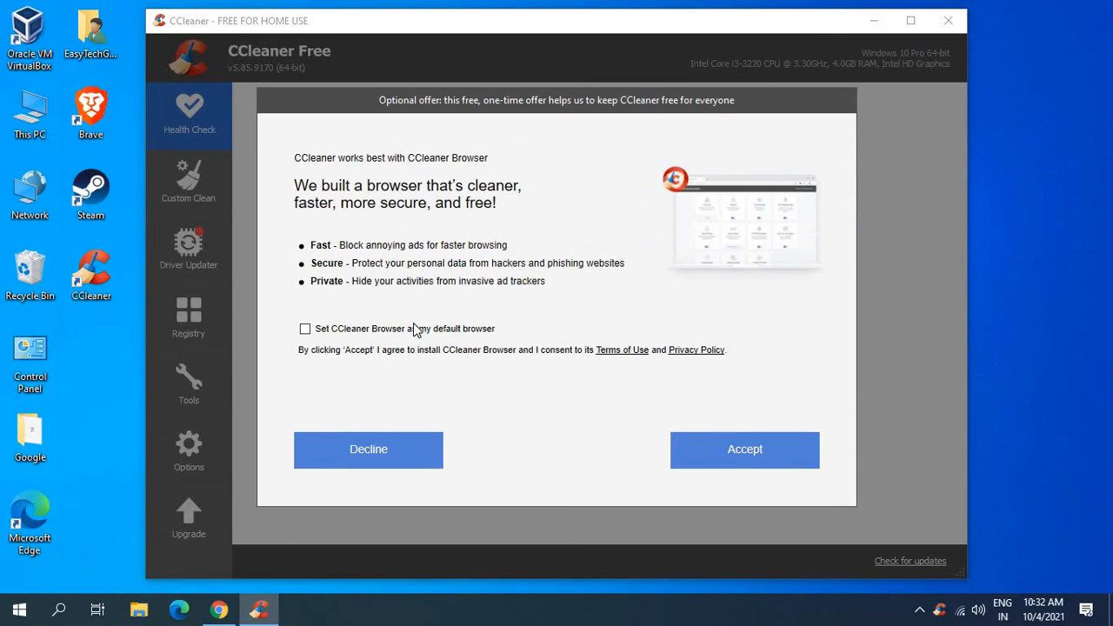
mouse_move(459, 197)
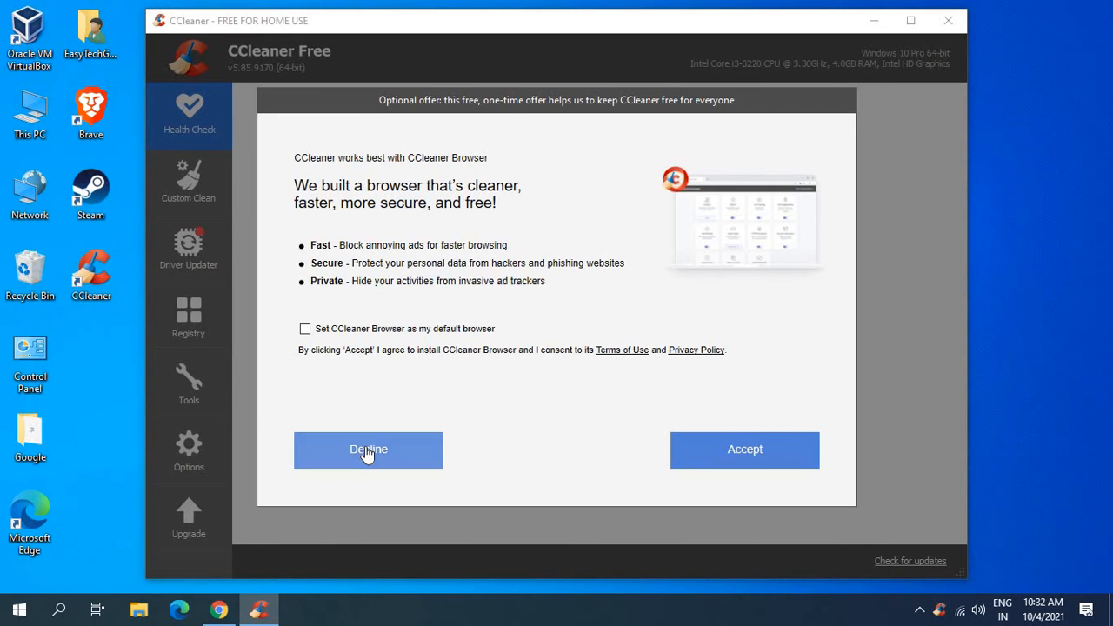
click(368, 449)
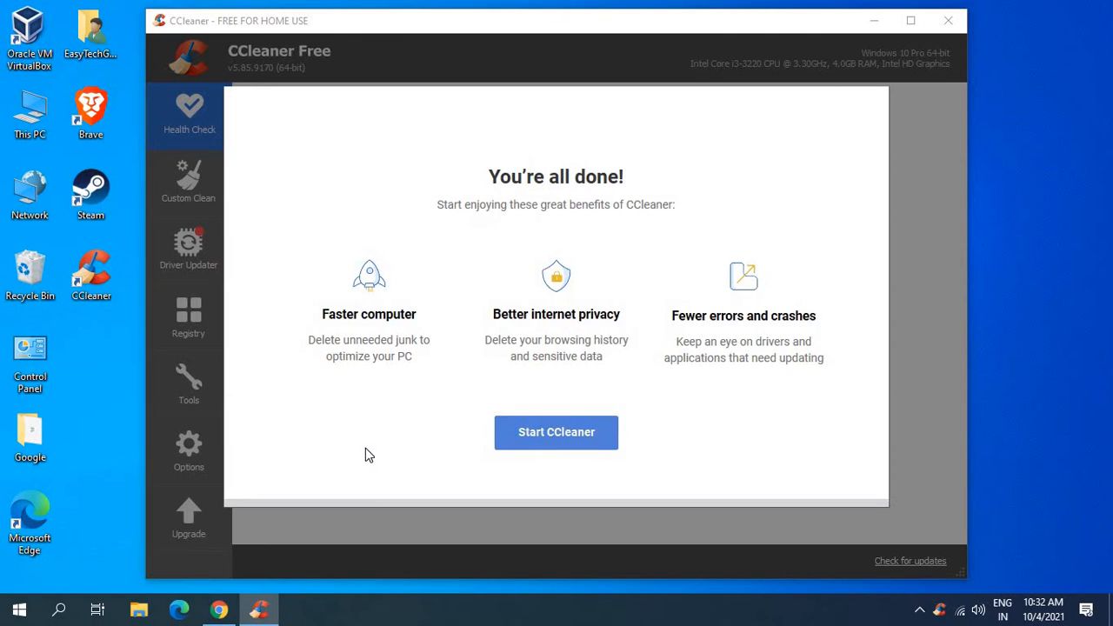
mouse_move(491, 178)
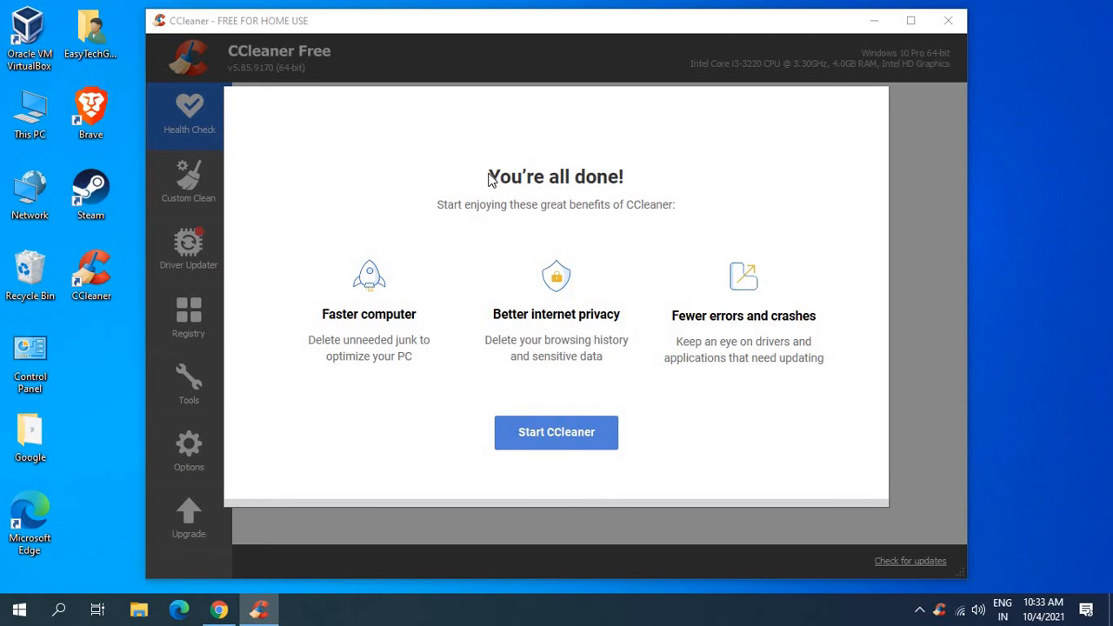
mouse_move(354, 341)
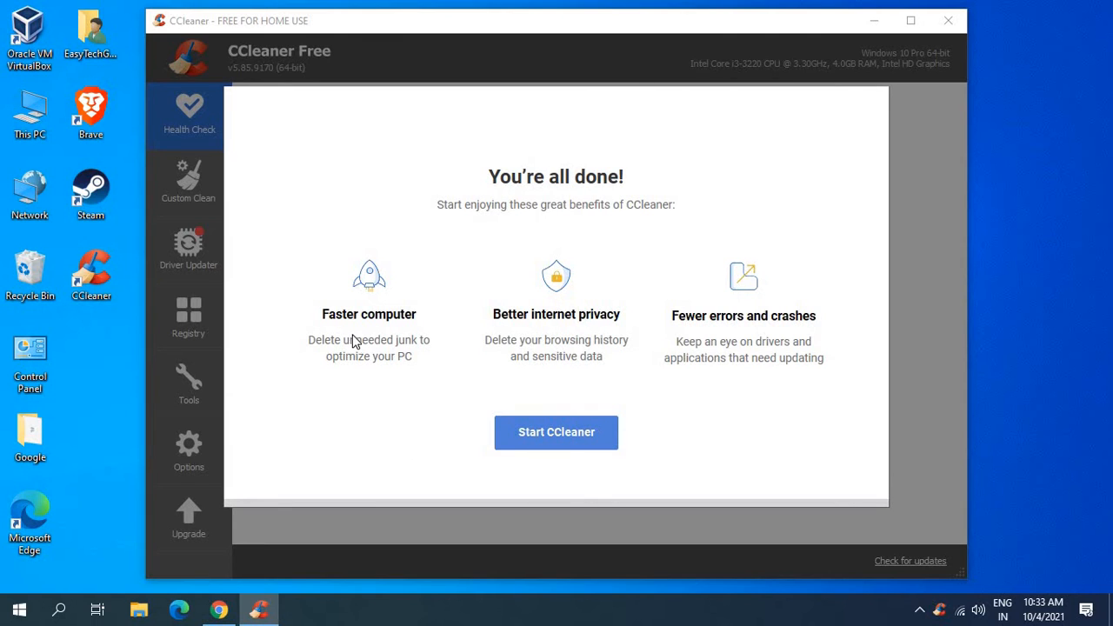
mouse_move(587, 333)
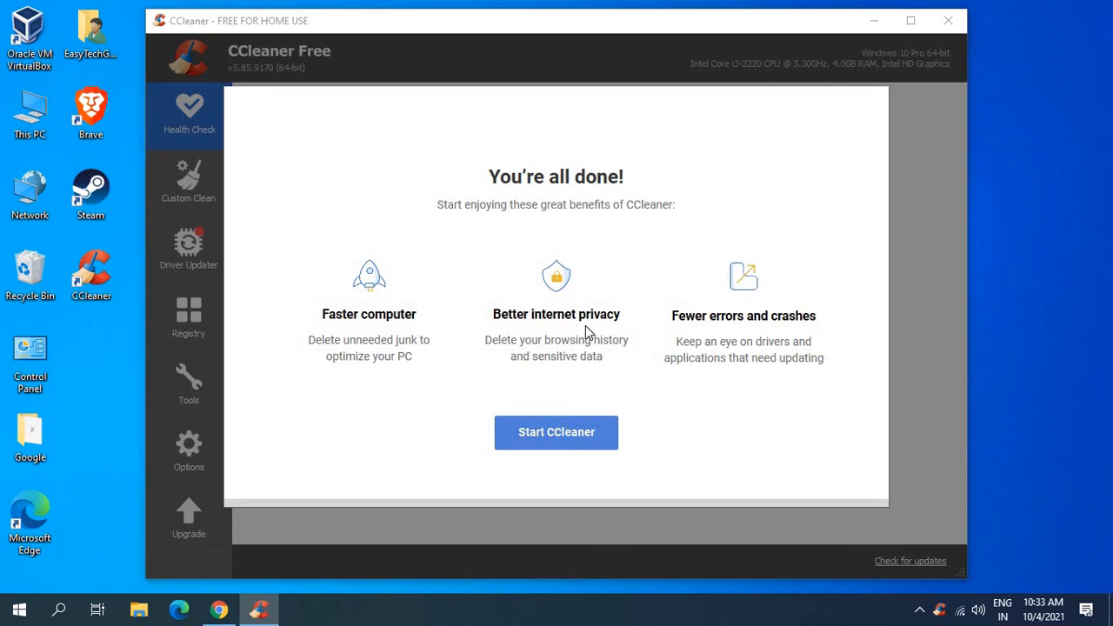
mouse_move(714, 346)
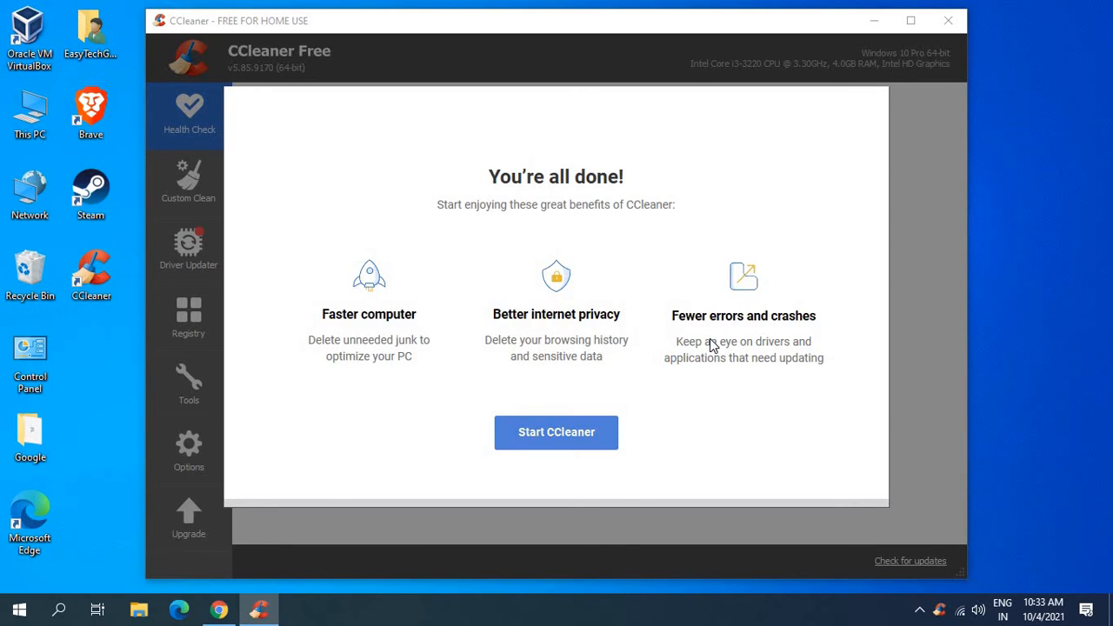
mouse_move(539, 432)
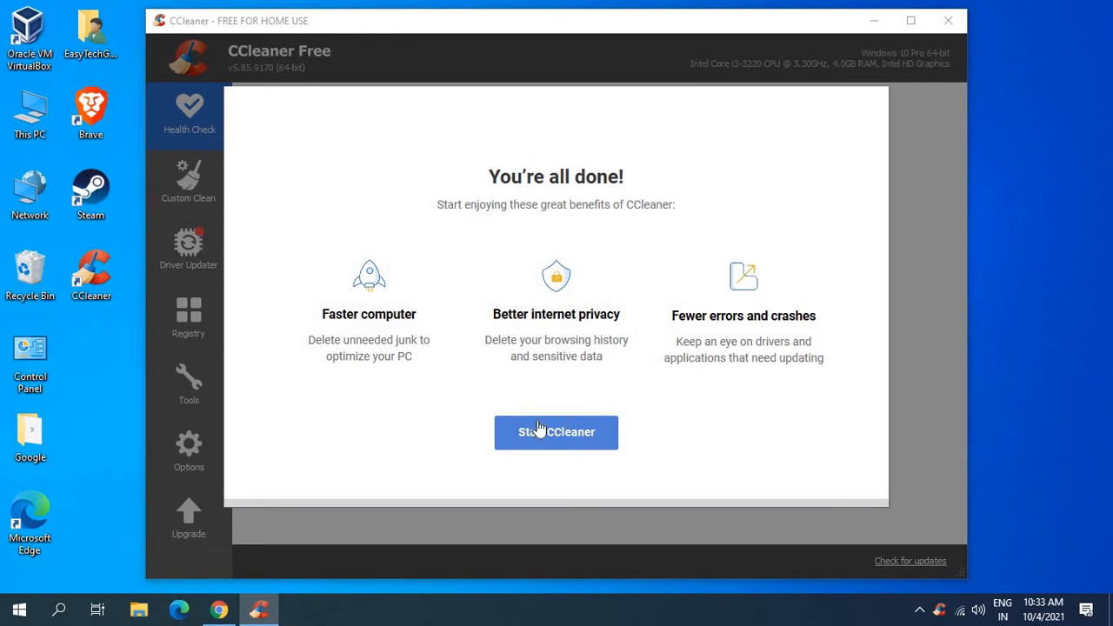
Finish onboarding with Start CCleaner and go to Custom Clean.
click(556, 432)
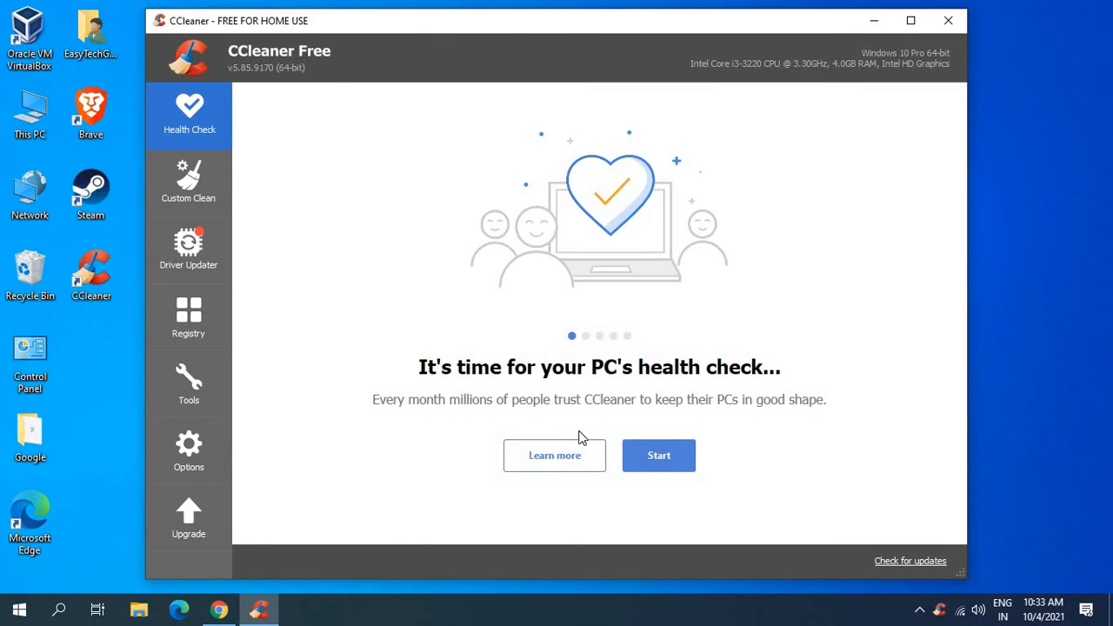
mouse_move(552, 389)
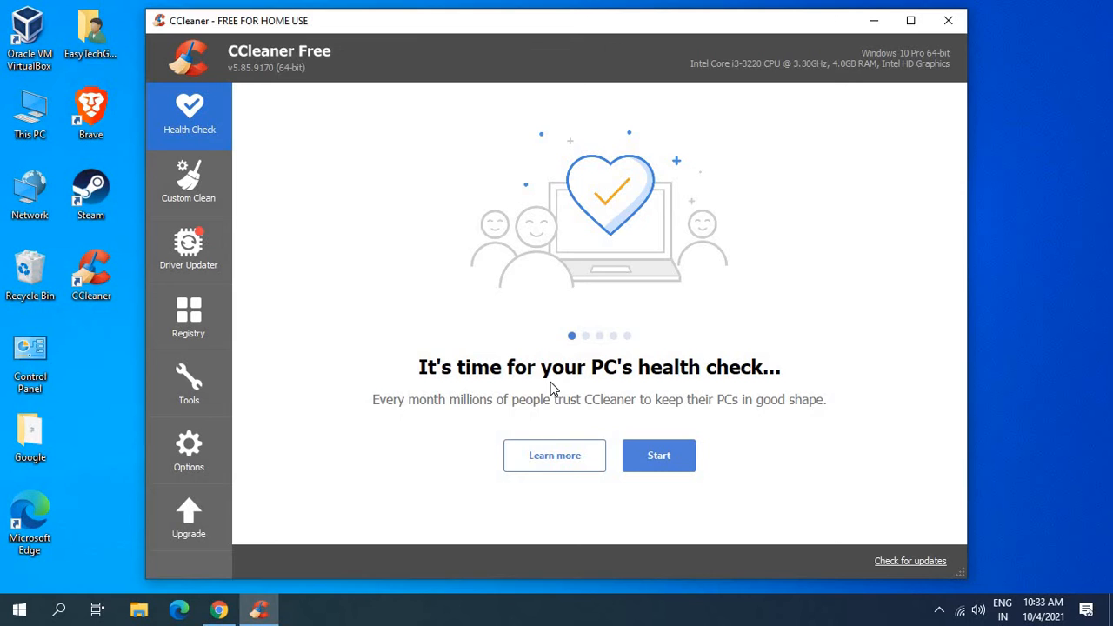
mouse_move(696, 380)
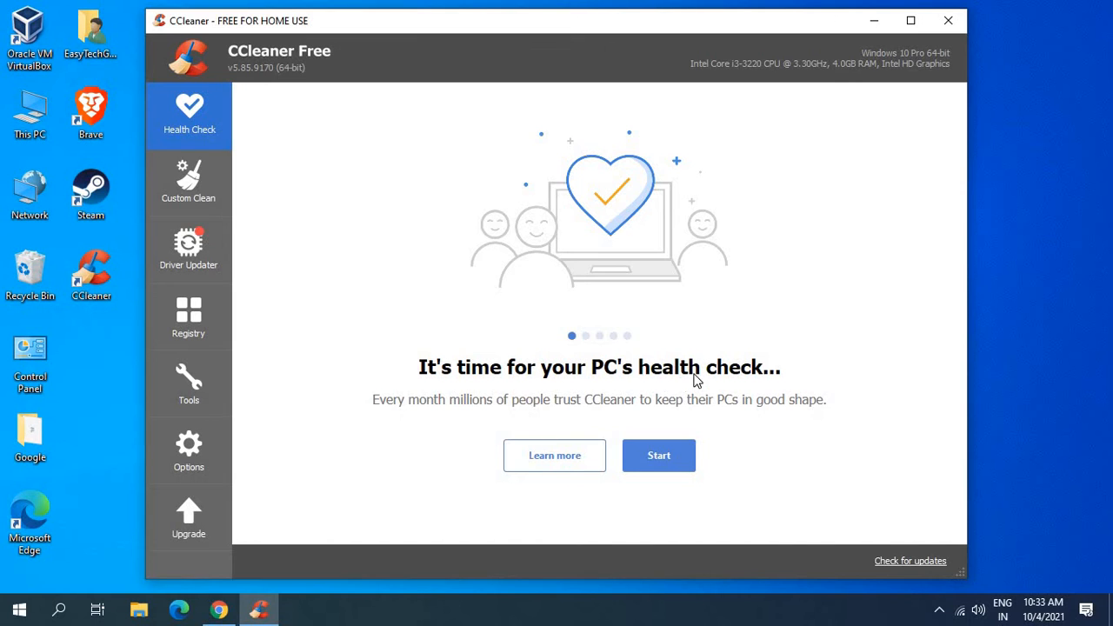
mouse_move(190, 187)
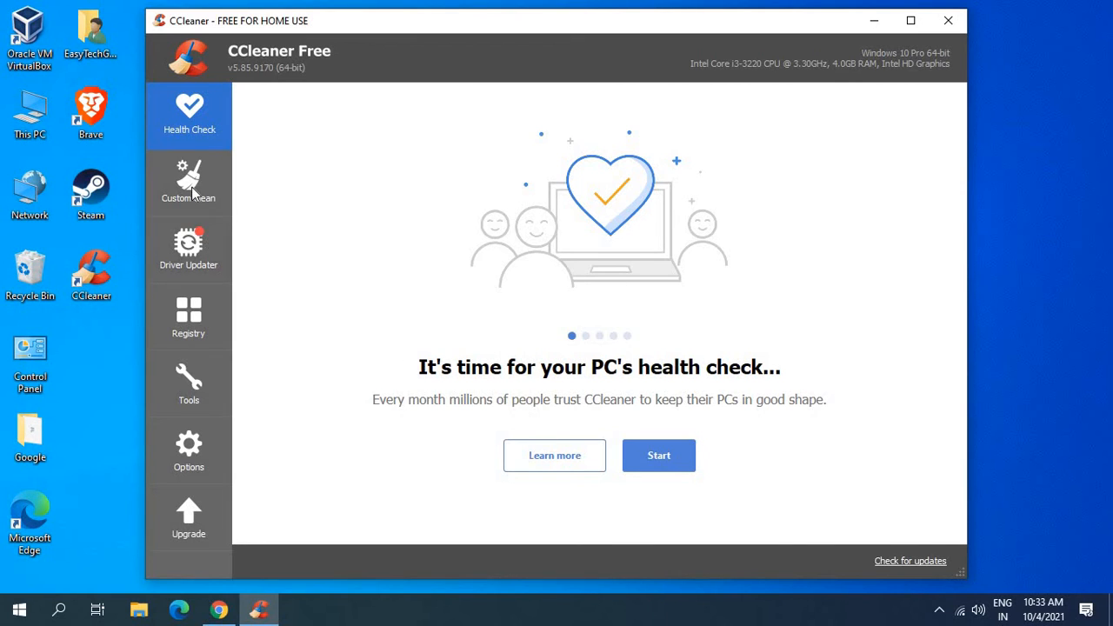
click(189, 182)
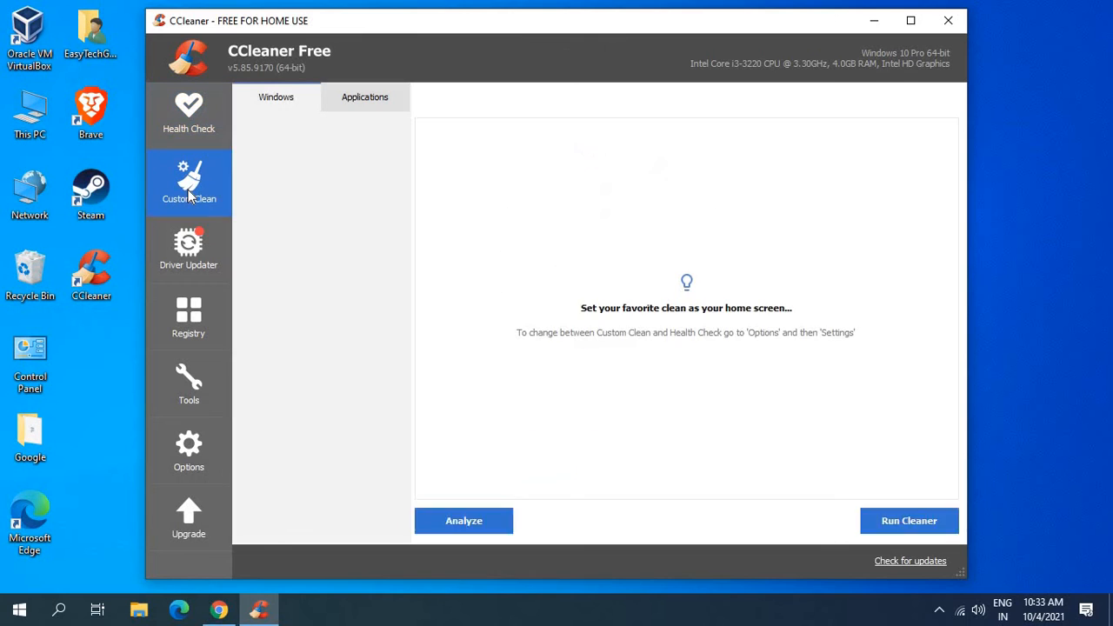
Analyze junk files with Chrome closed, finding about 1,652 MB removable.
click(189, 183)
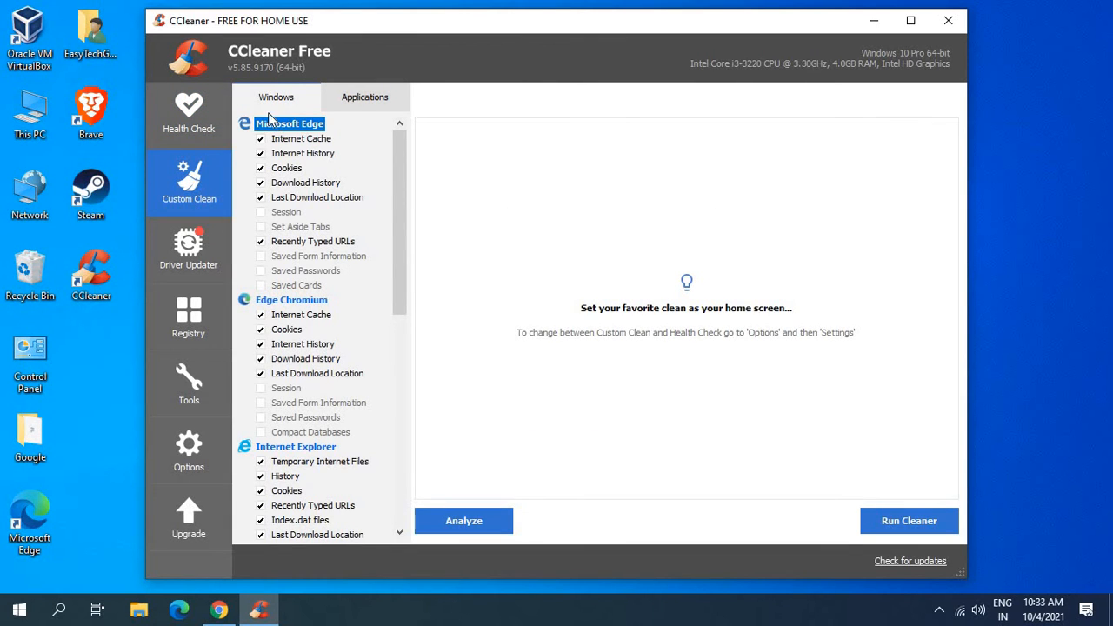
mouse_move(272, 443)
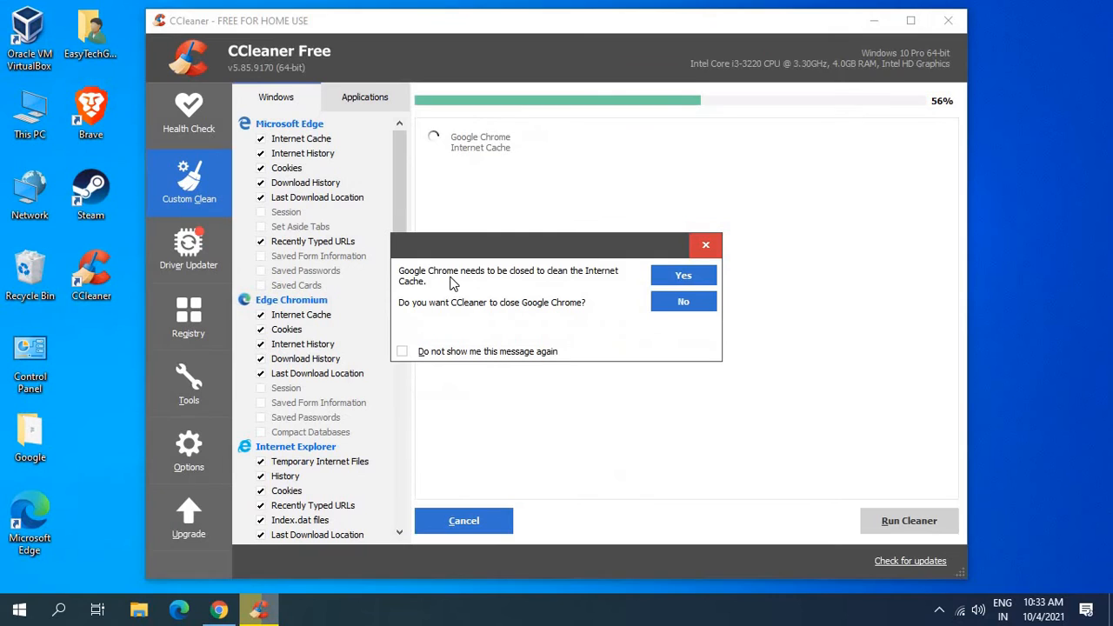
mouse_move(659, 282)
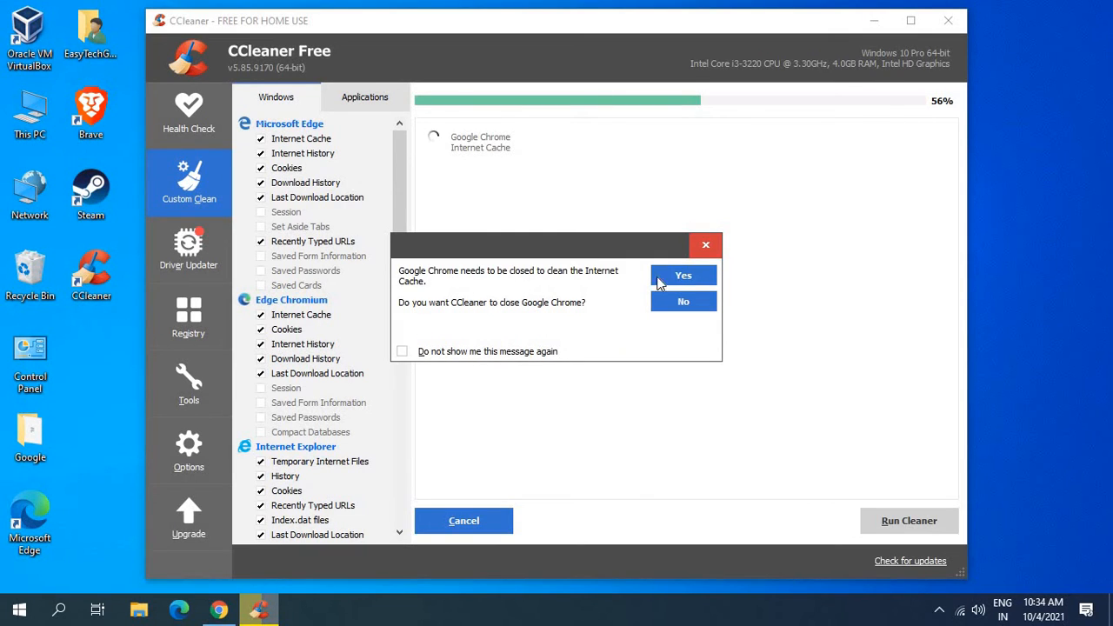
click(683, 274)
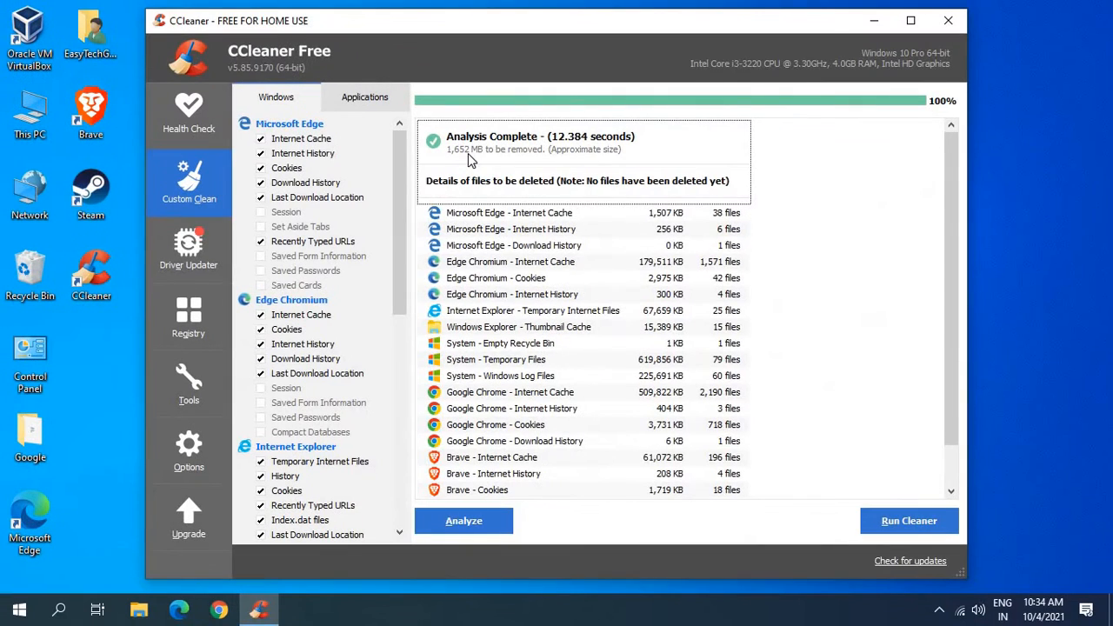
mouse_move(622, 418)
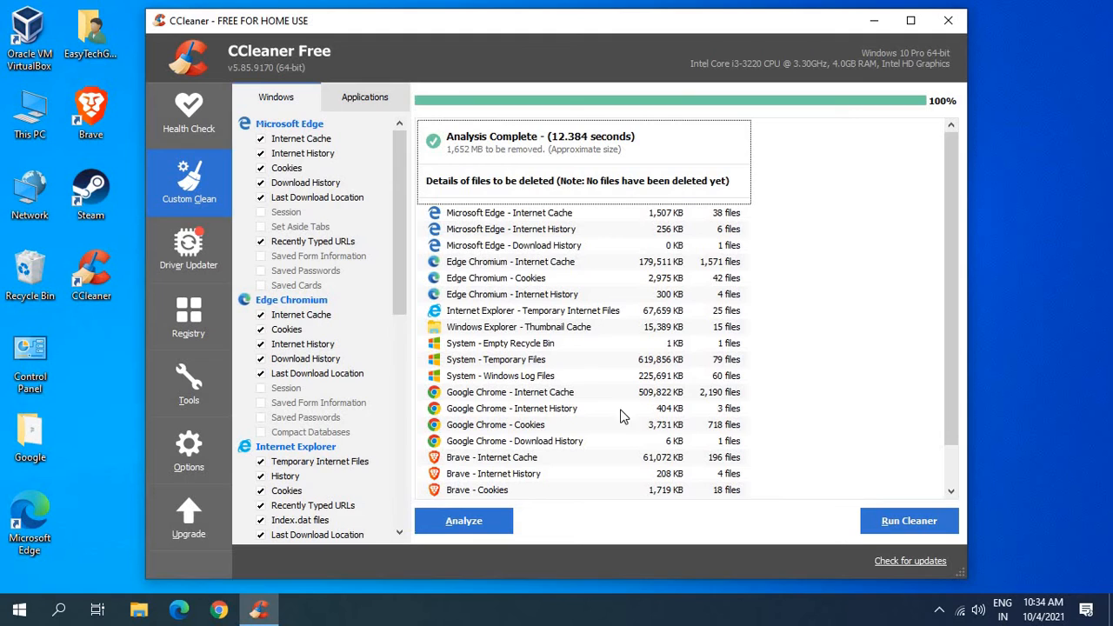
mouse_move(452, 163)
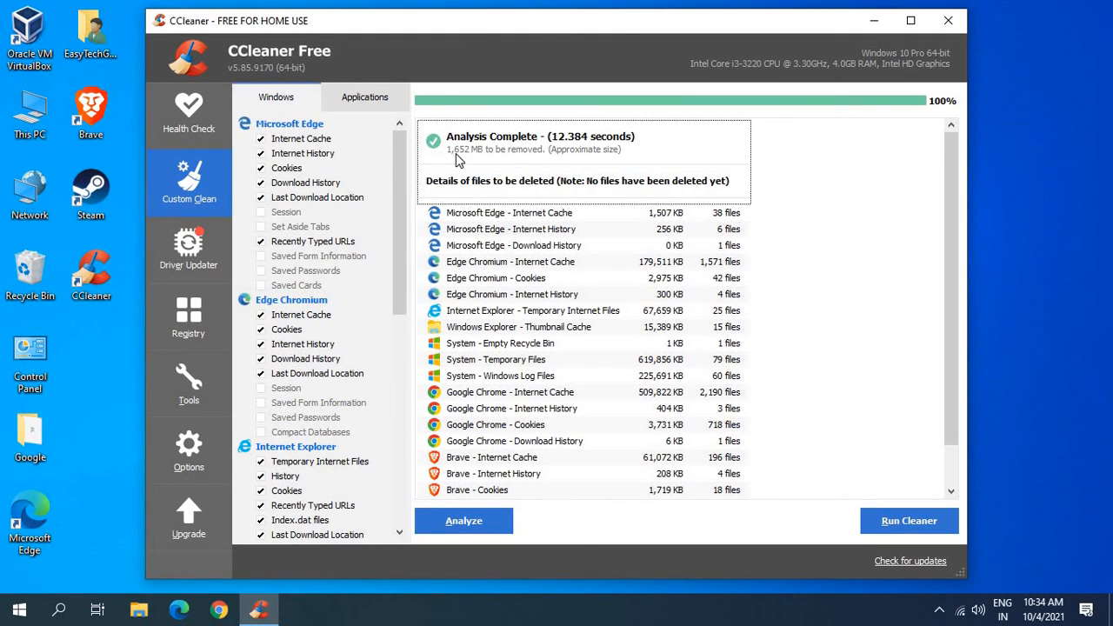
mouse_move(550, 437)
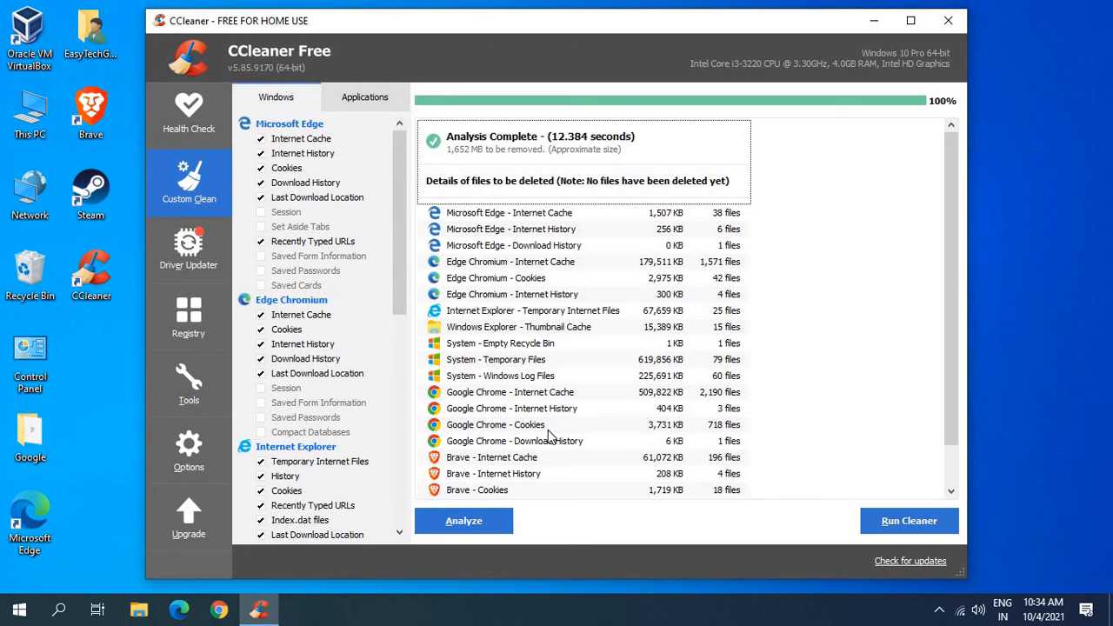
scroll(down, 3)
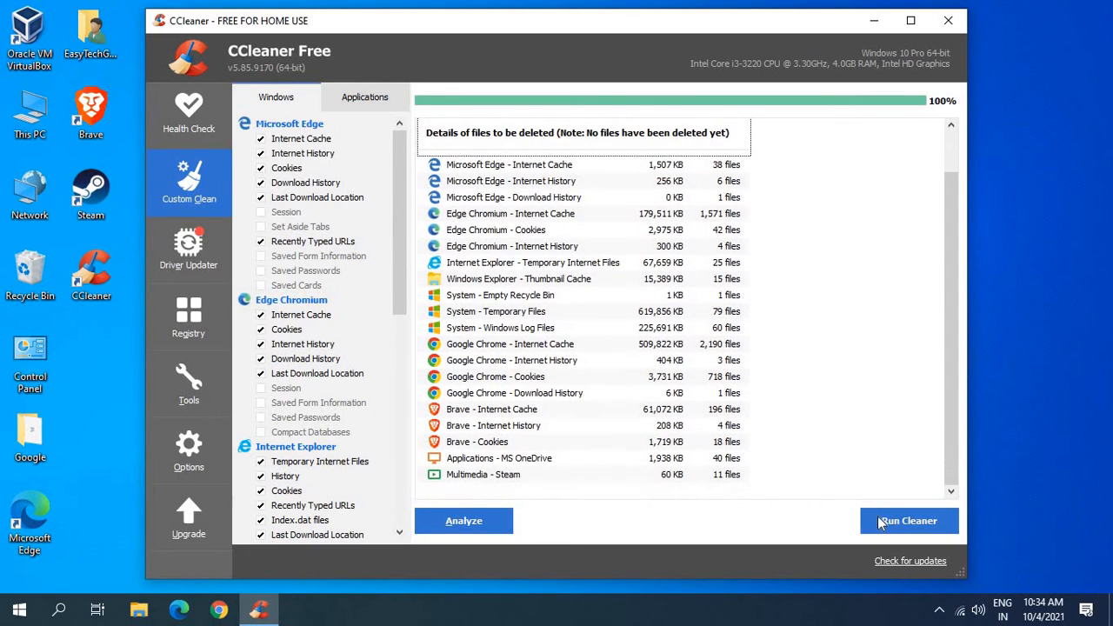
Run the cleaner to remove 1,648 MB of junk, then go to Registry.
click(908, 520)
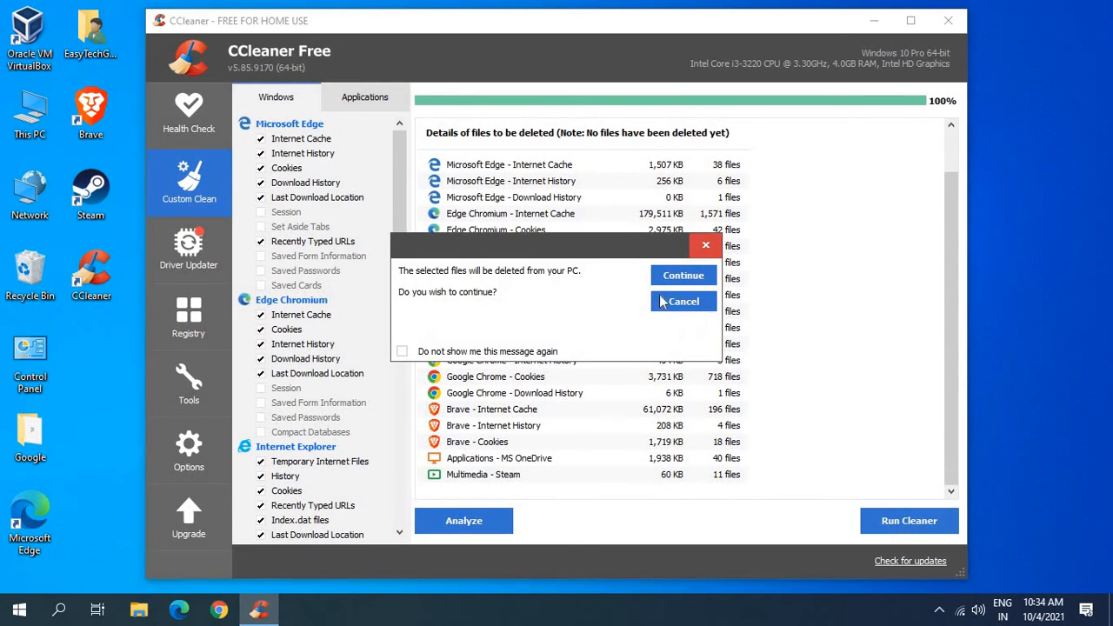
click(684, 275)
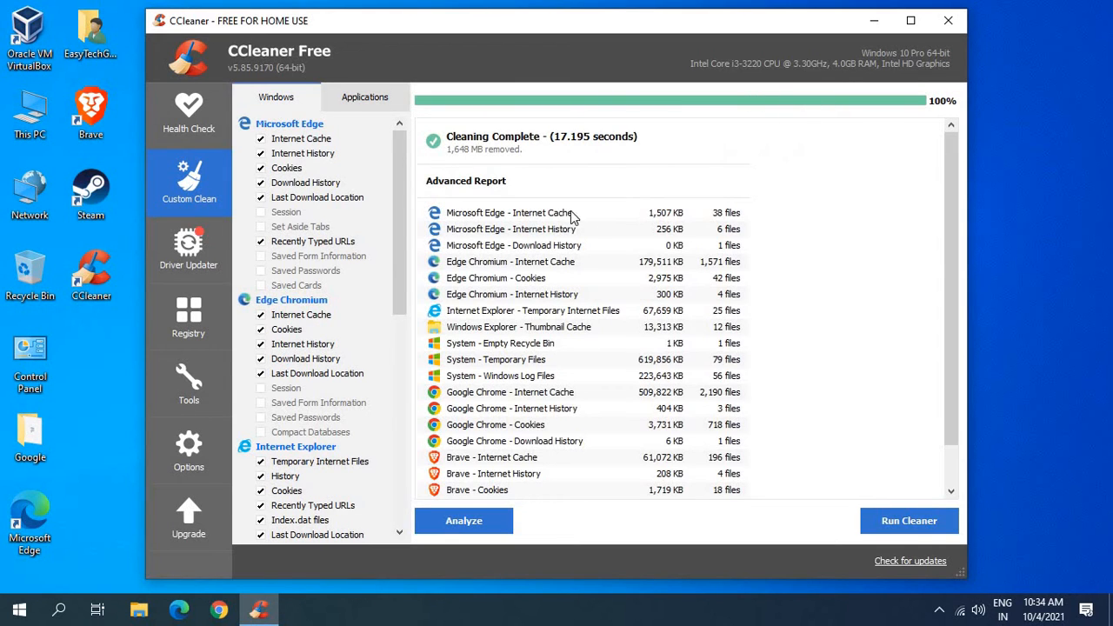
mouse_move(564, 176)
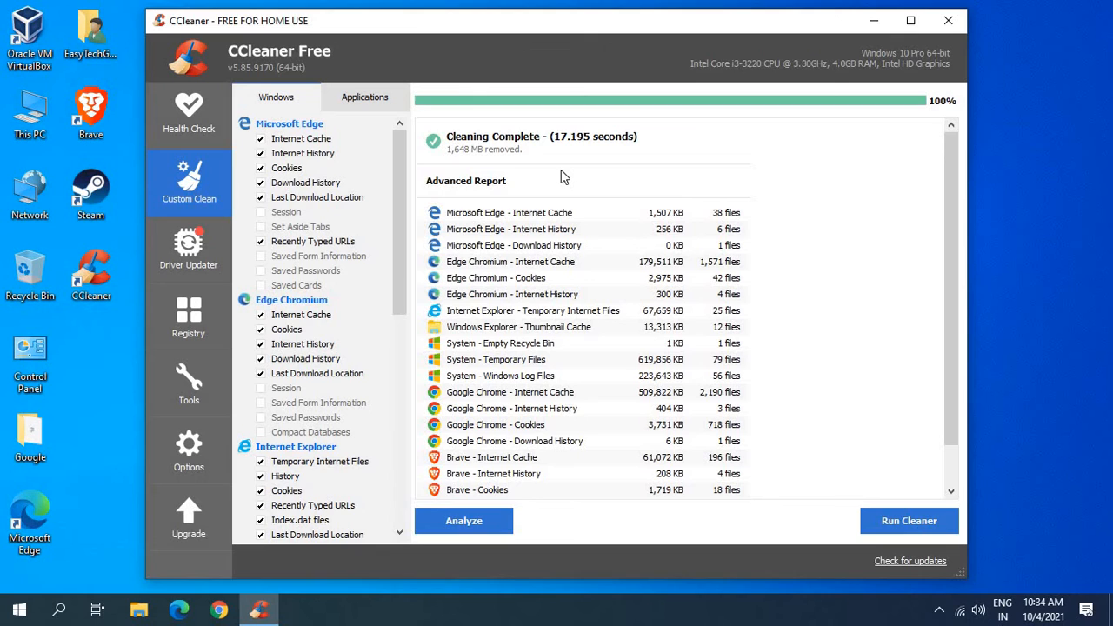
mouse_move(500, 133)
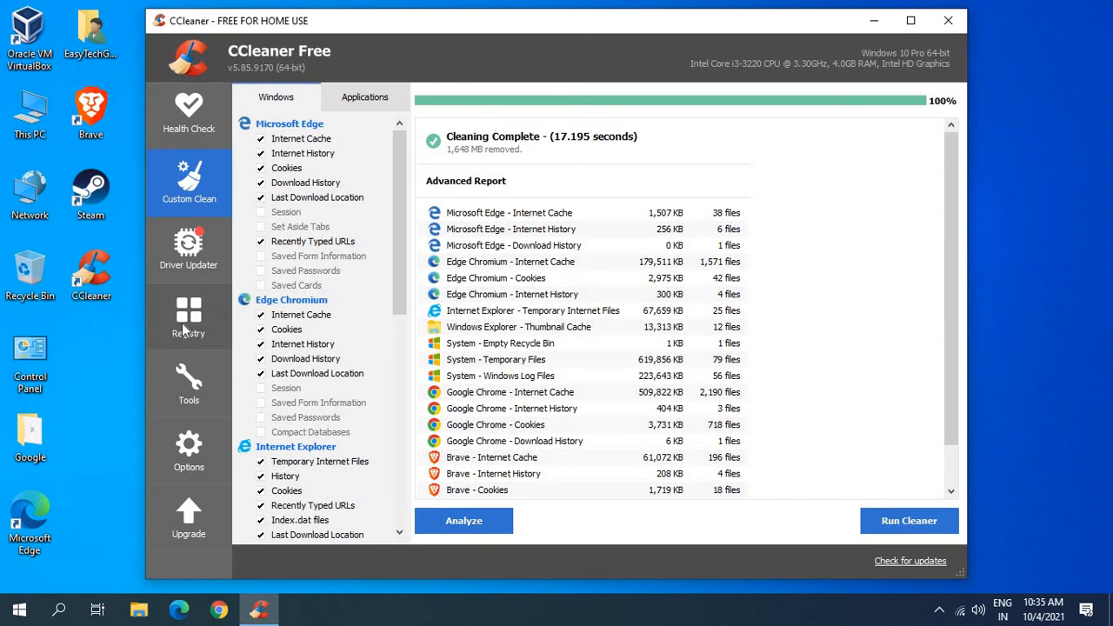
click(189, 316)
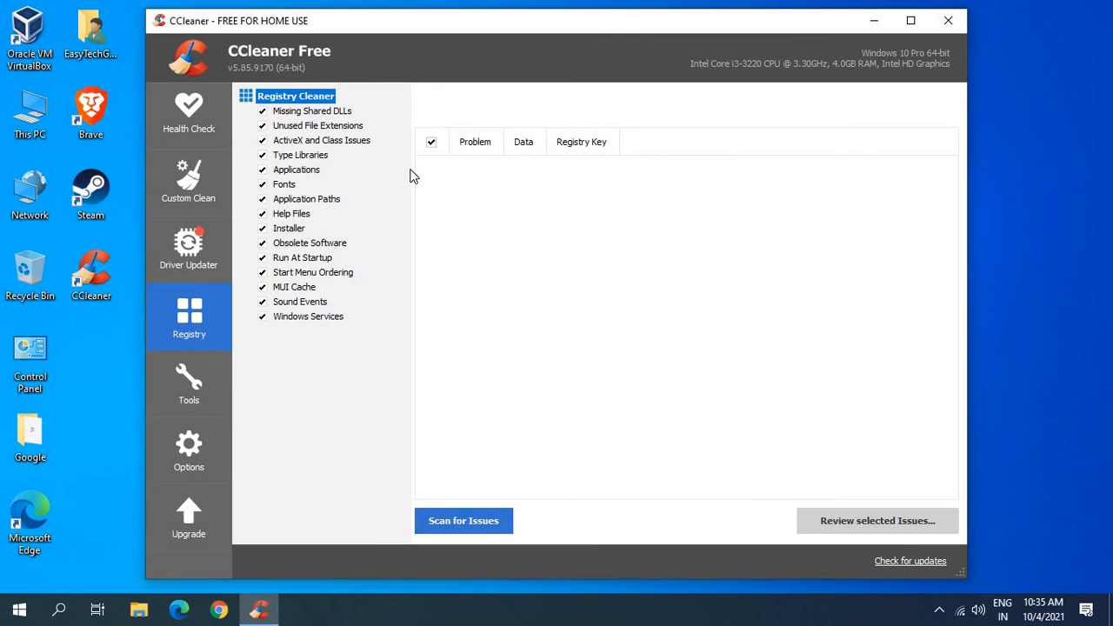
mouse_move(664, 360)
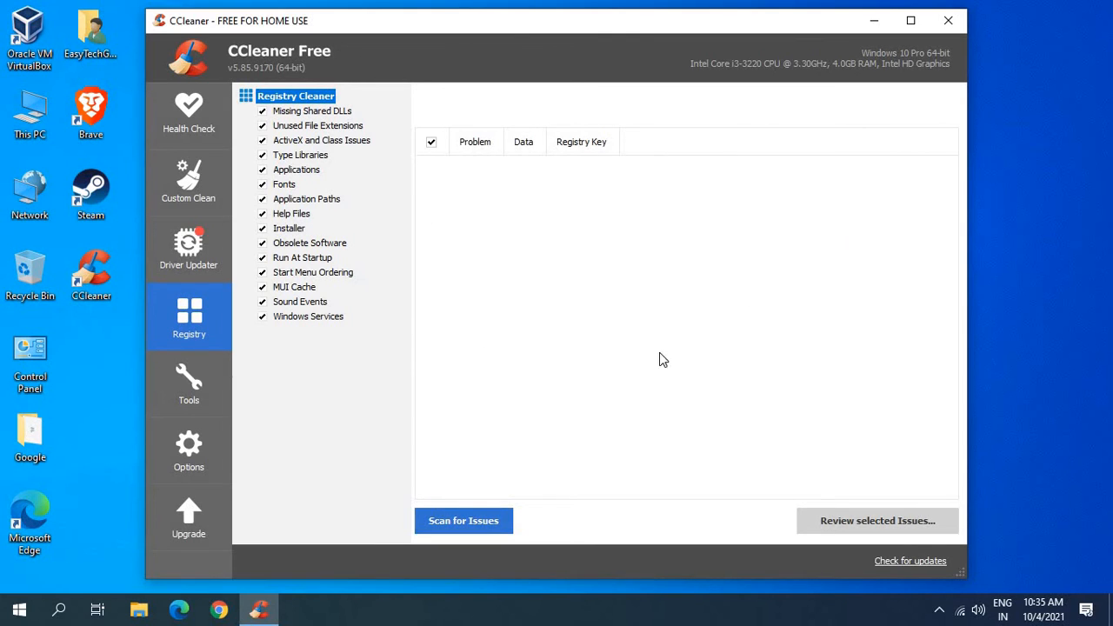
mouse_move(464, 521)
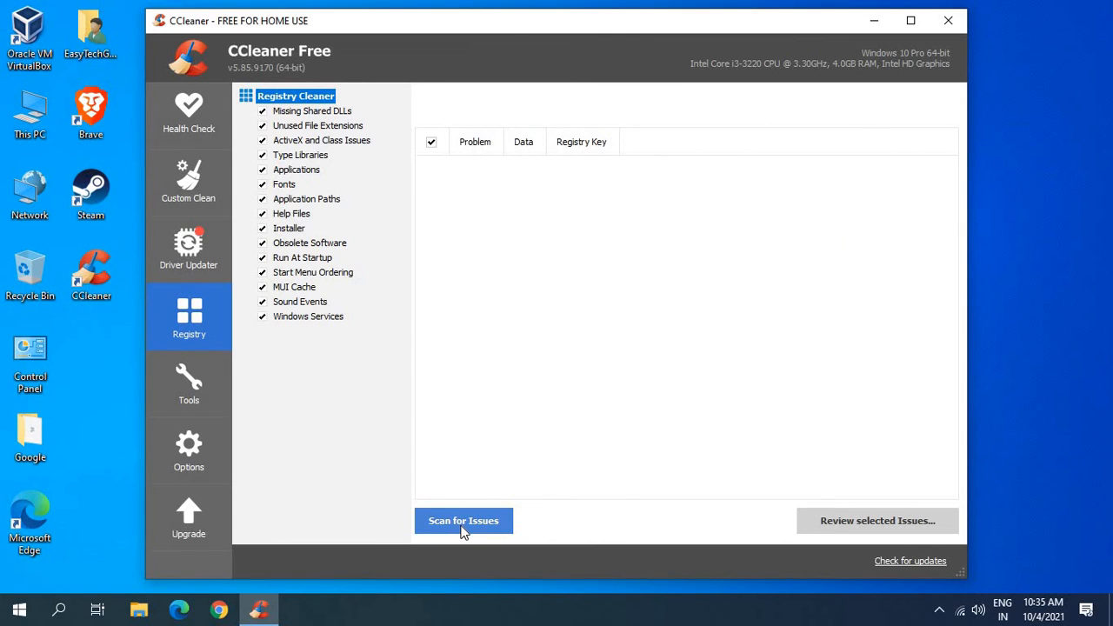
Scan the registry, listing issues such as missing shared DLLs and unused file extensions.
click(463, 520)
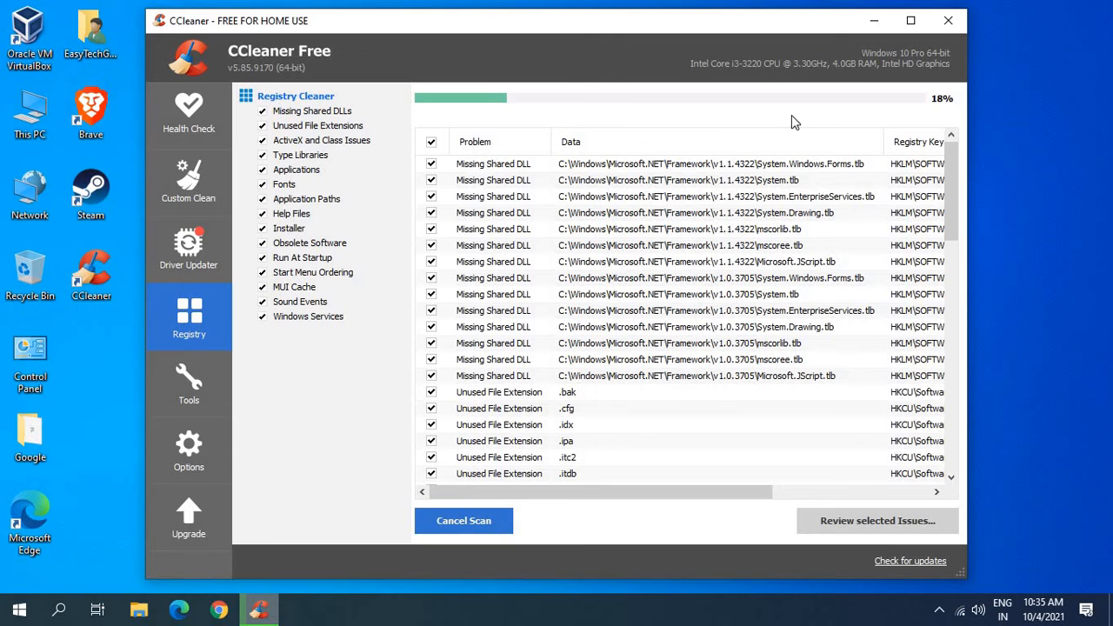
mouse_move(834, 349)
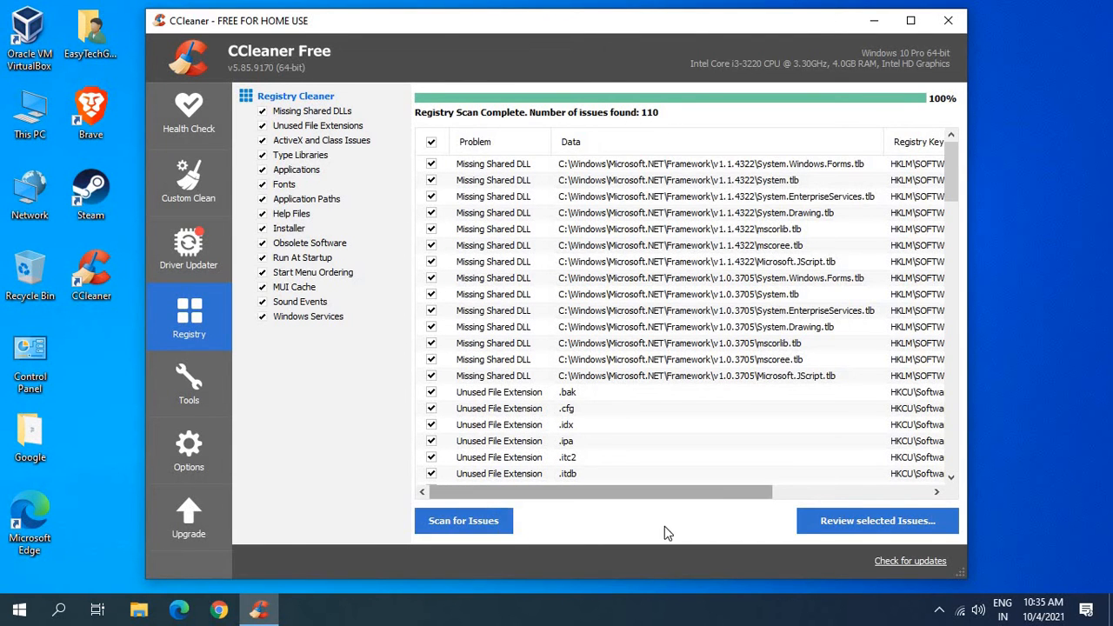
Fix all 110 selected registry issues, declining to back up the registry first.
click(876, 520)
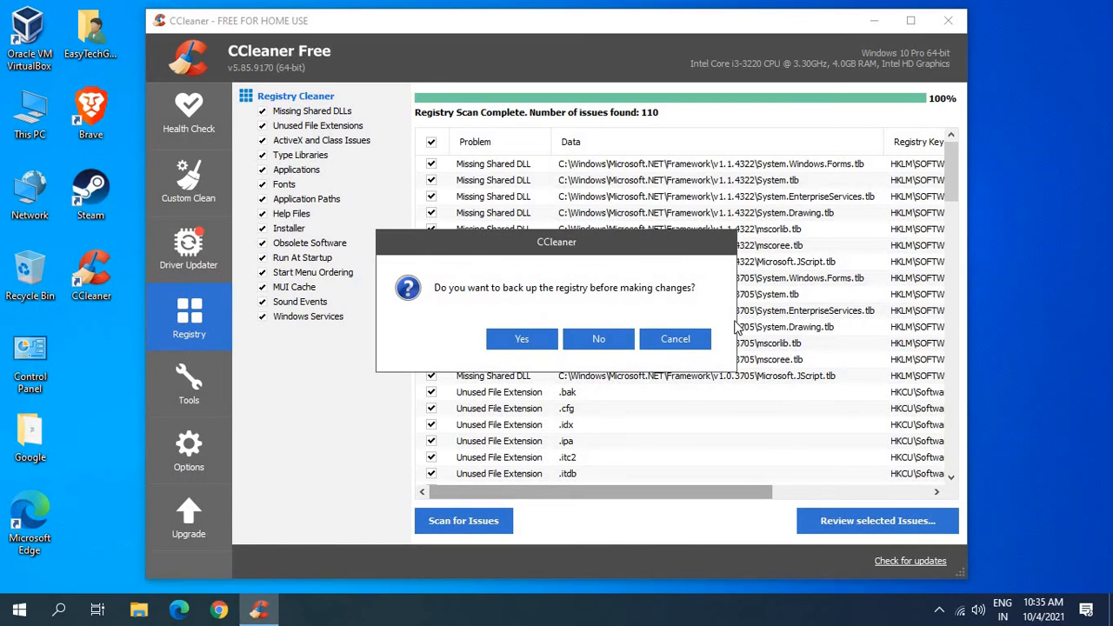
mouse_move(509, 339)
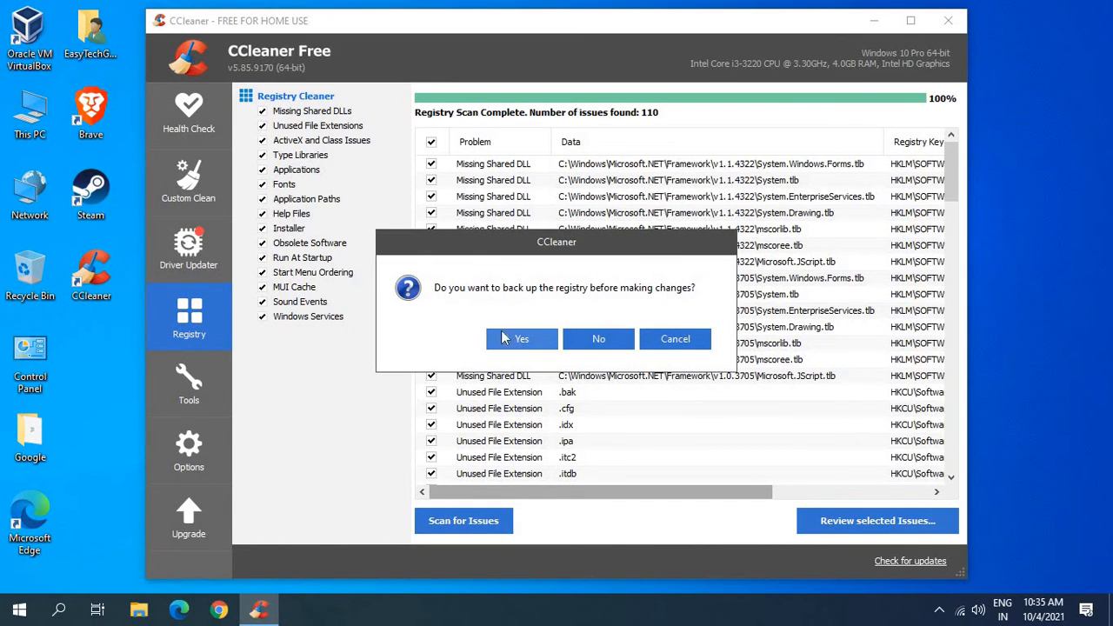
mouse_move(504, 331)
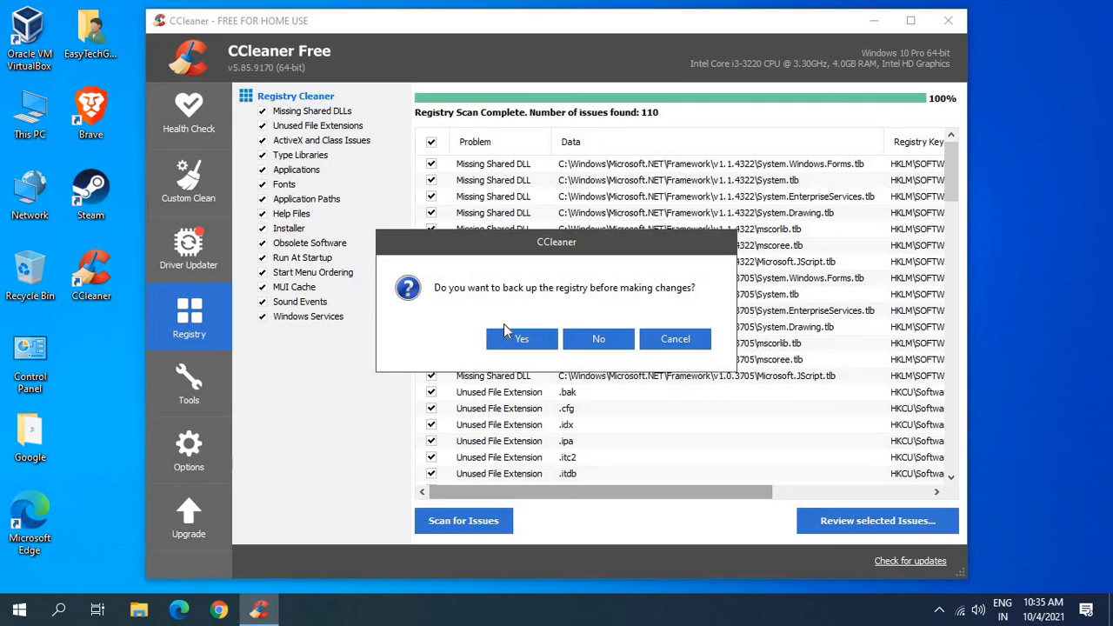
mouse_move(598, 338)
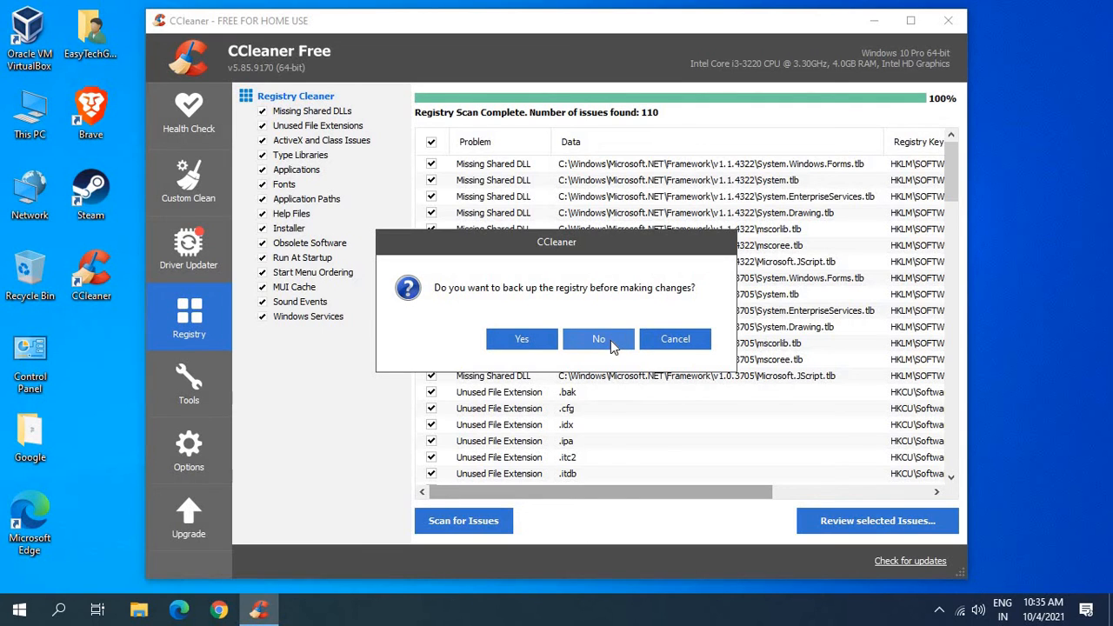
click(598, 339)
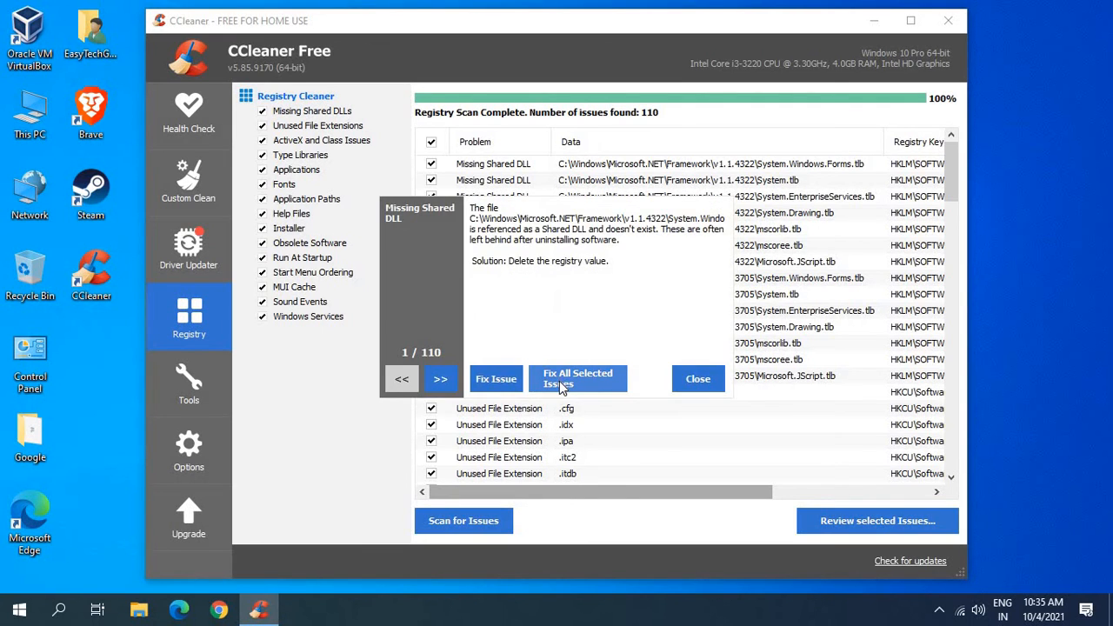
click(577, 378)
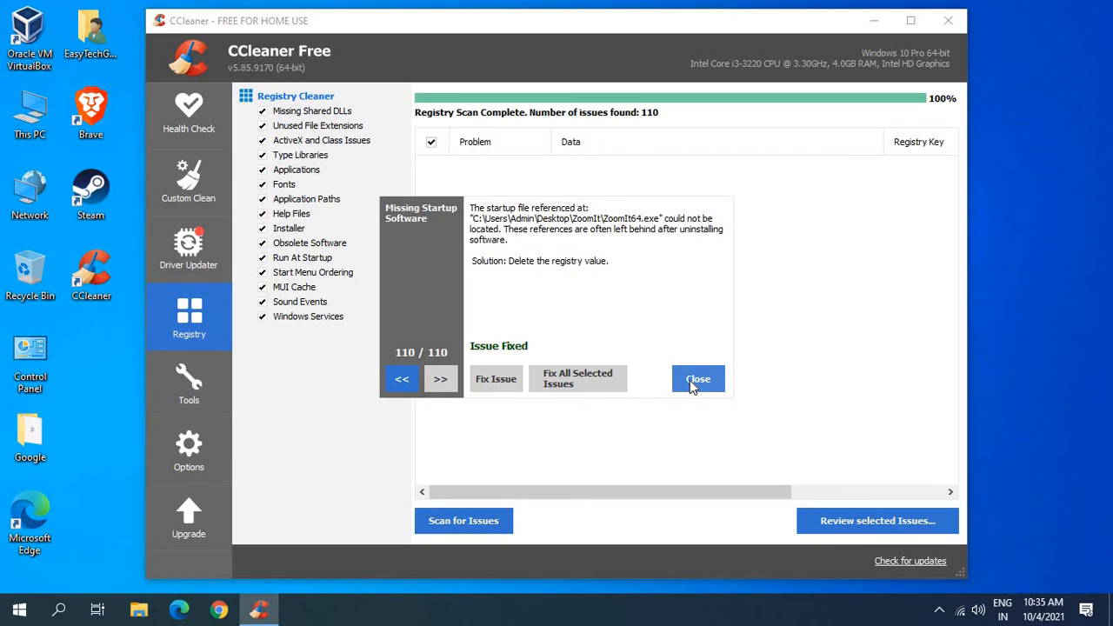
click(697, 378)
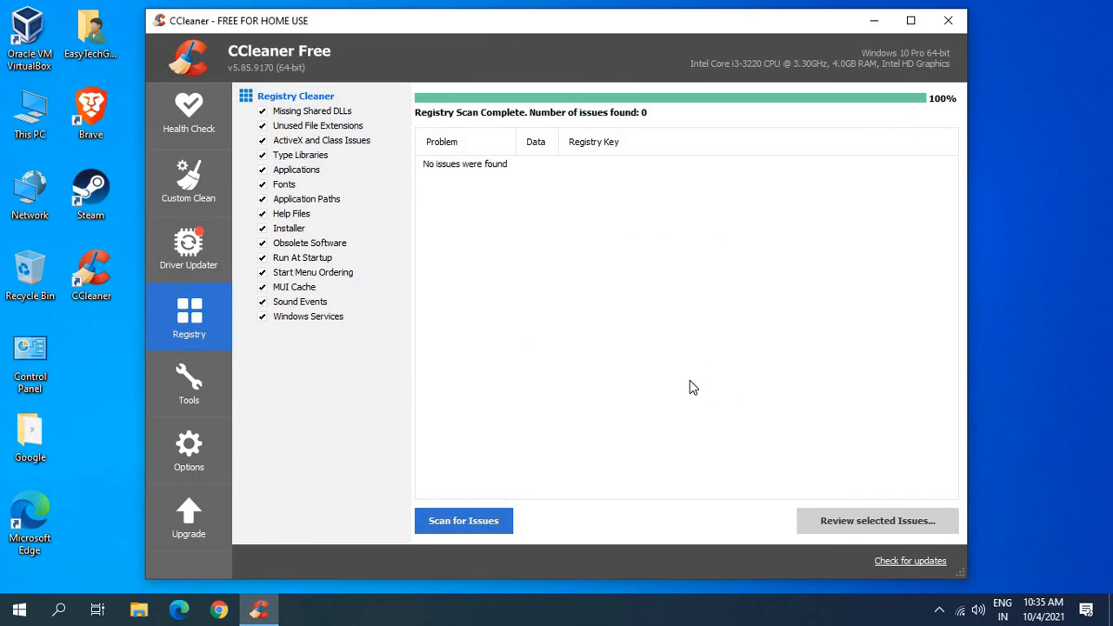
mouse_move(205, 399)
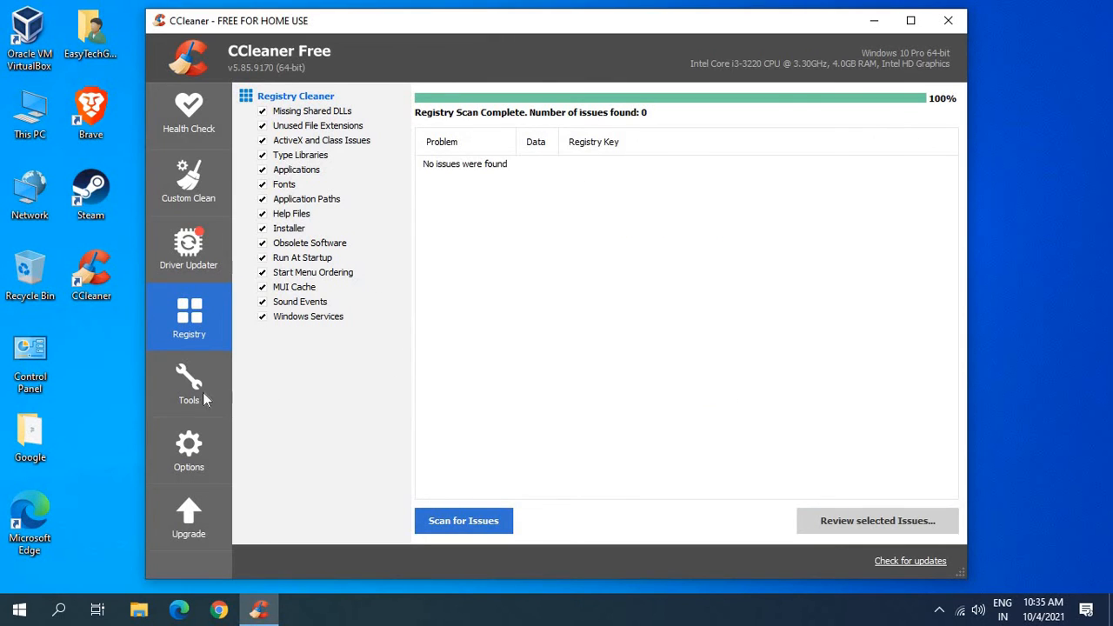
Select Brave in the Tools > Uninstall list of installed programs.
click(189, 386)
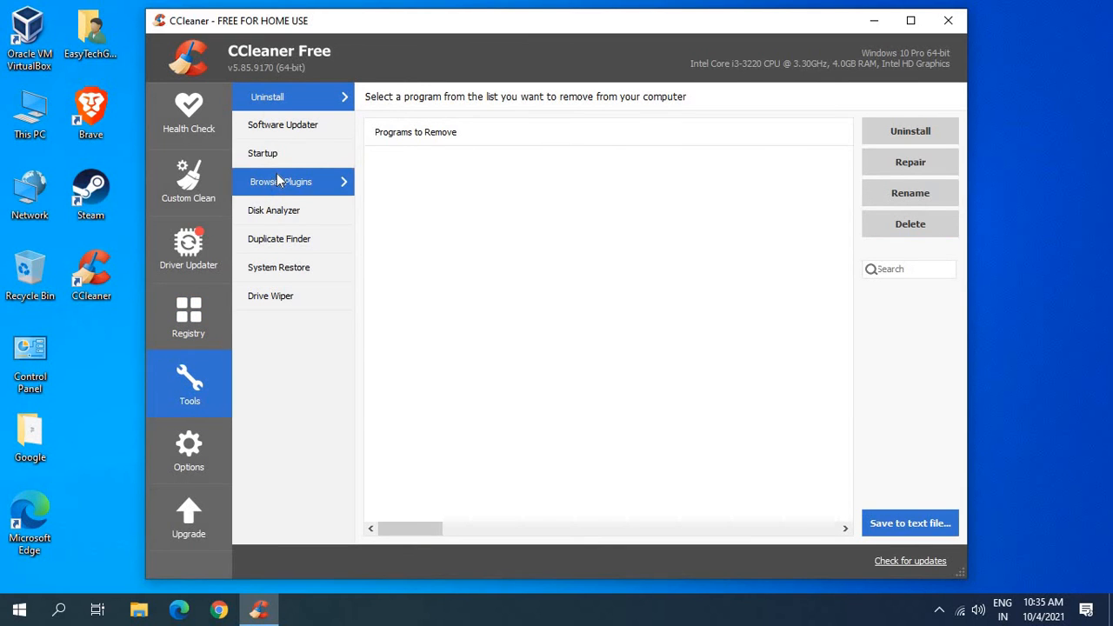
click(267, 96)
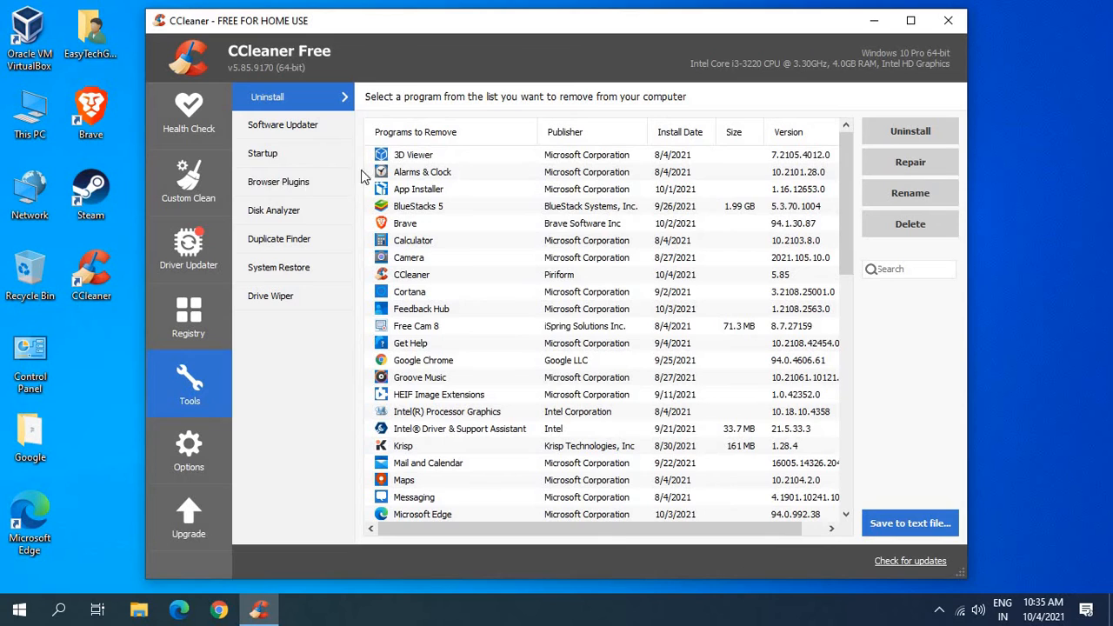
mouse_move(476, 277)
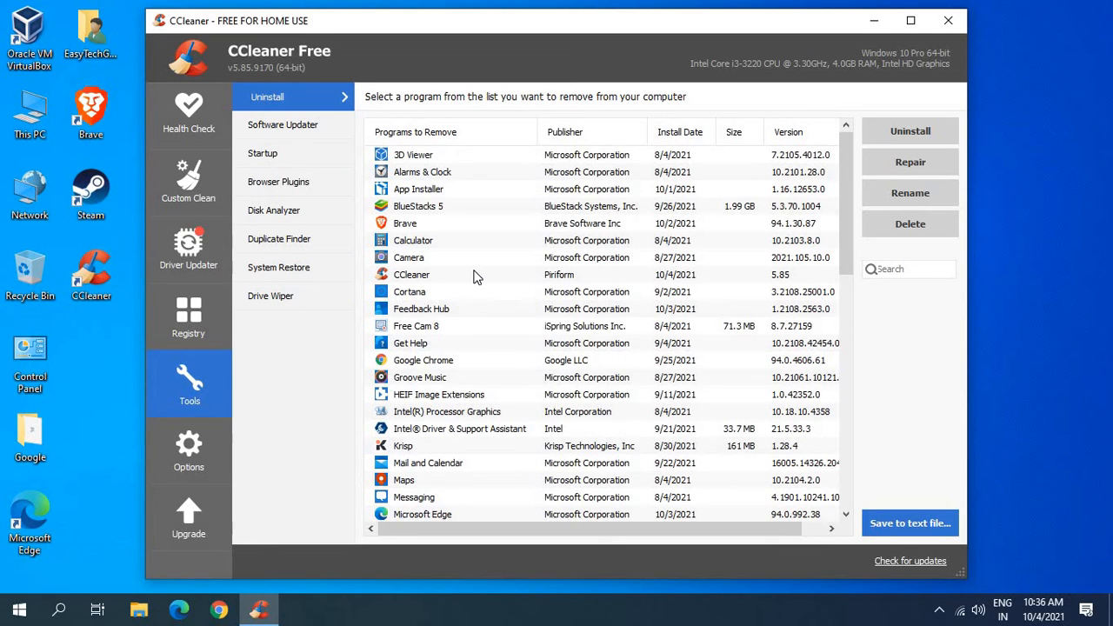
mouse_move(209, 174)
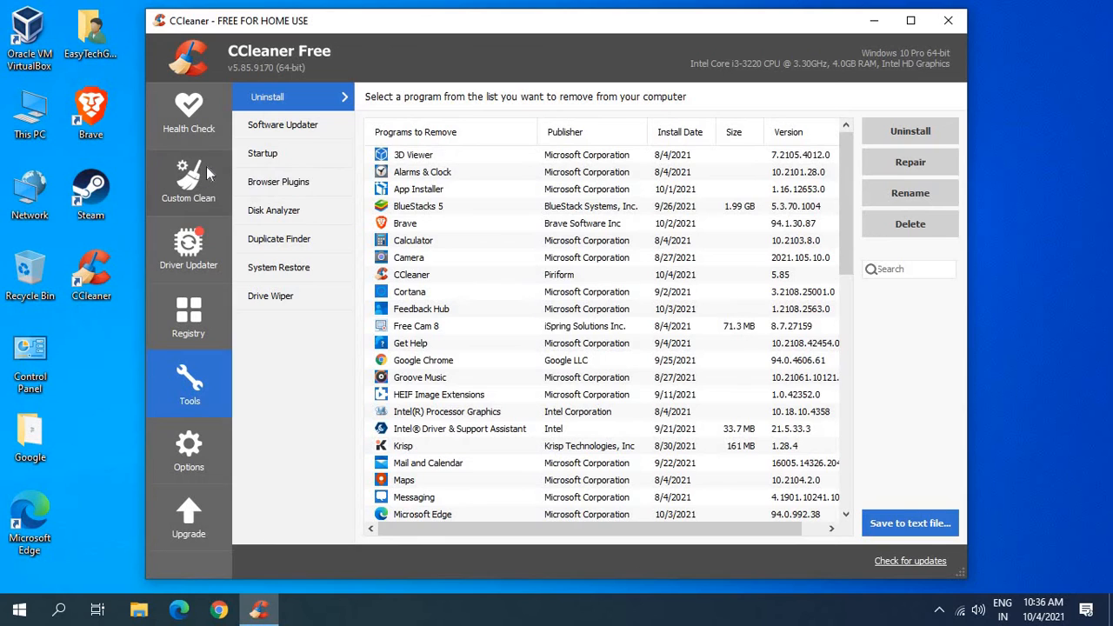
mouse_move(268, 310)
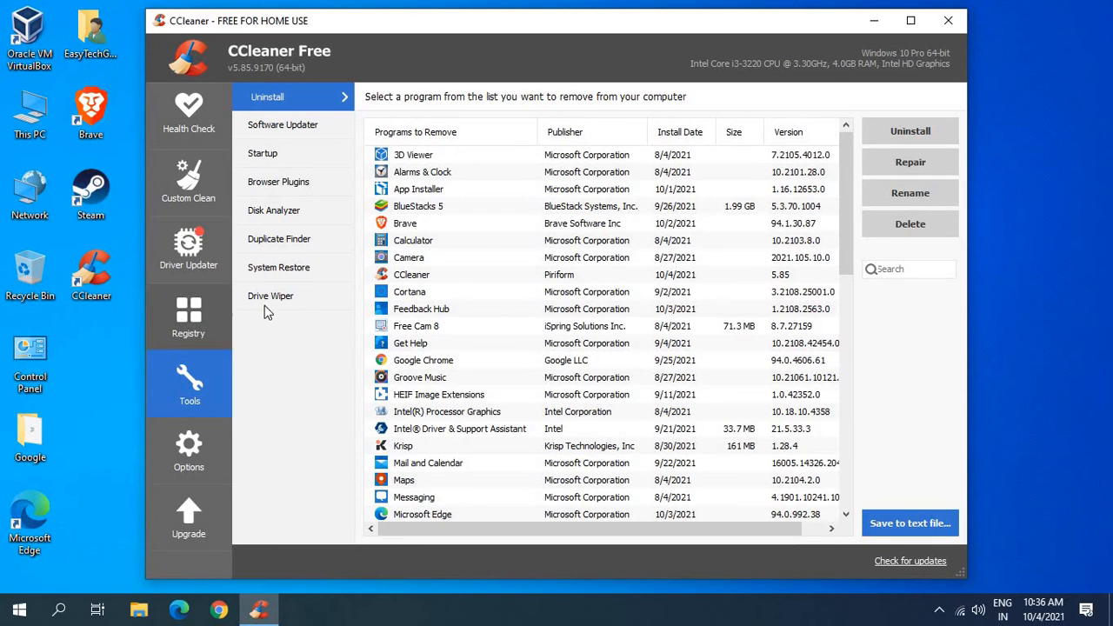
mouse_move(807, 185)
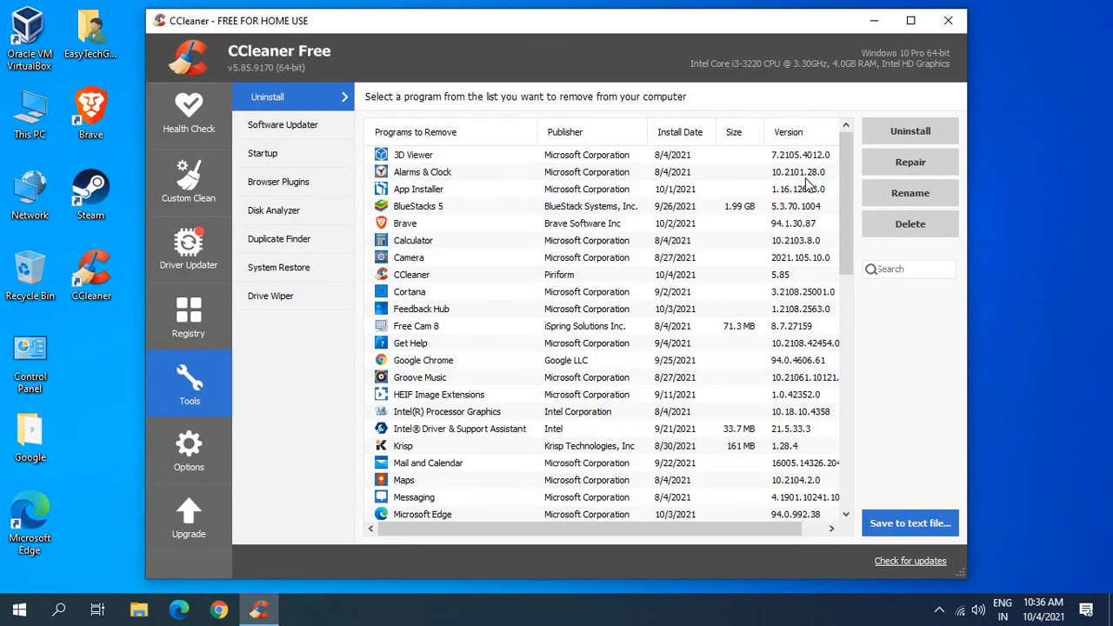
mouse_move(435, 264)
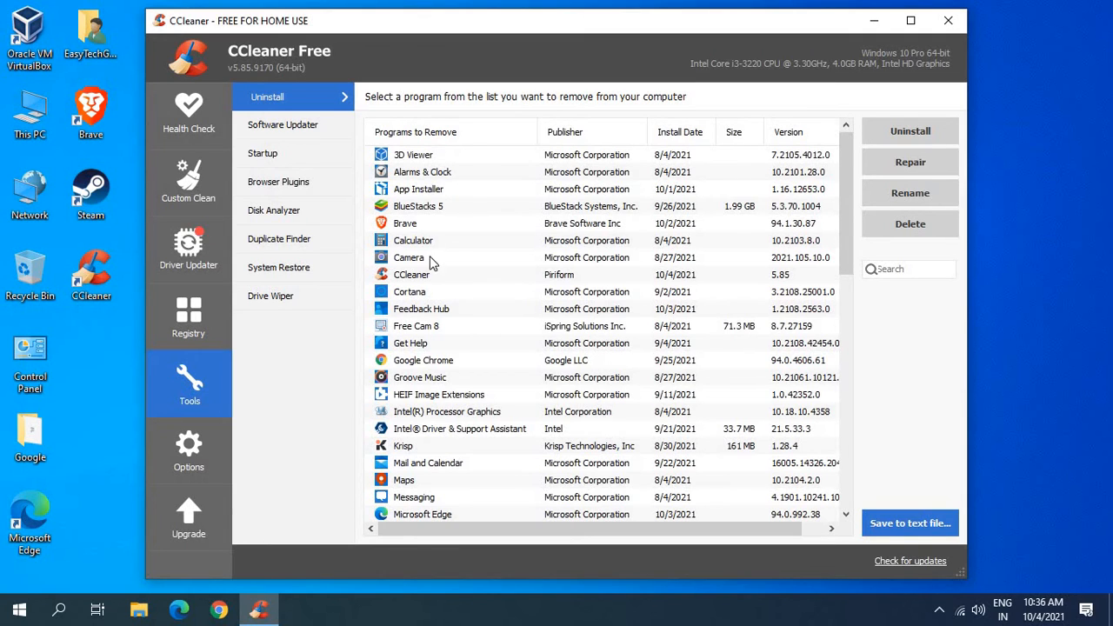
mouse_move(410, 189)
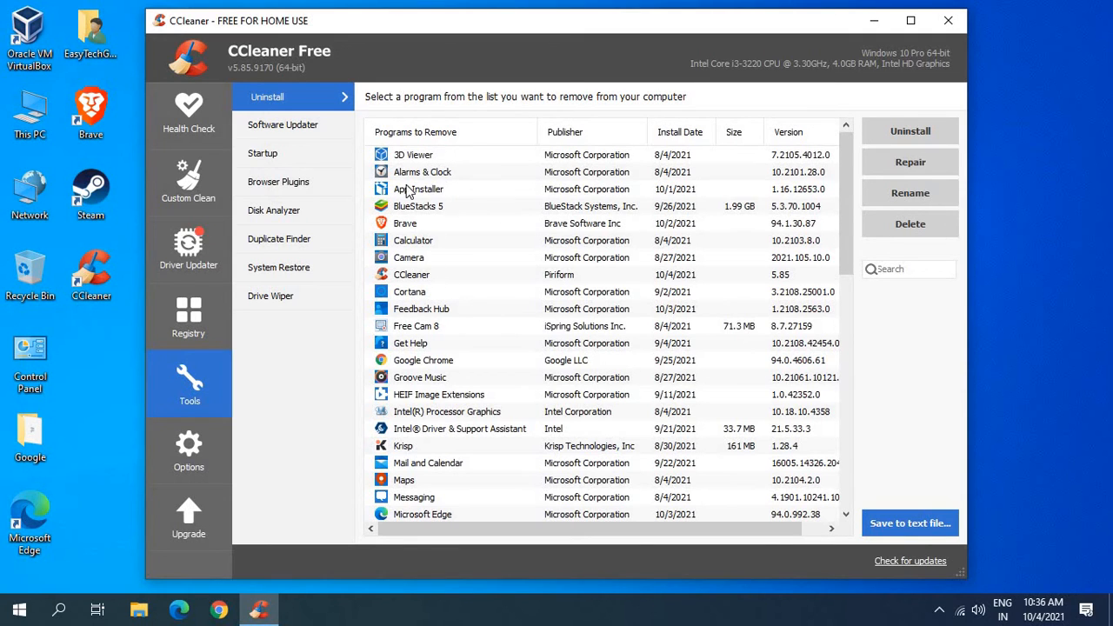
click(404, 224)
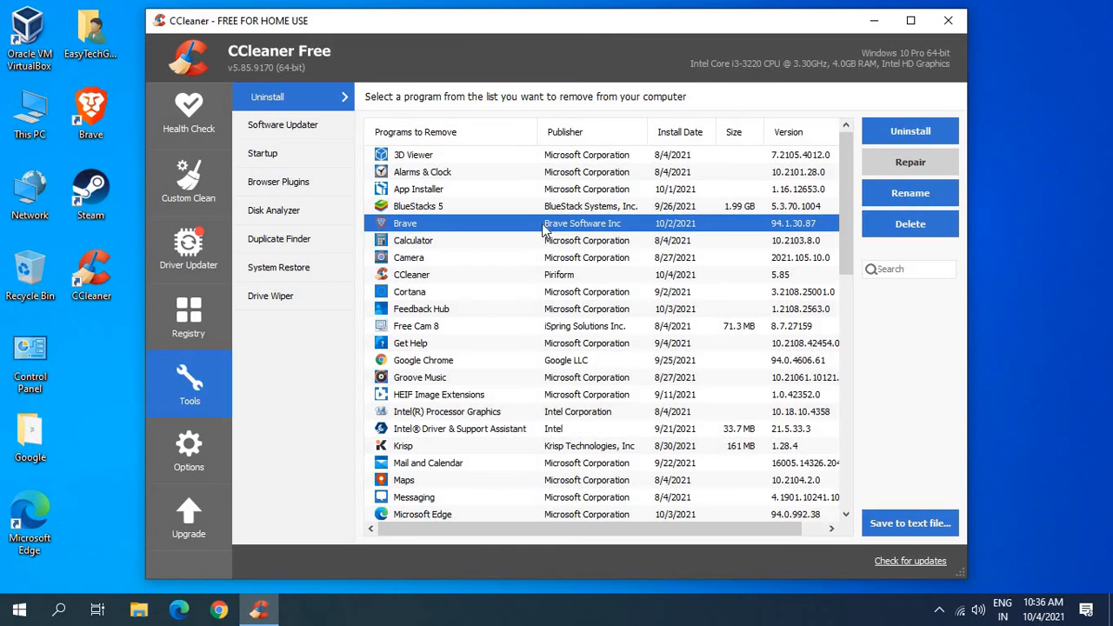
mouse_move(909, 131)
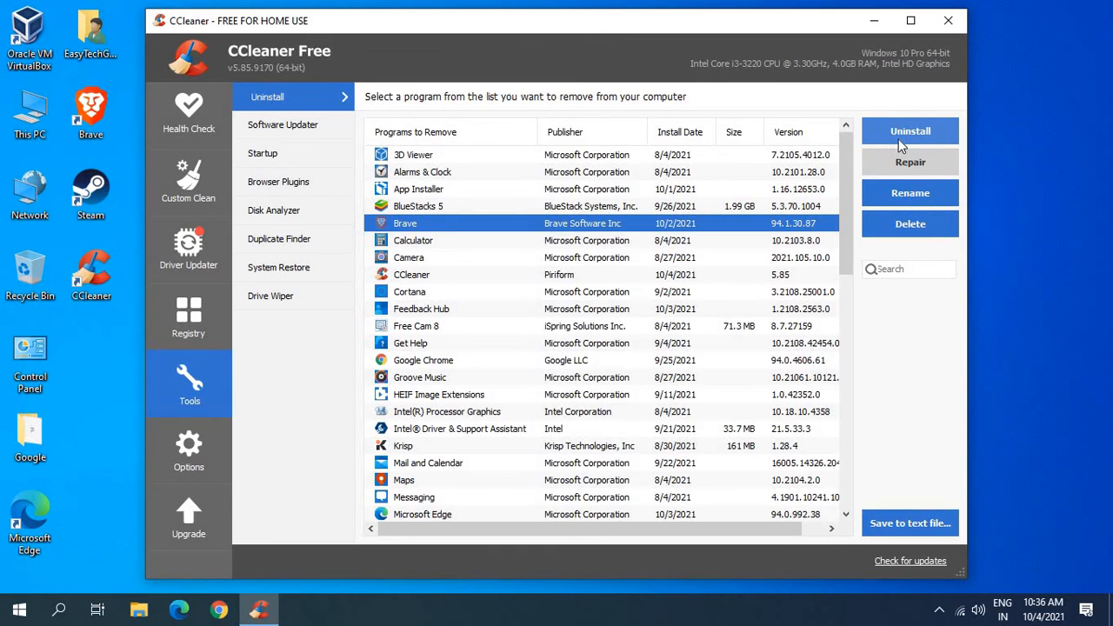
mouse_move(909, 167)
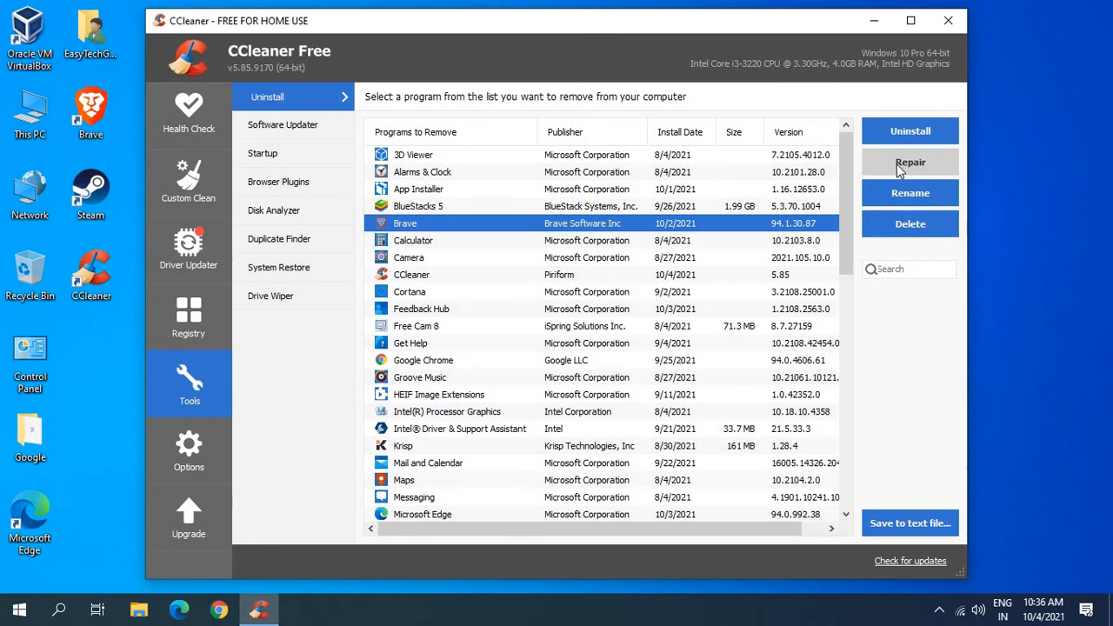
mouse_move(500, 279)
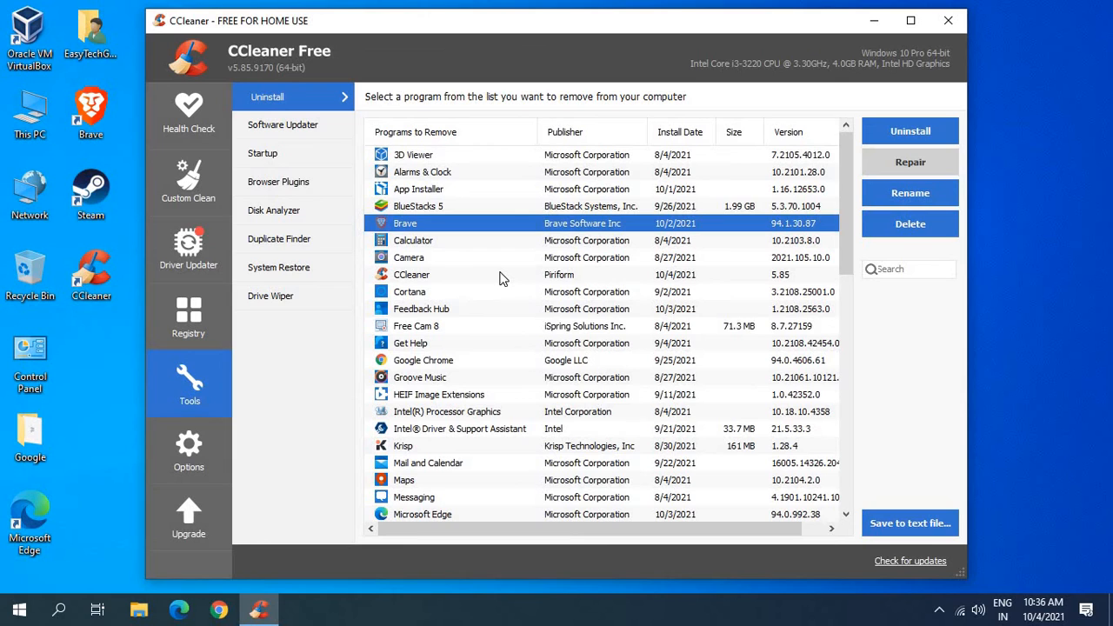
mouse_move(329, 297)
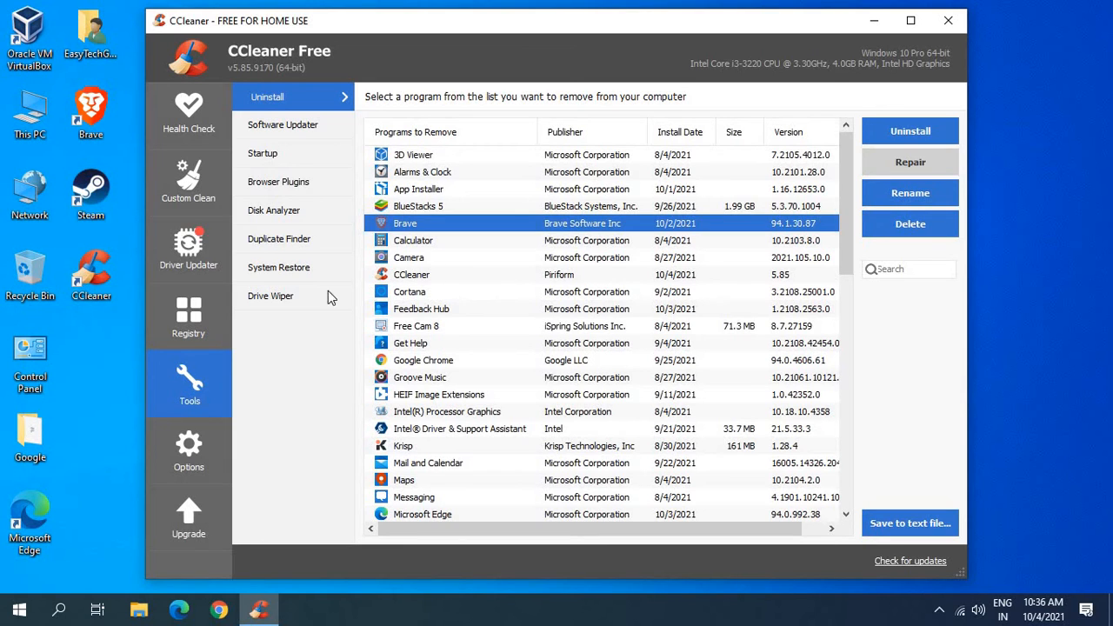
Open the System Restore tool from the Tools submenu.
click(281, 268)
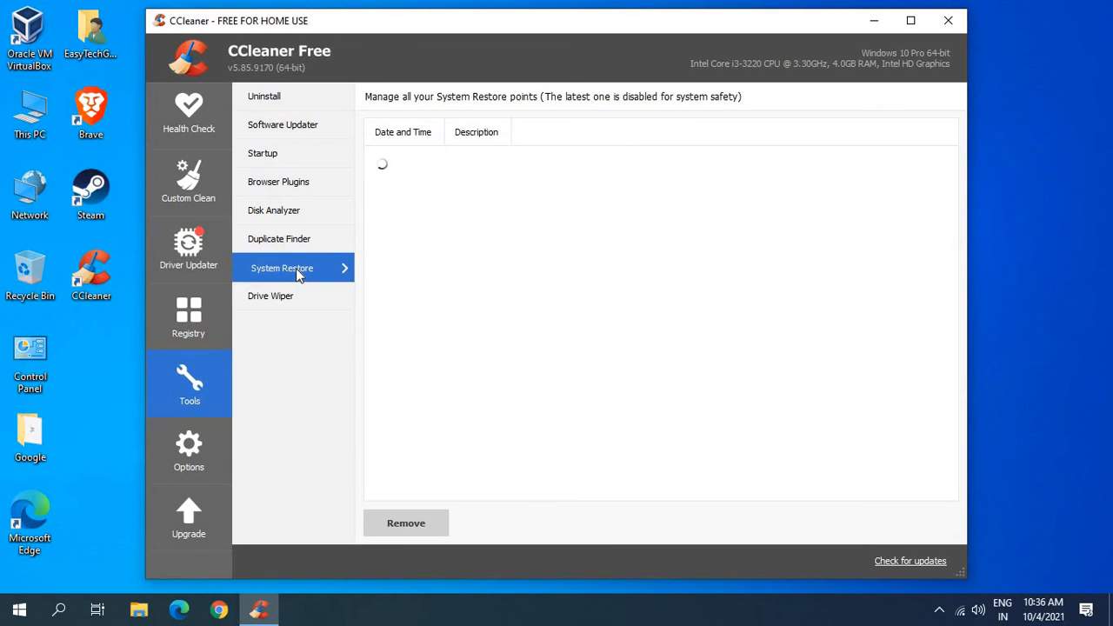
mouse_move(275, 209)
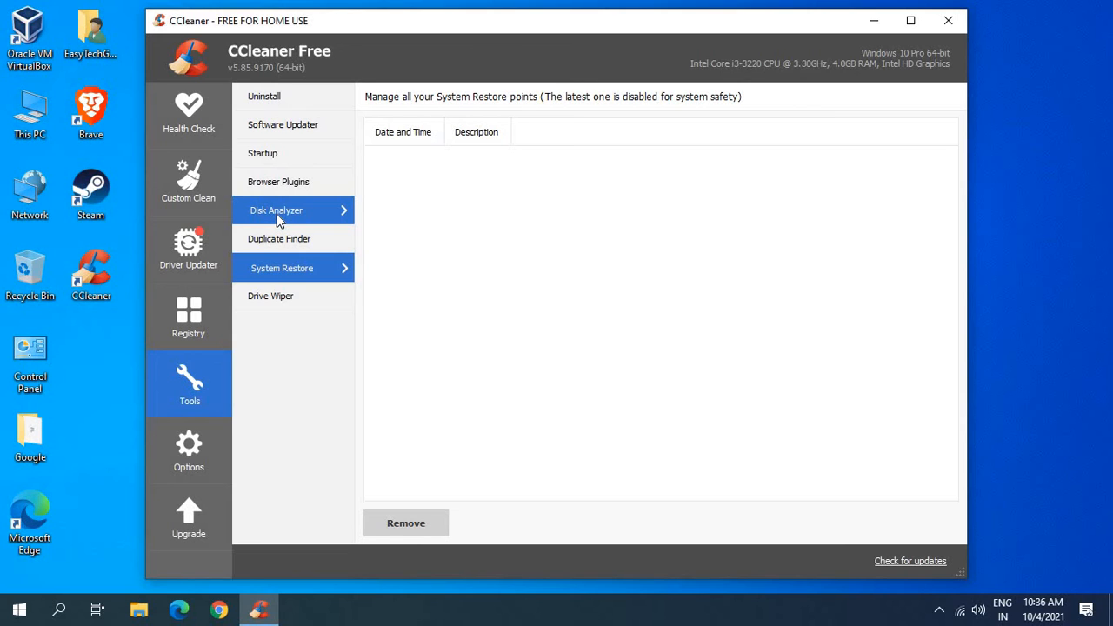
mouse_move(258, 216)
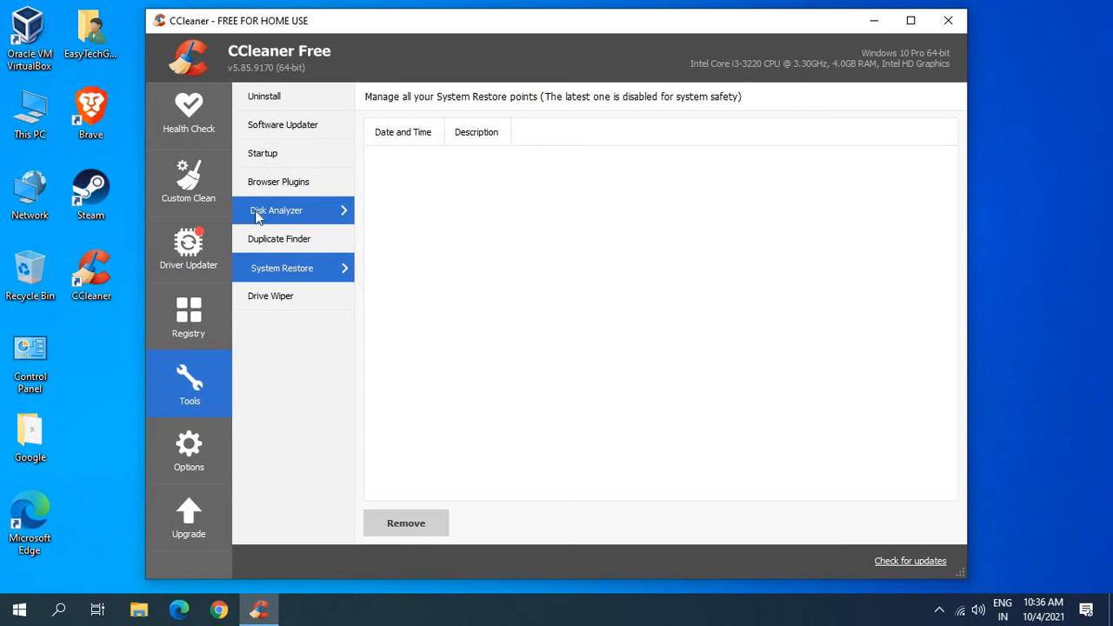
mouse_move(308, 216)
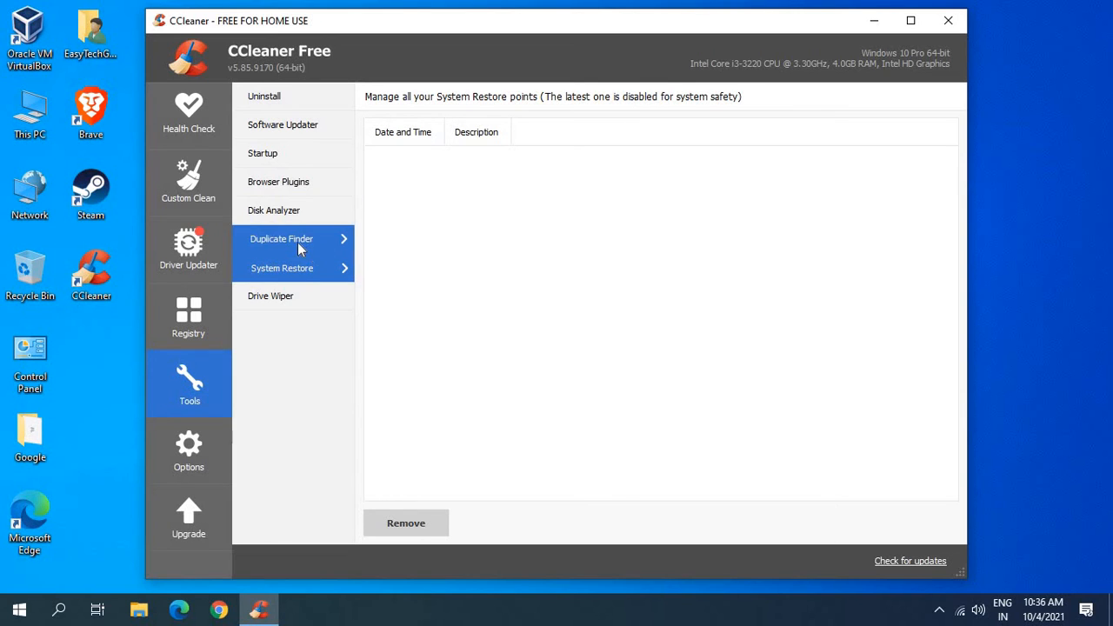
mouse_move(287, 209)
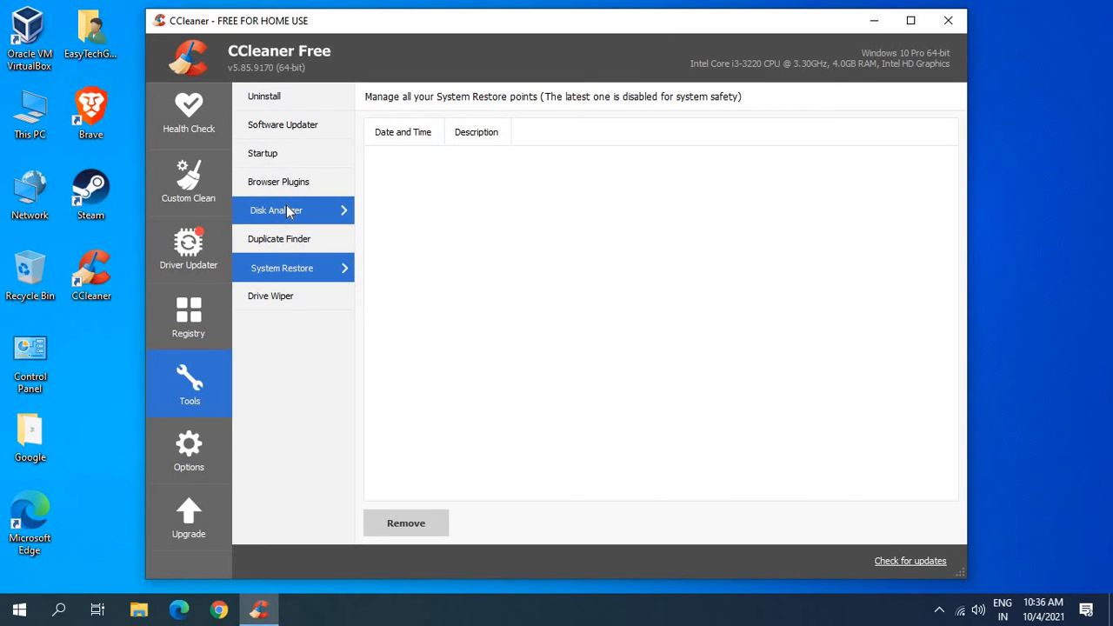
mouse_move(276, 221)
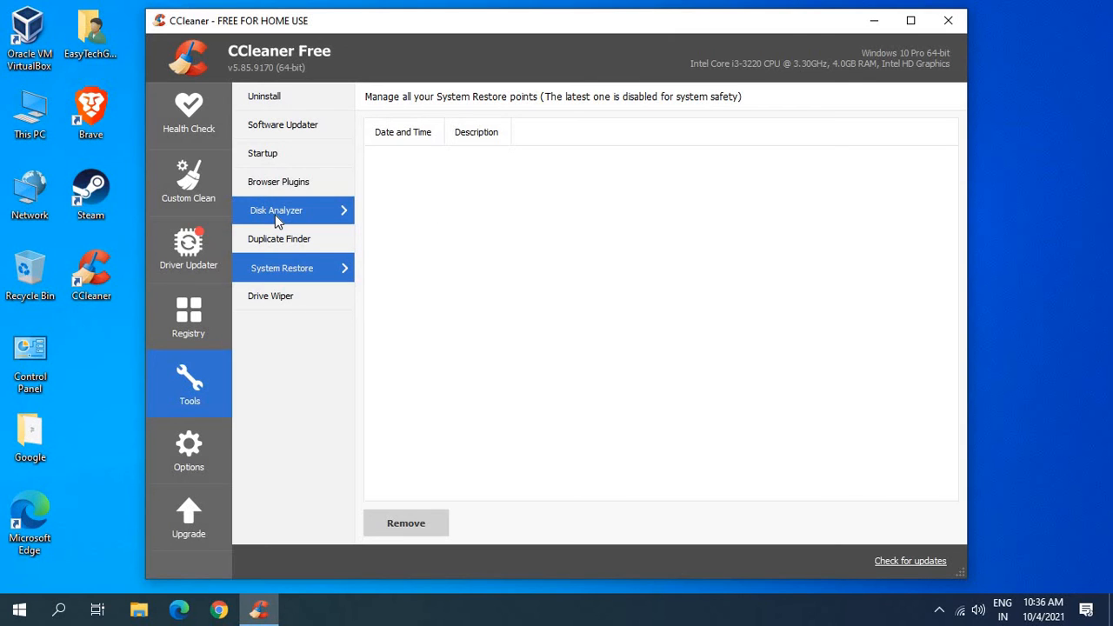
mouse_move(324, 215)
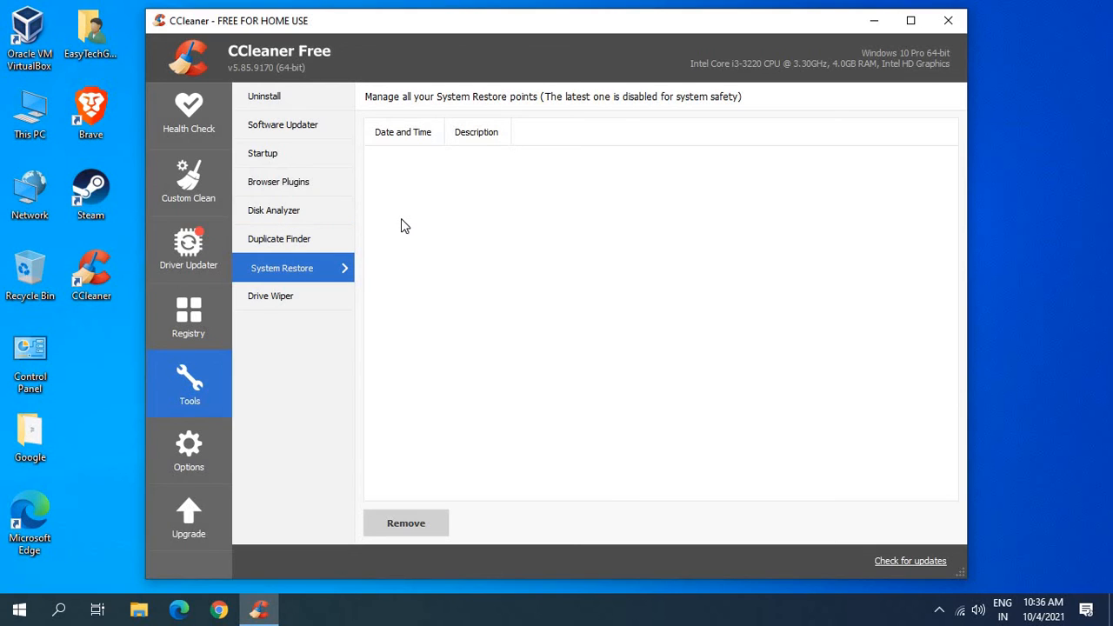
mouse_move(307, 216)
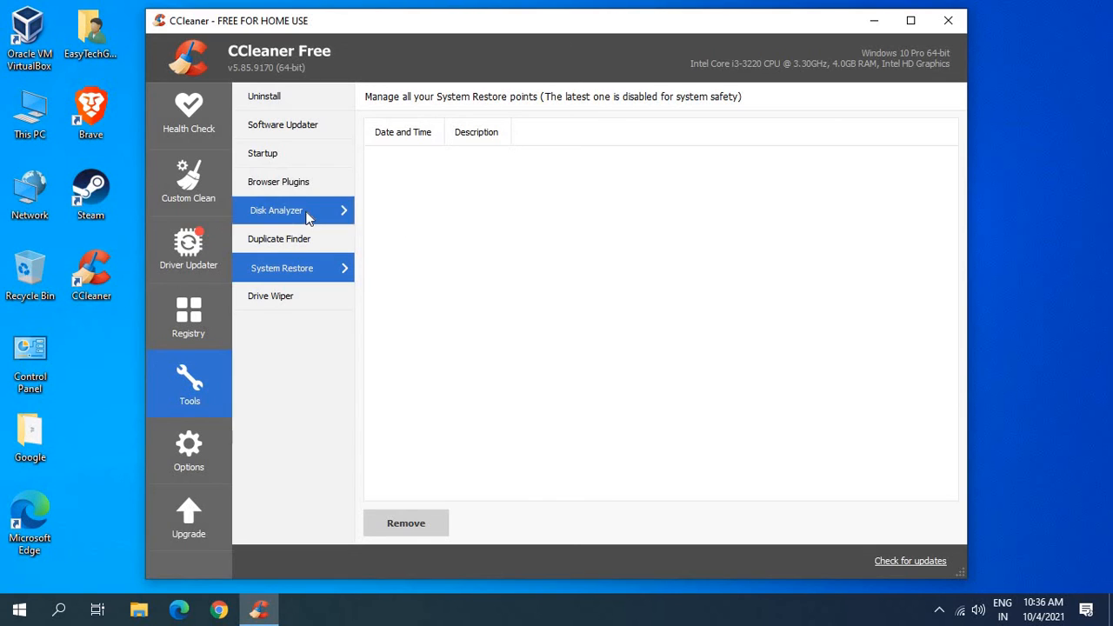
mouse_move(207, 308)
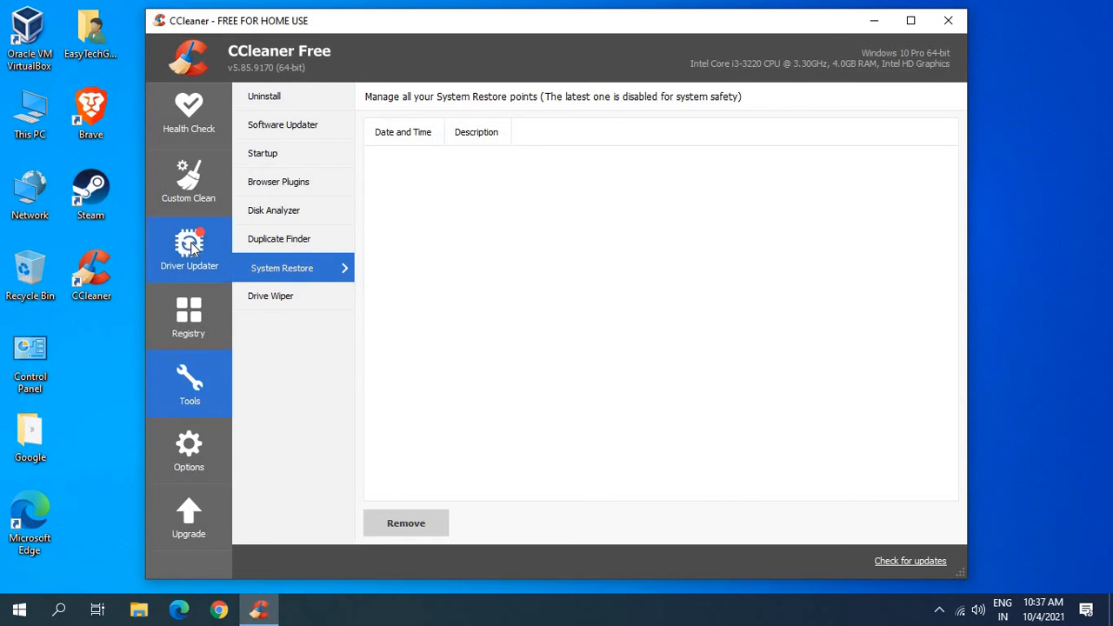
Open Driver Updater and continue from the welcome screen to 'What are drivers?'.
click(188, 250)
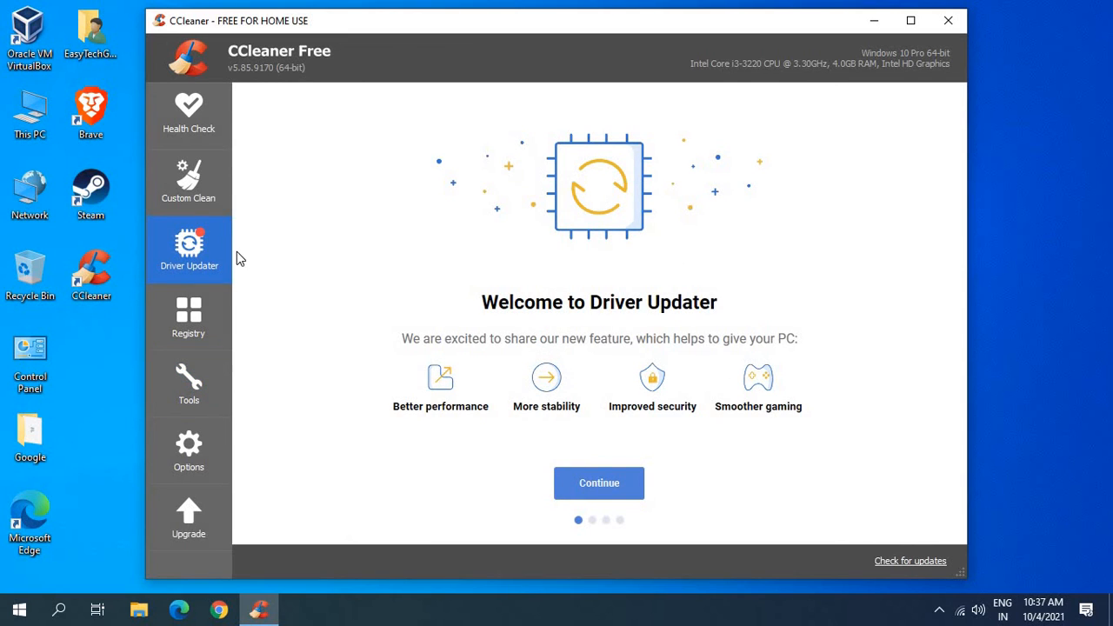
mouse_move(209, 270)
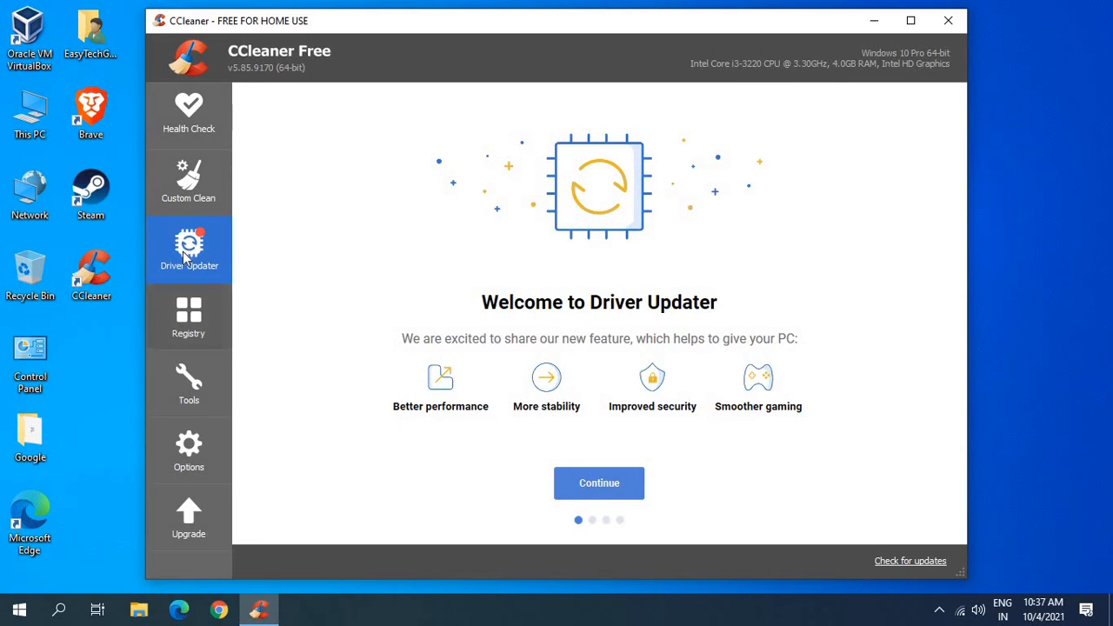
mouse_move(654, 334)
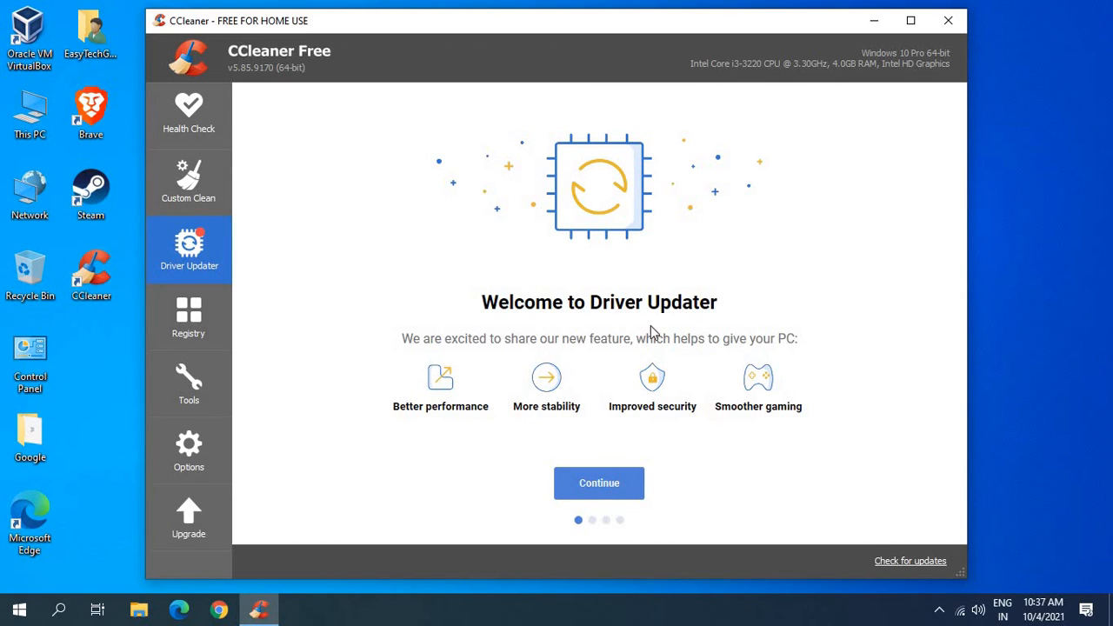
mouse_move(273, 325)
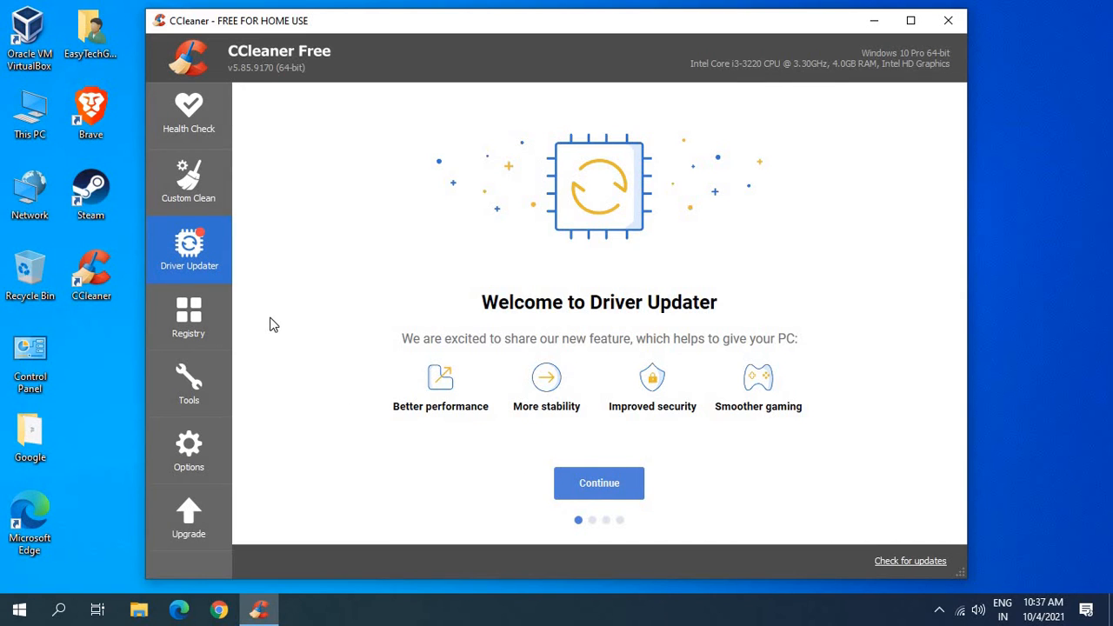
mouse_move(317, 286)
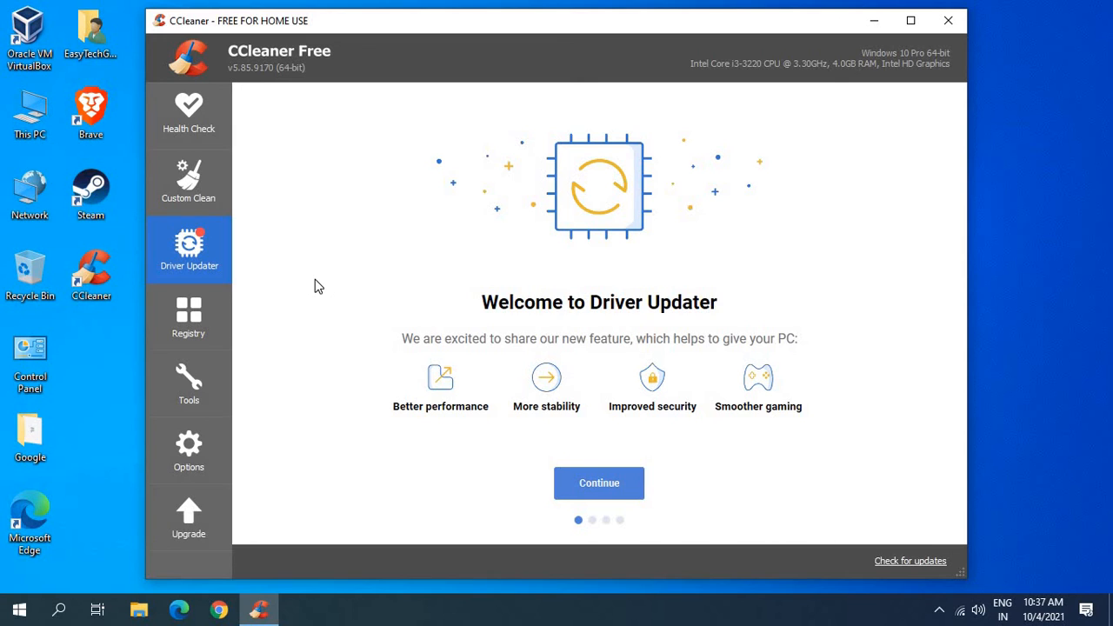
mouse_move(400, 443)
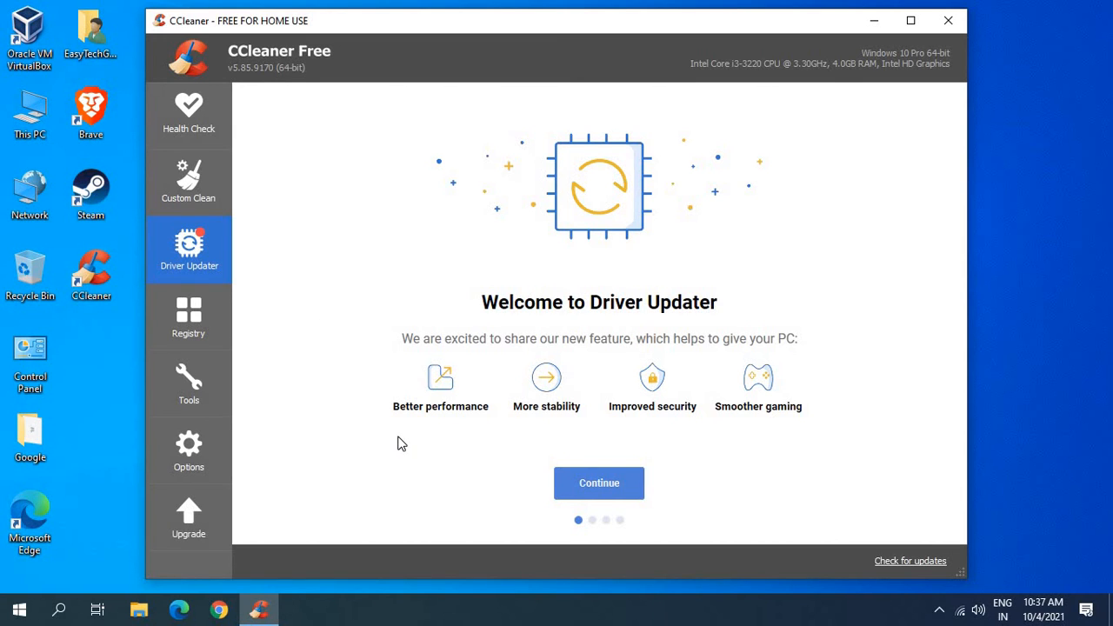
click(598, 483)
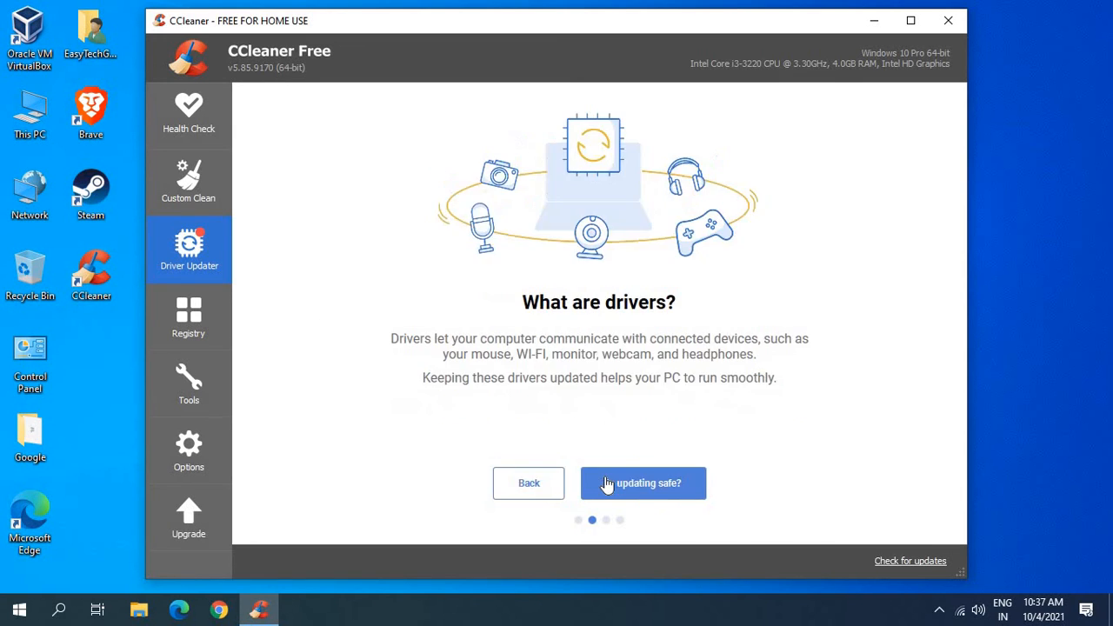
Run a Health Check finding 2 trackers and 4.66 MB junk, then open Chrome.
click(189, 116)
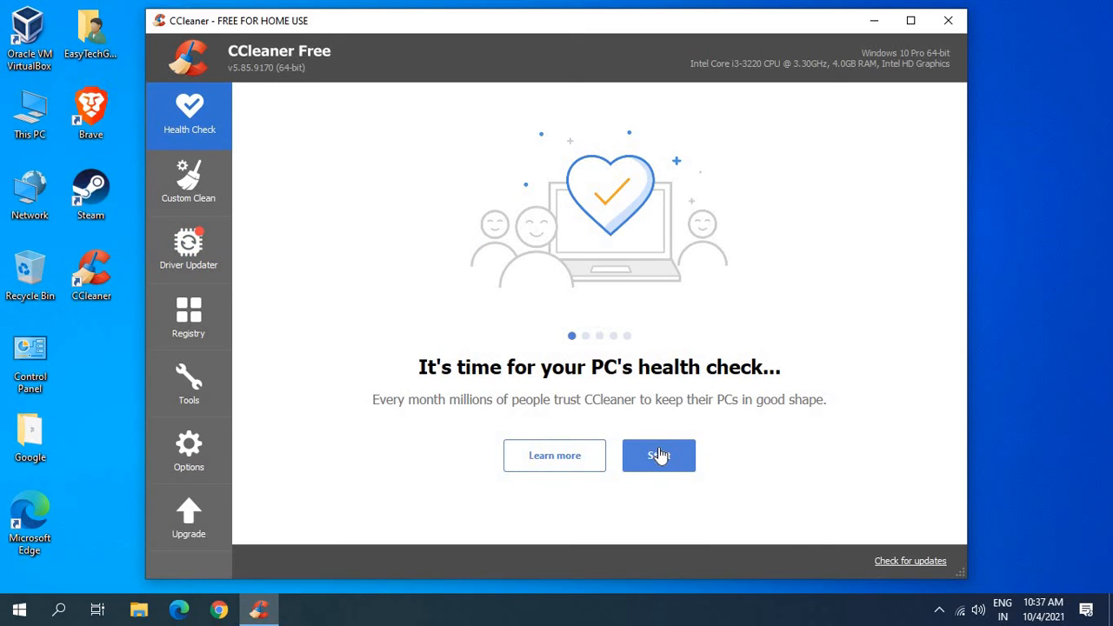
click(659, 454)
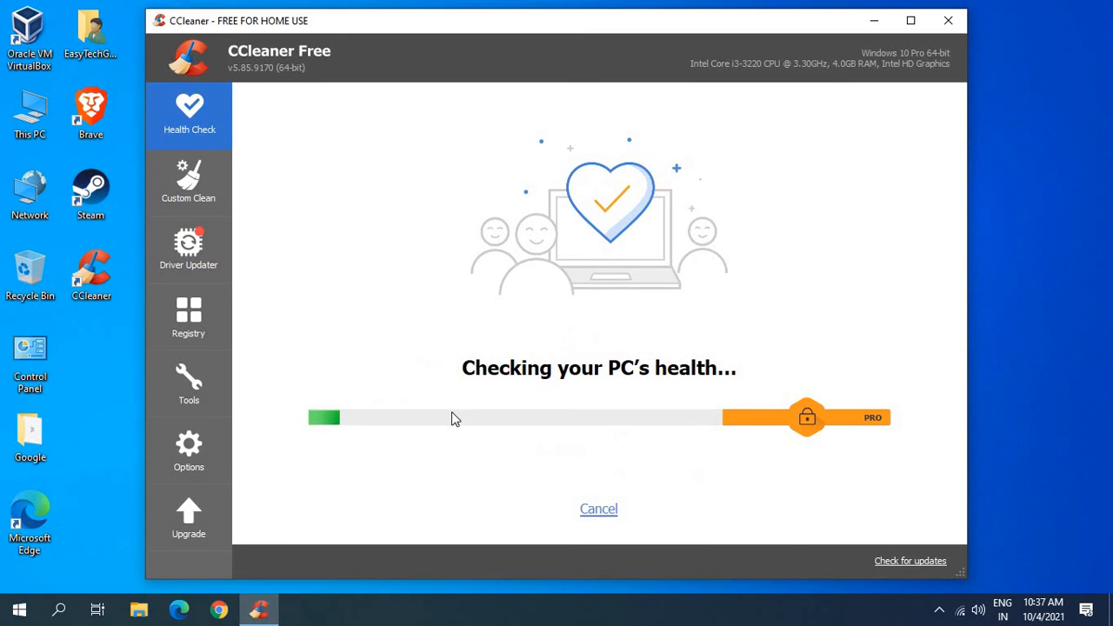
mouse_move(329, 194)
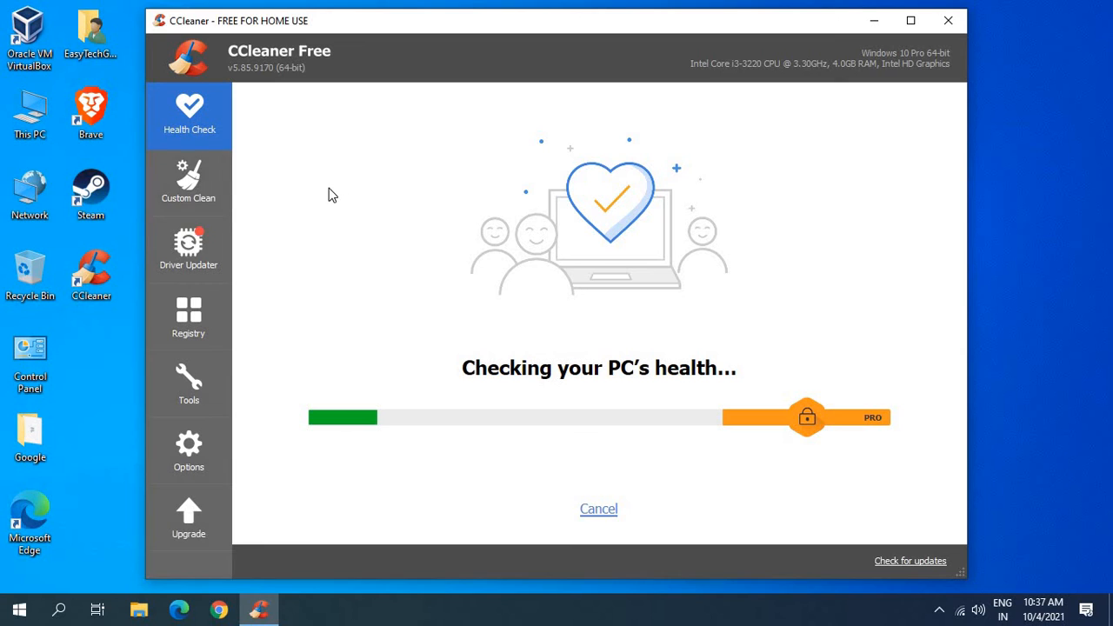
mouse_move(188, 183)
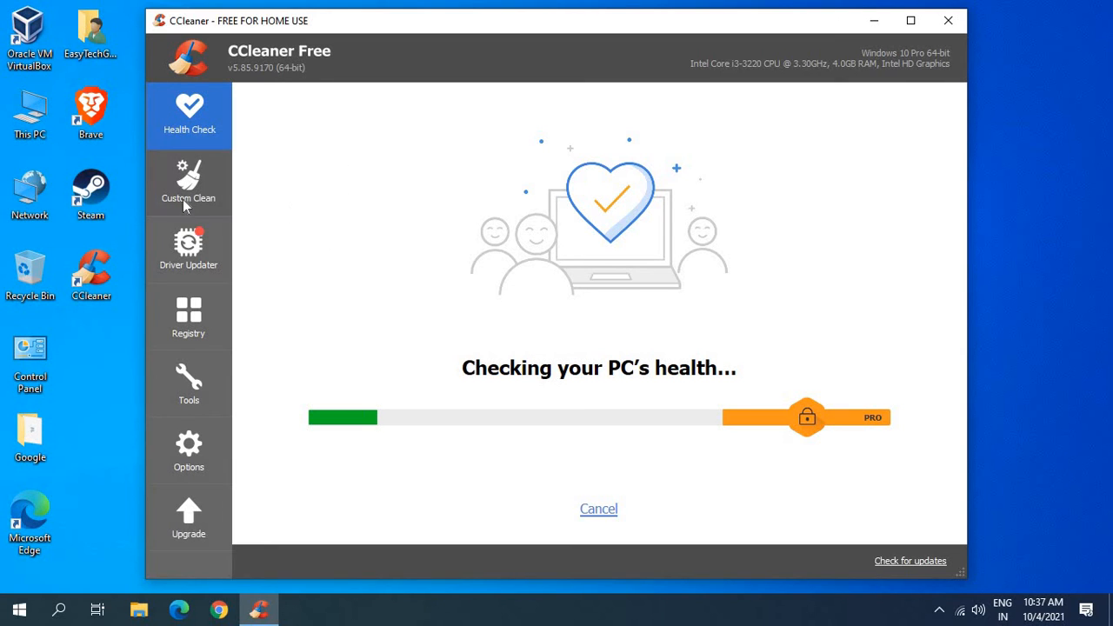
mouse_move(160, 315)
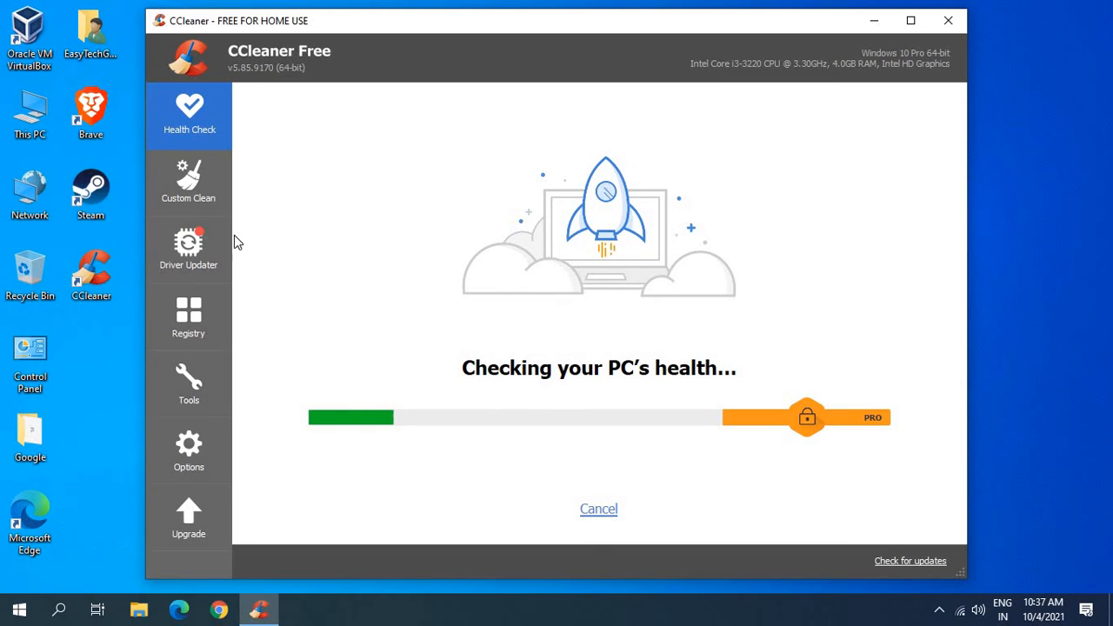
mouse_move(476, 252)
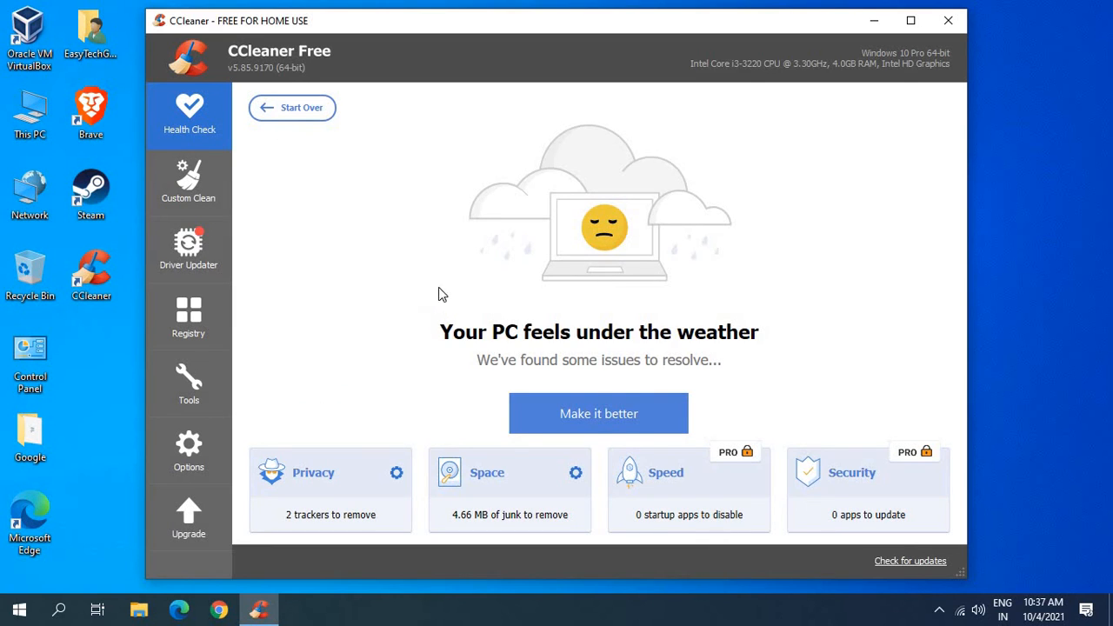
mouse_move(348, 353)
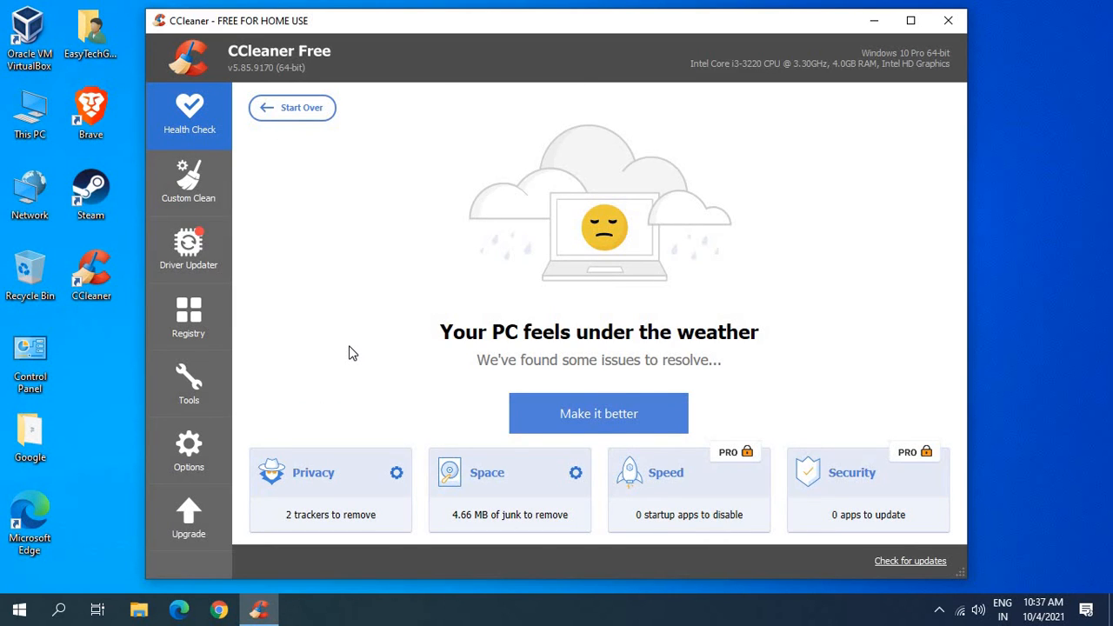
mouse_move(439, 252)
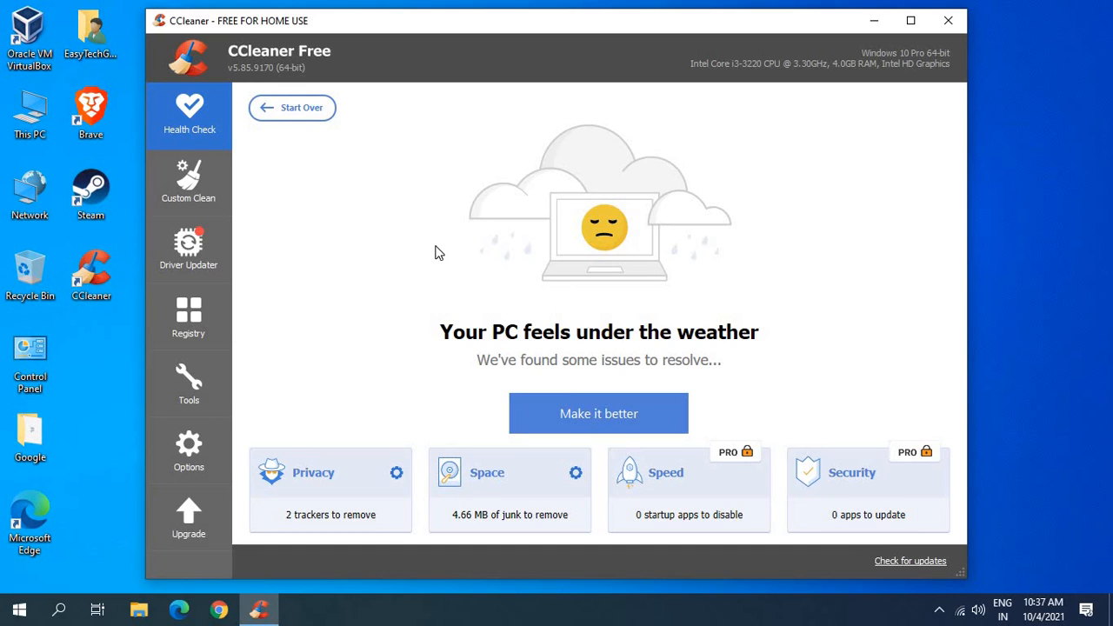
mouse_move(188, 182)
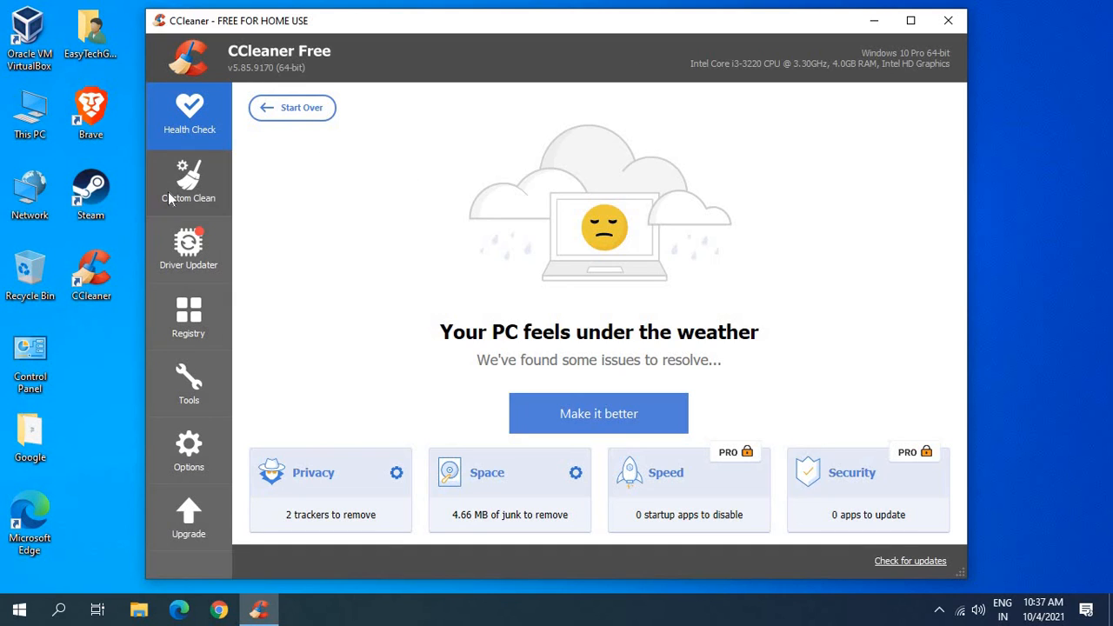
mouse_move(189, 383)
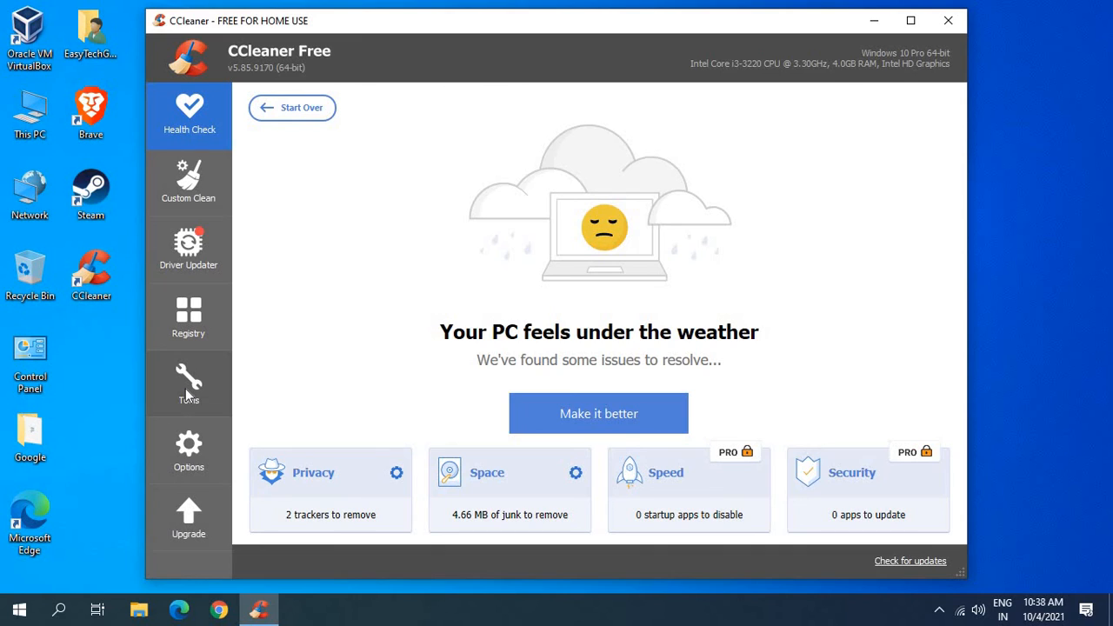
mouse_move(188, 394)
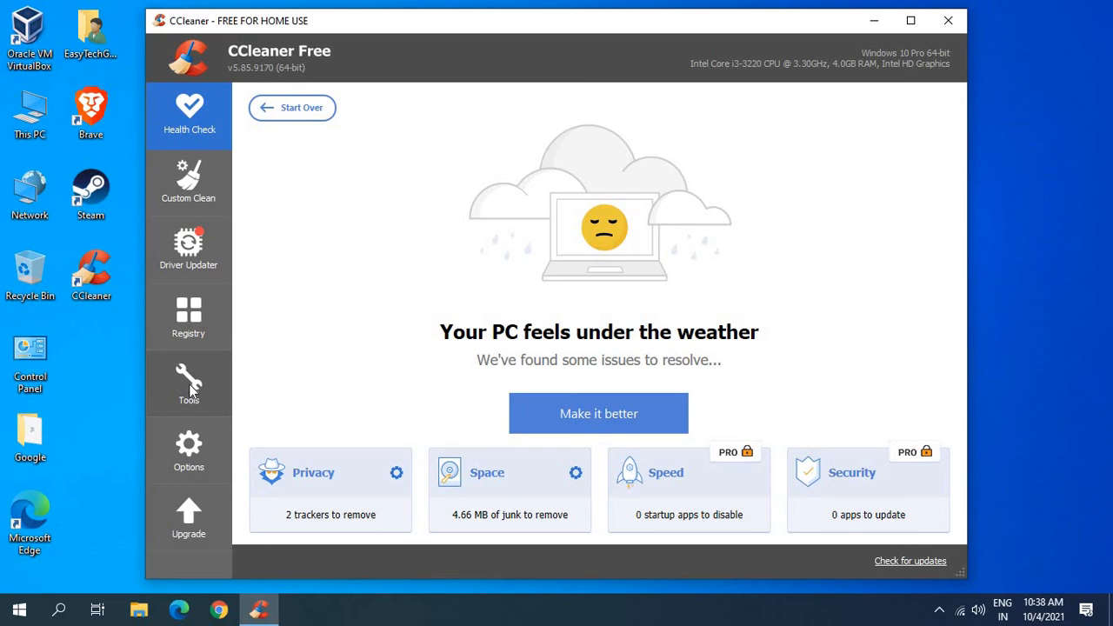
mouse_move(336, 291)
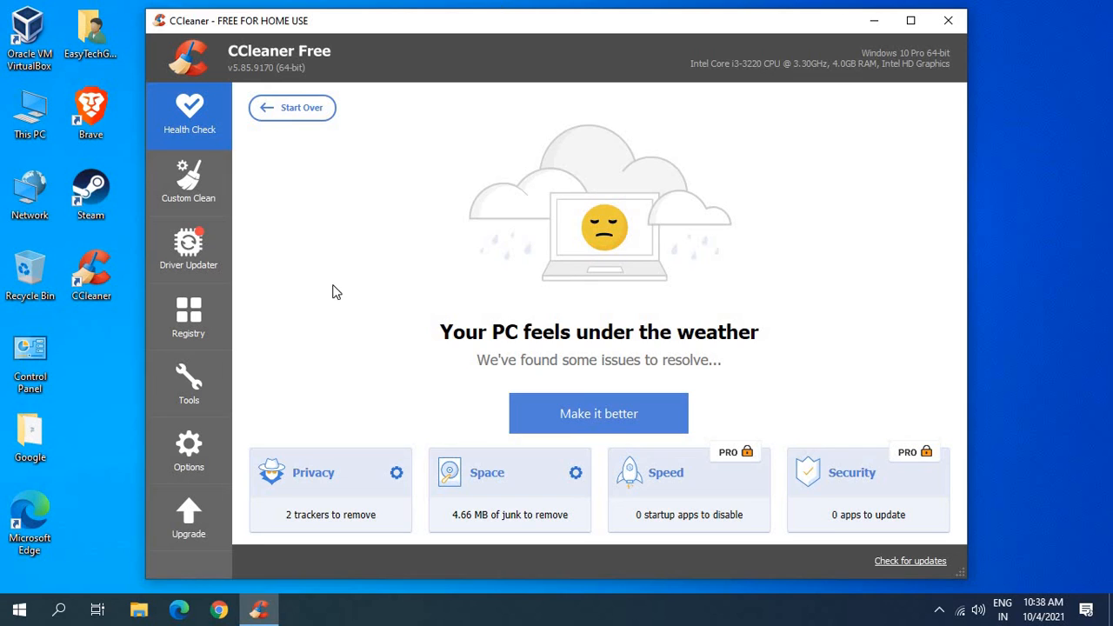
mouse_move(340, 288)
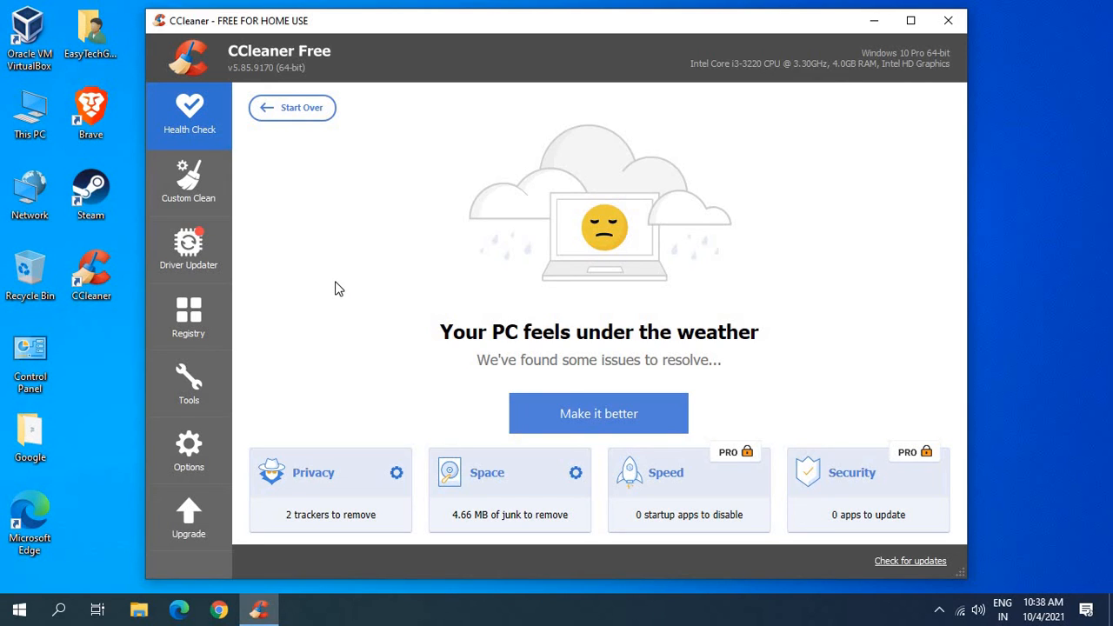
click(188, 383)
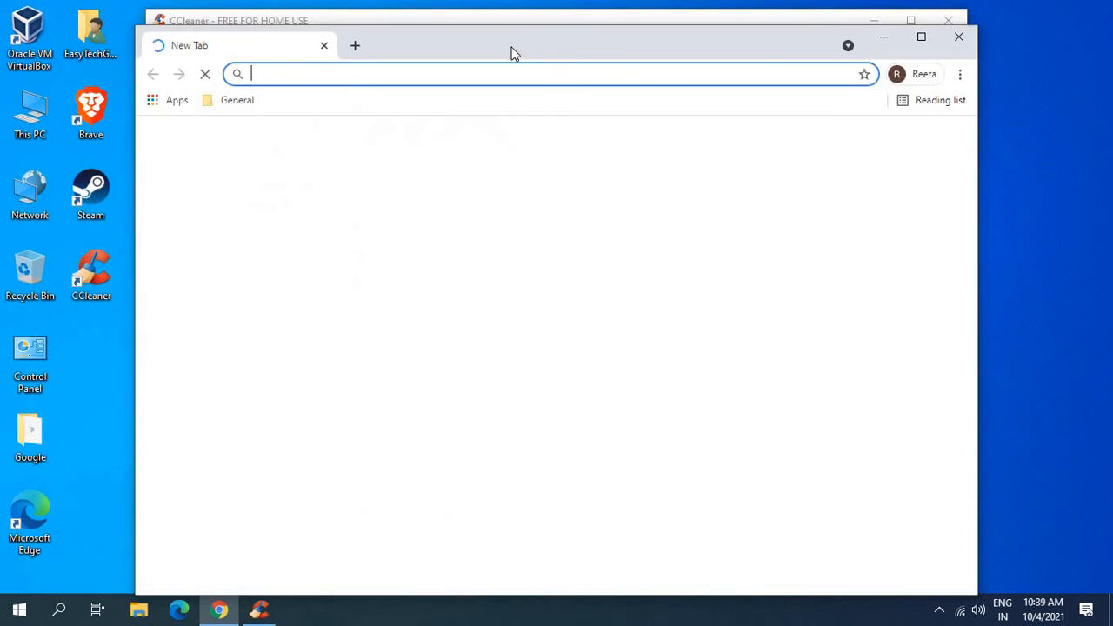
Search 'ccleaner' in the address bar and open the CCleaner Wikipedia page.
click(548, 74)
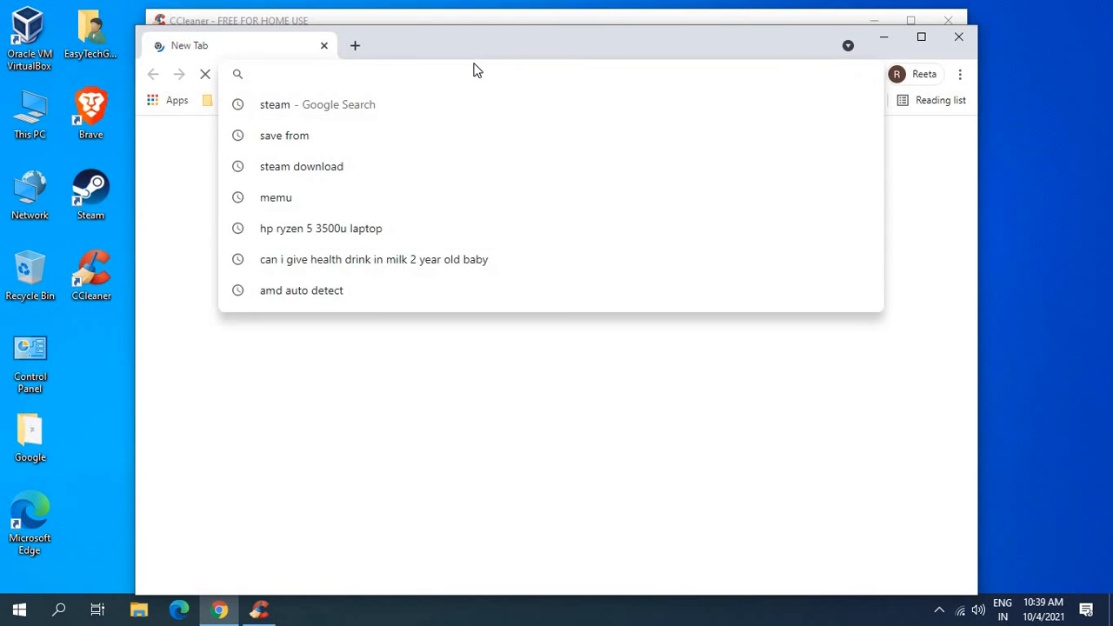
text(ccleaner download)
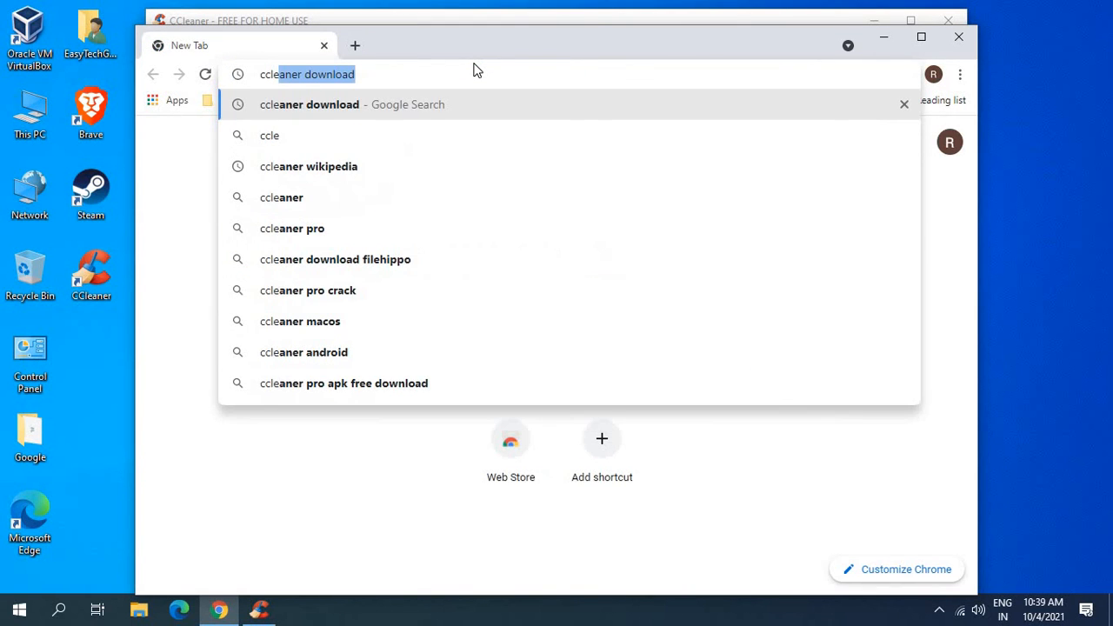
key(Backspace)
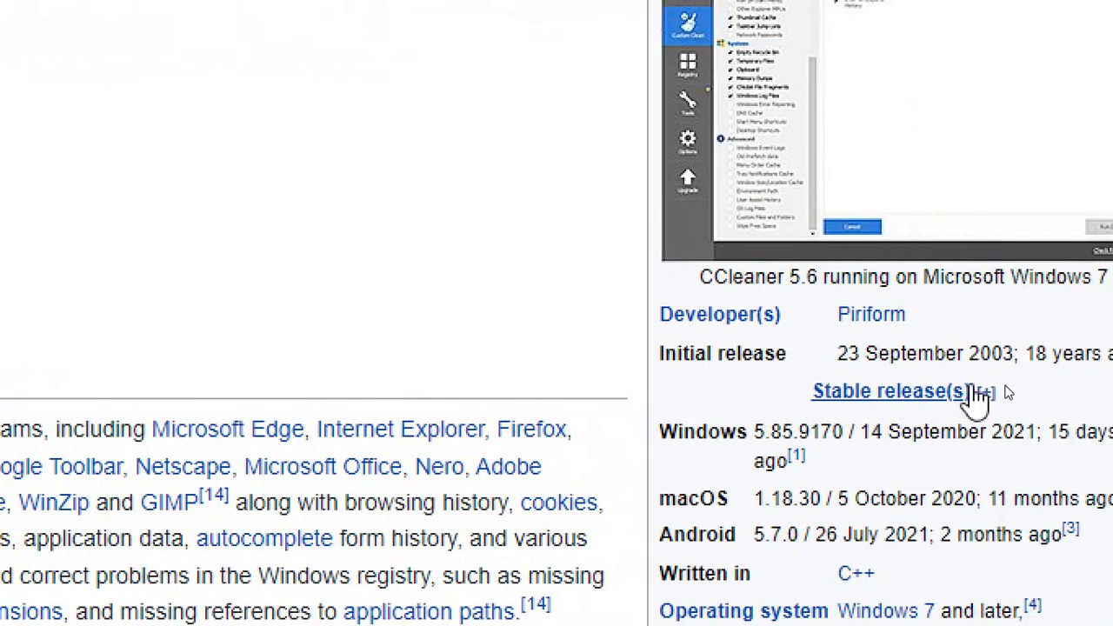
scroll(down, 3)
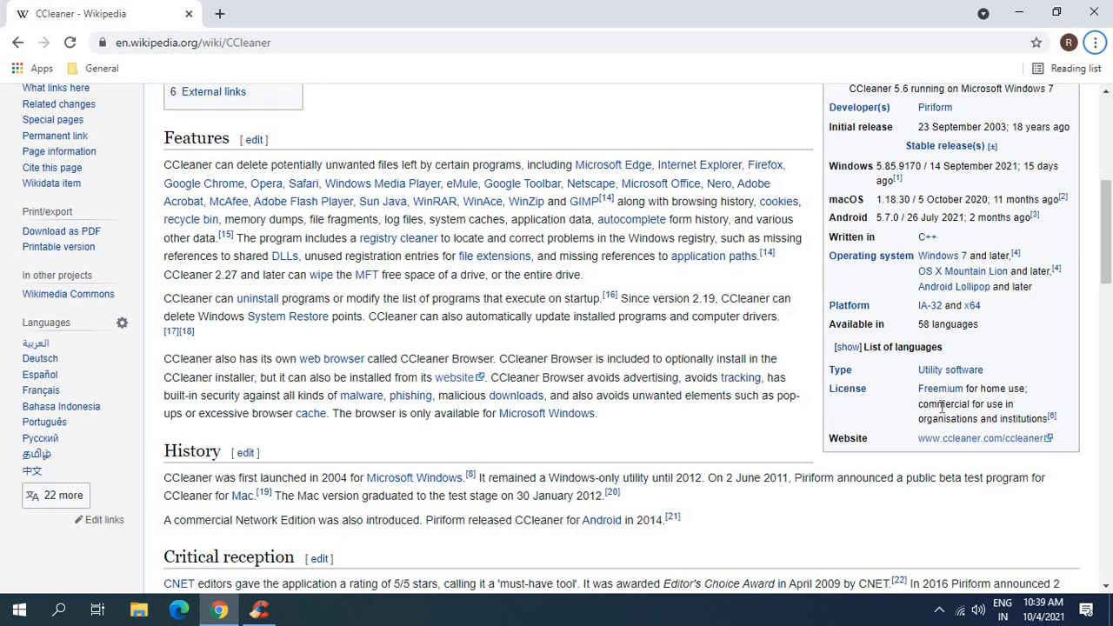
scroll(down, 3)
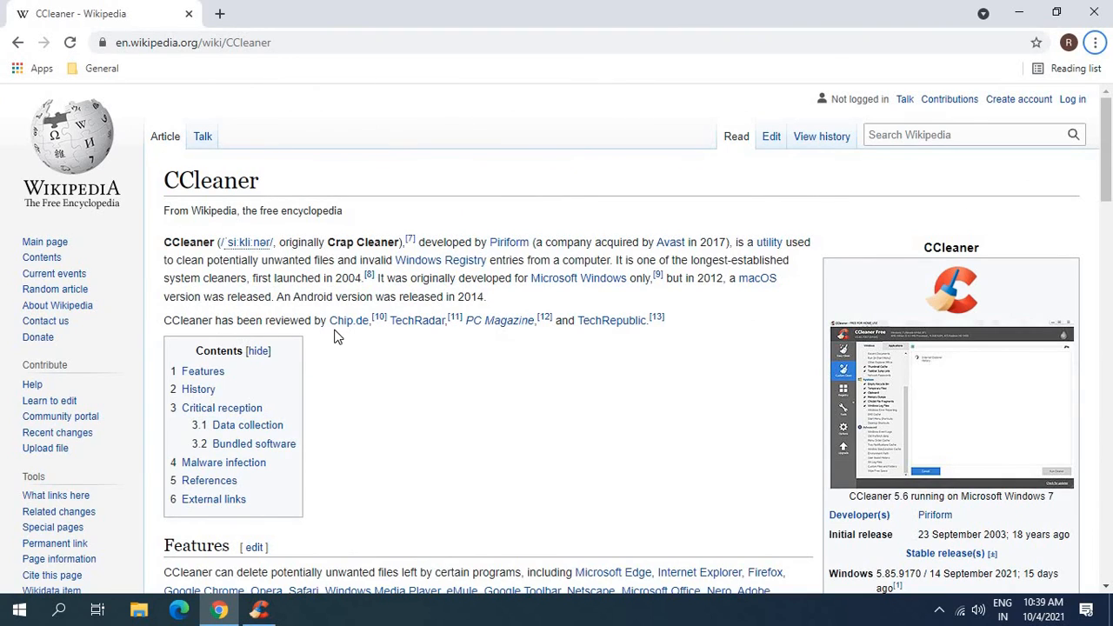
mouse_move(416, 320)
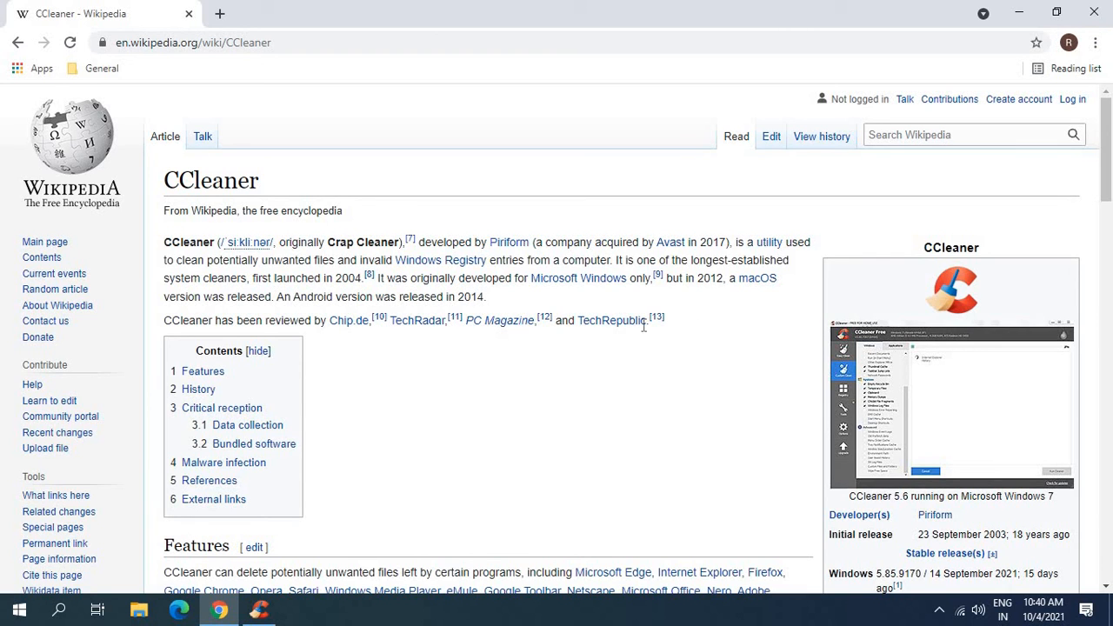
drag(328, 320, 664, 320)
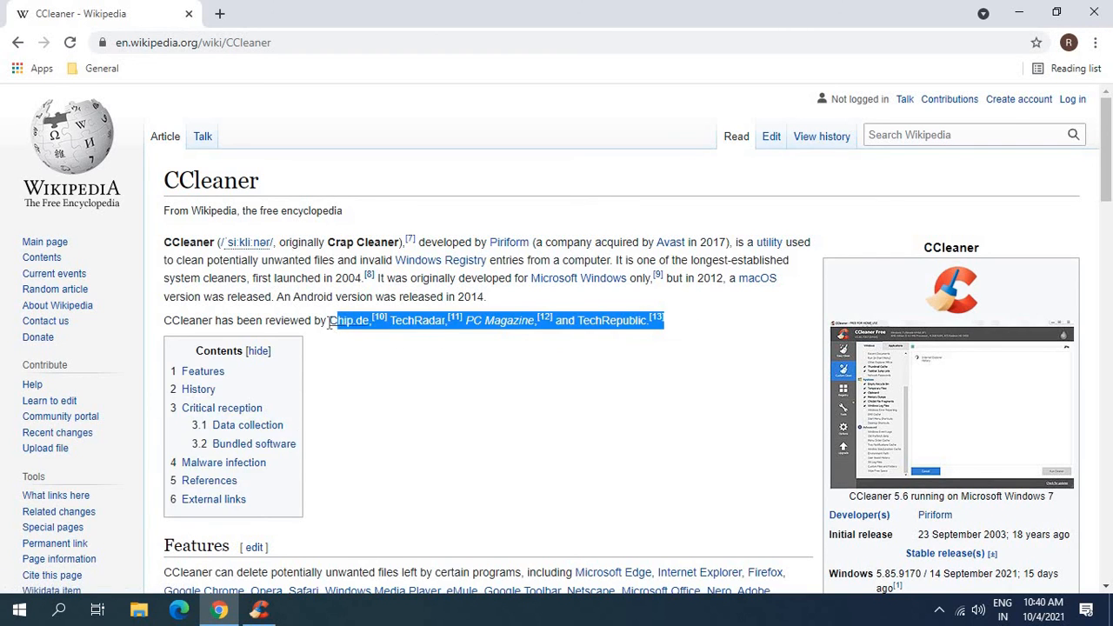
scroll(down, 3)
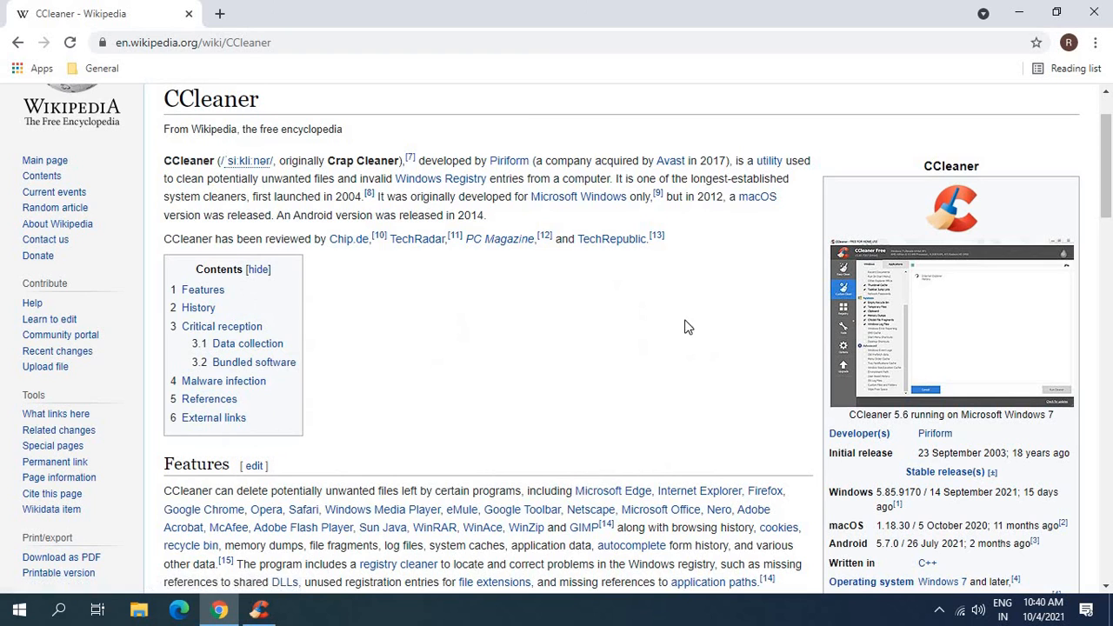
mouse_move(683, 330)
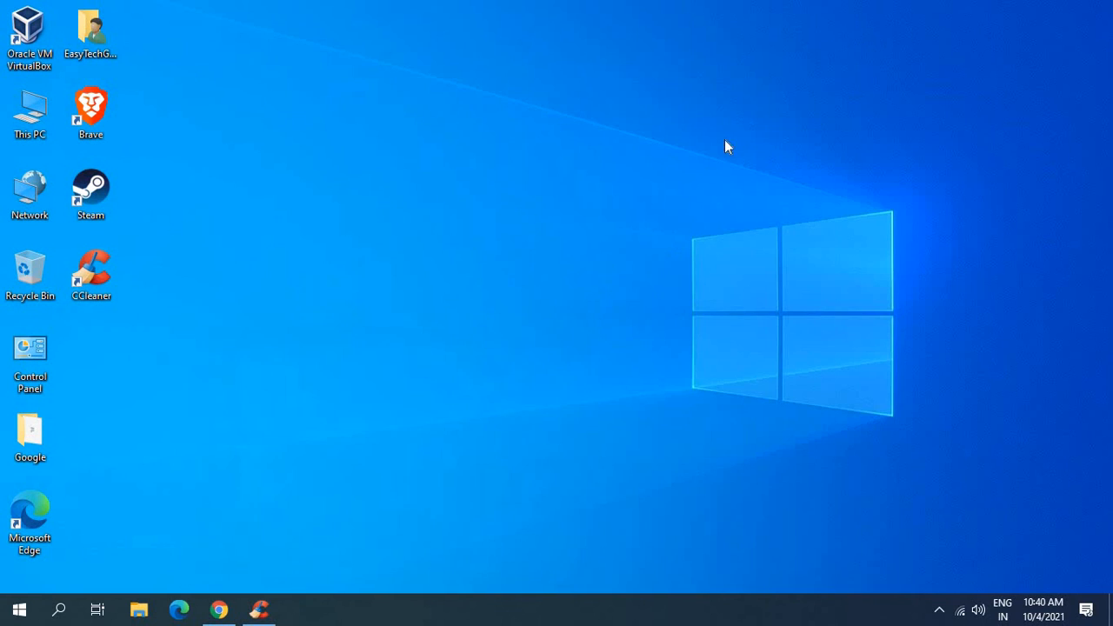
mouse_move(653, 285)
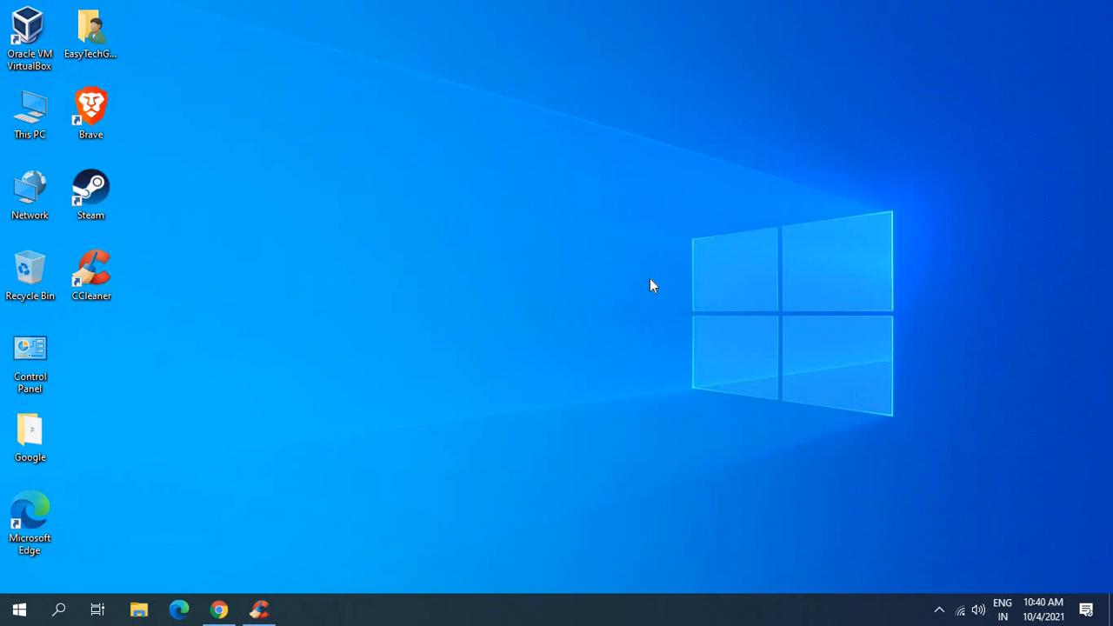